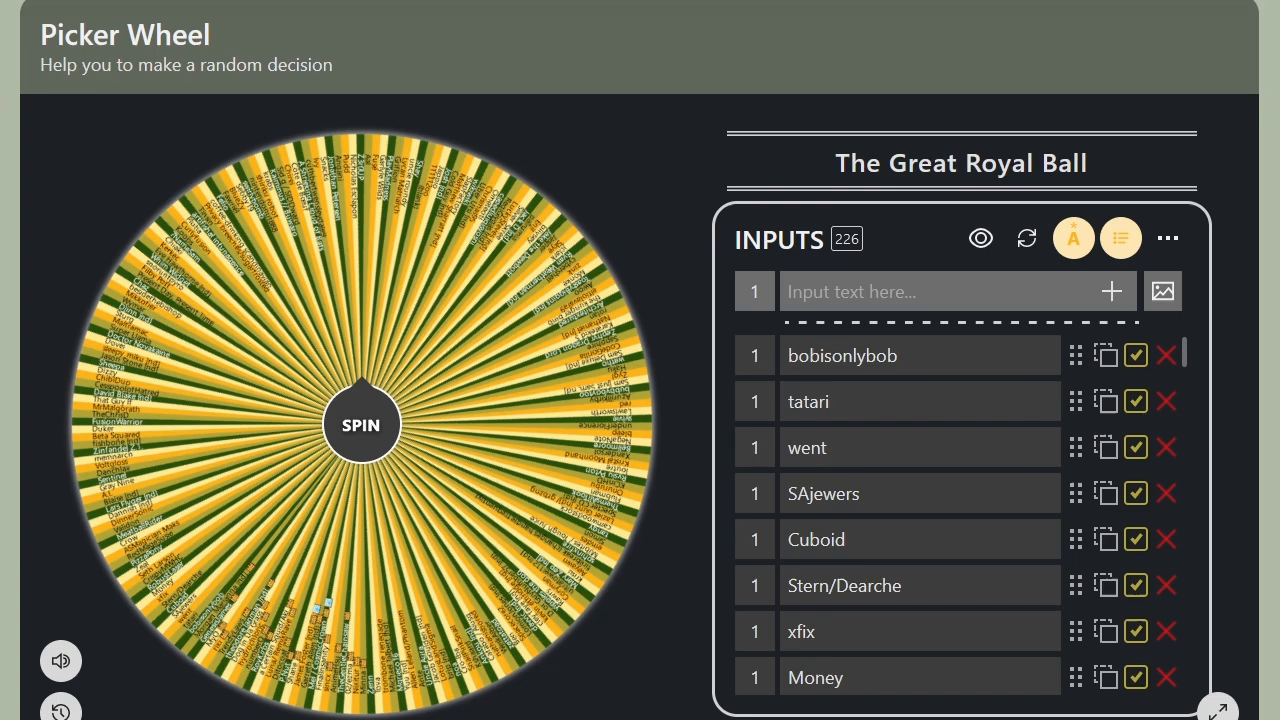
pyautogui.moveTo(1026, 238)
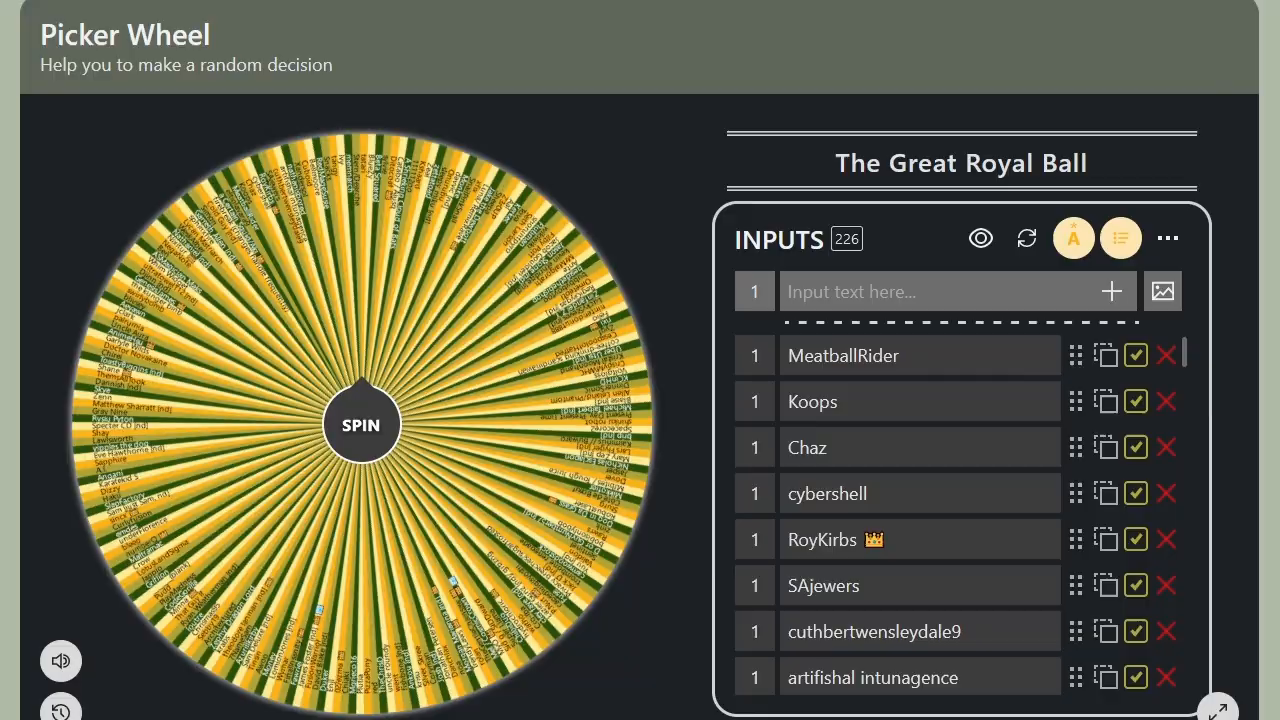
# Step: Spin the 226-name 'The Great Royal Ball' wheel until it stops on 'brip [nd]'
pyautogui.click(360, 424)
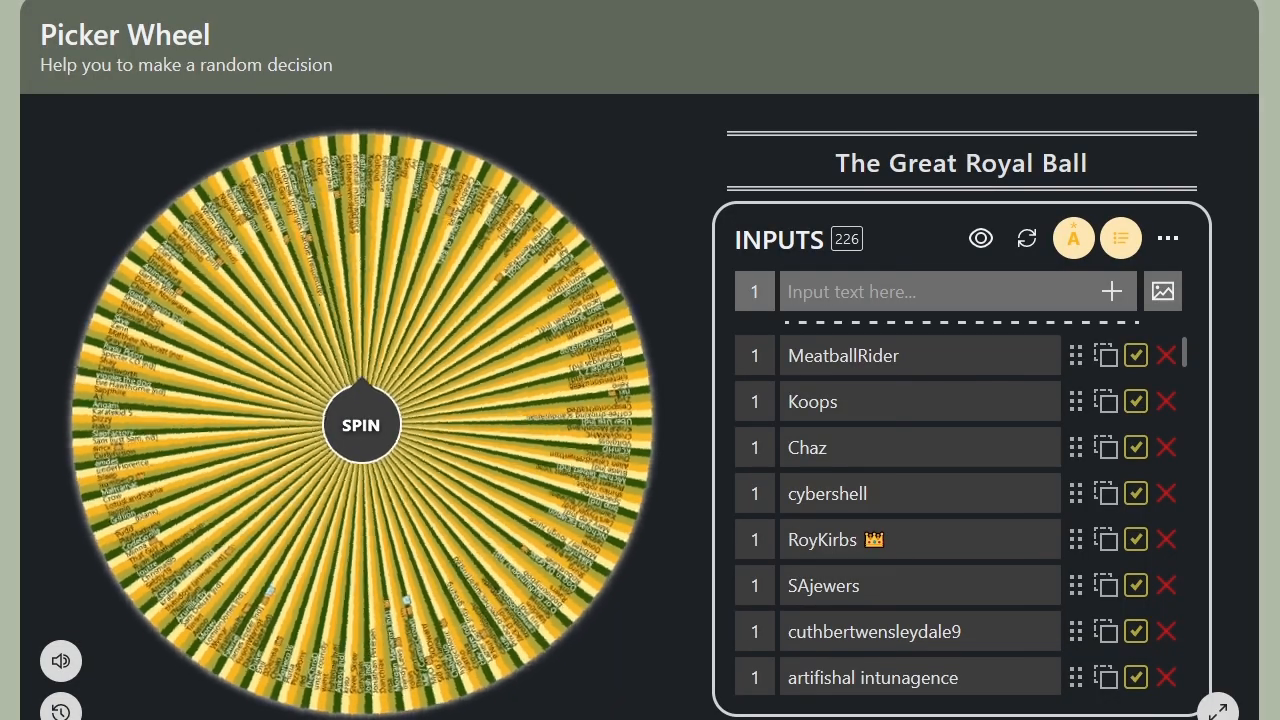
pyautogui.click(360, 425)
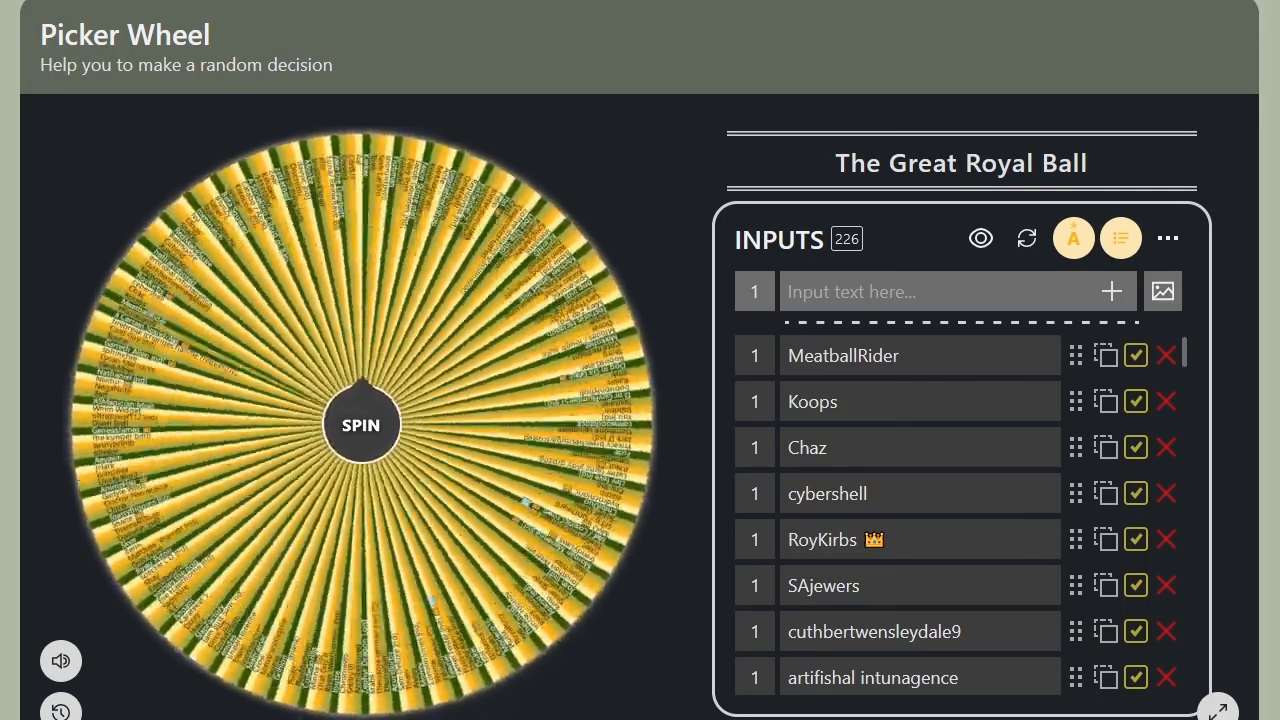
pyautogui.click(360, 424)
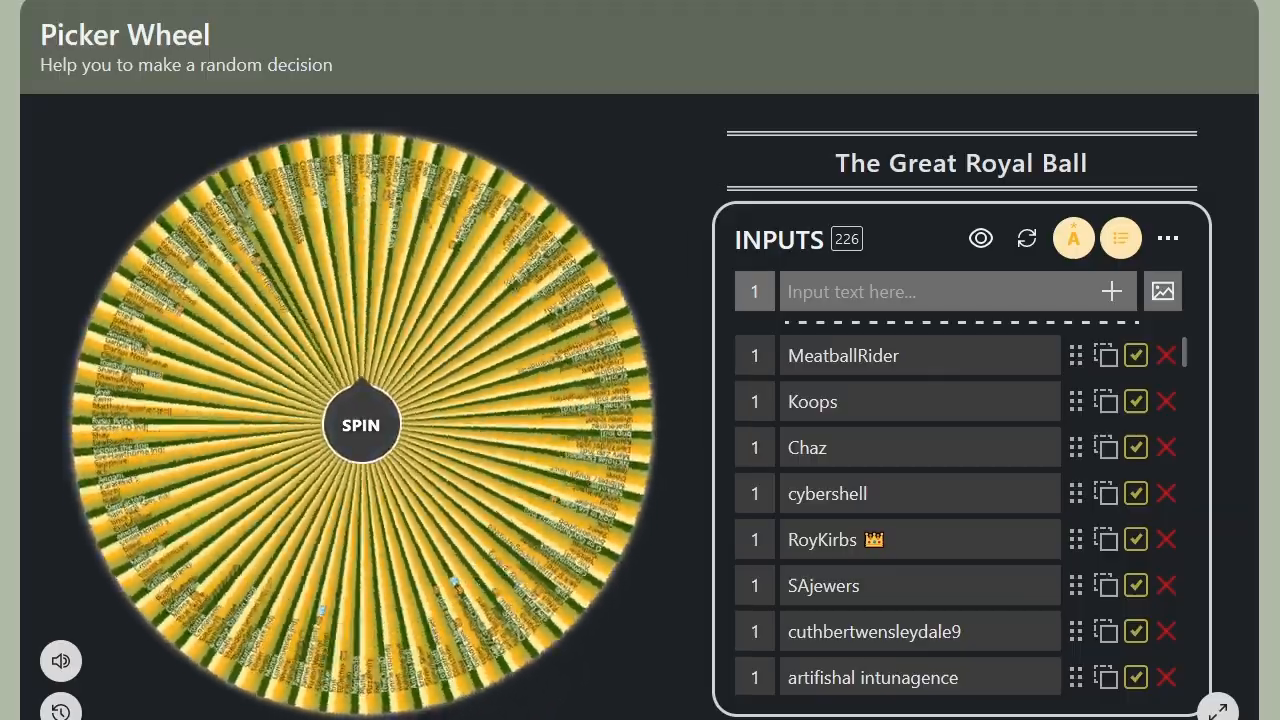
pyautogui.click(360, 424)
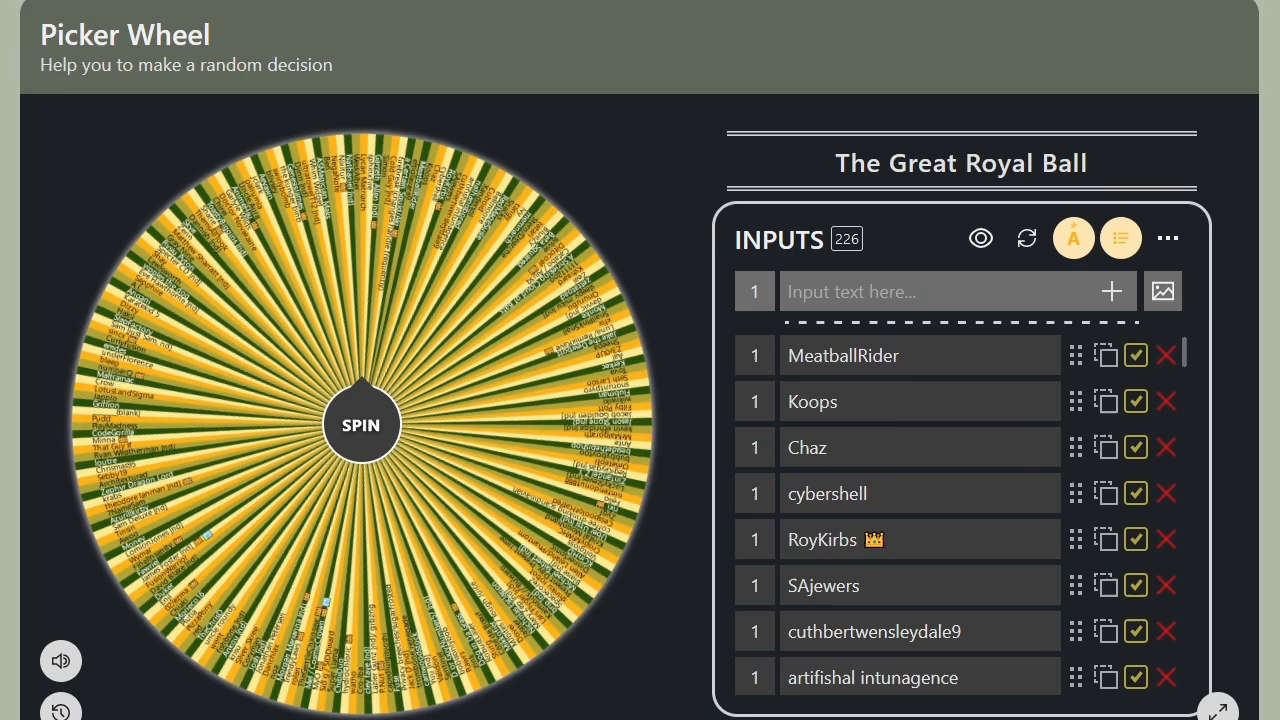
pyautogui.click(360, 424)
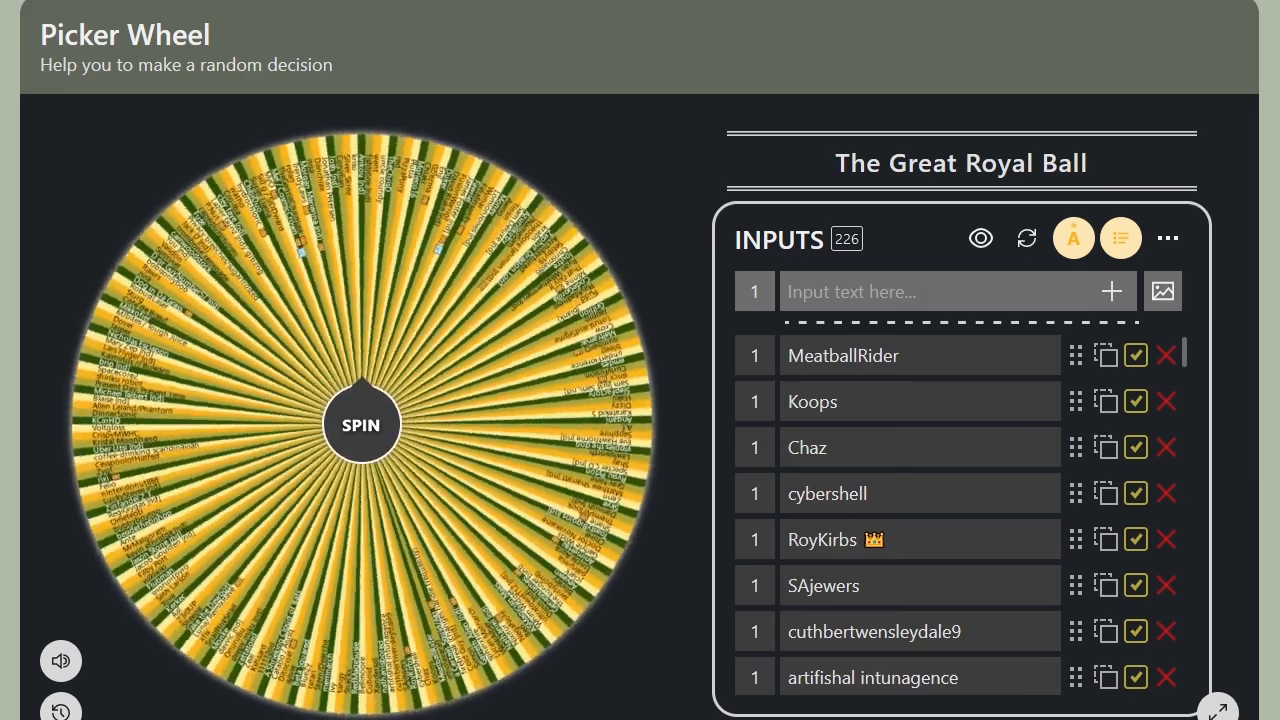
pyautogui.click(360, 424)
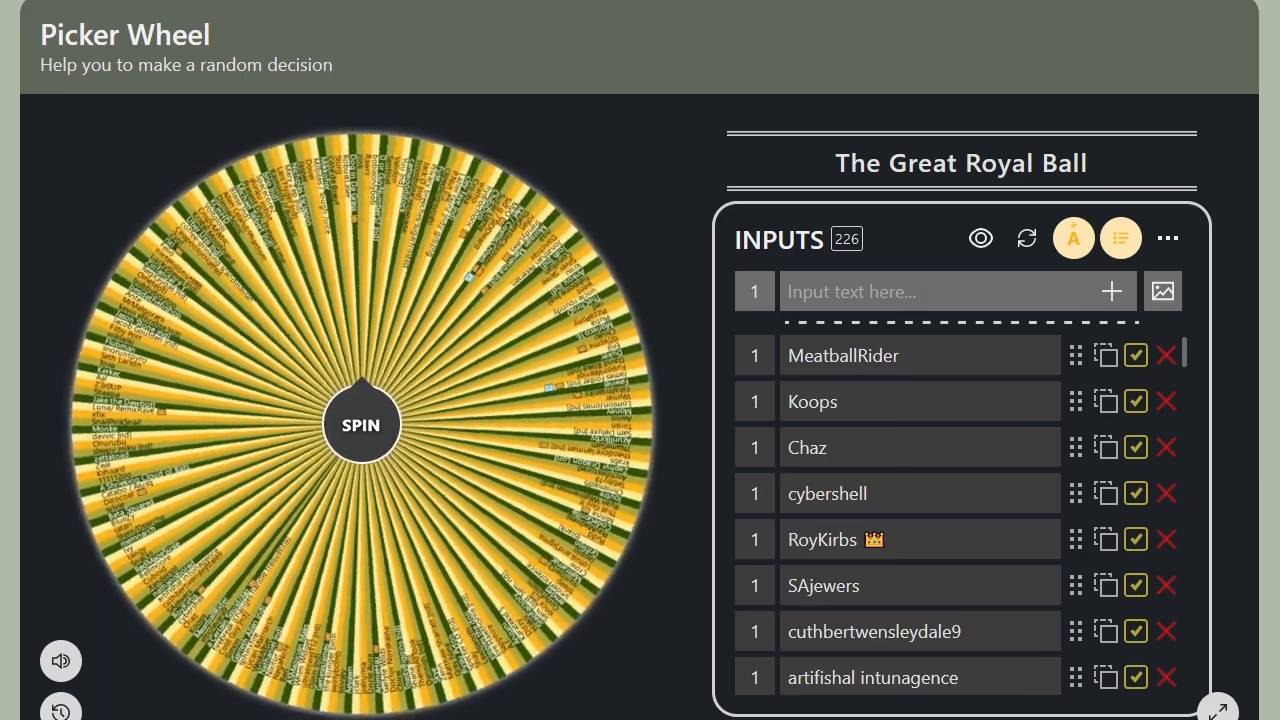
pyautogui.click(360, 425)
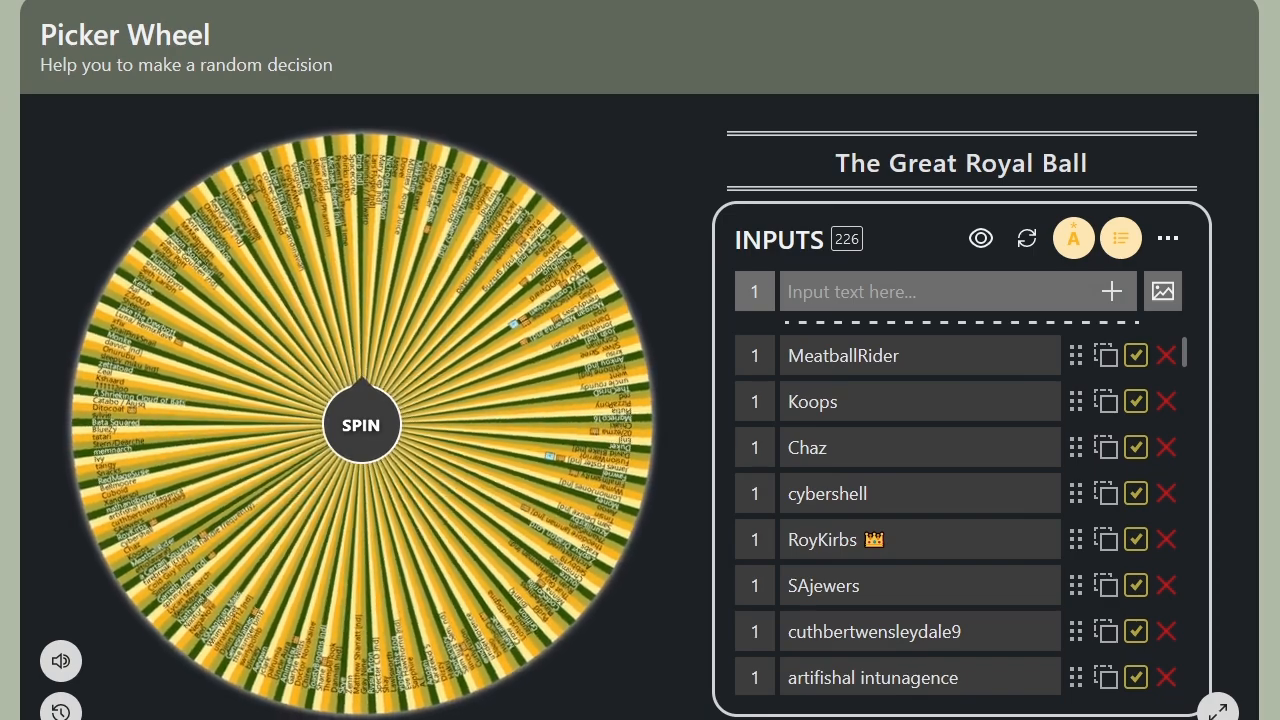
pyautogui.click(360, 424)
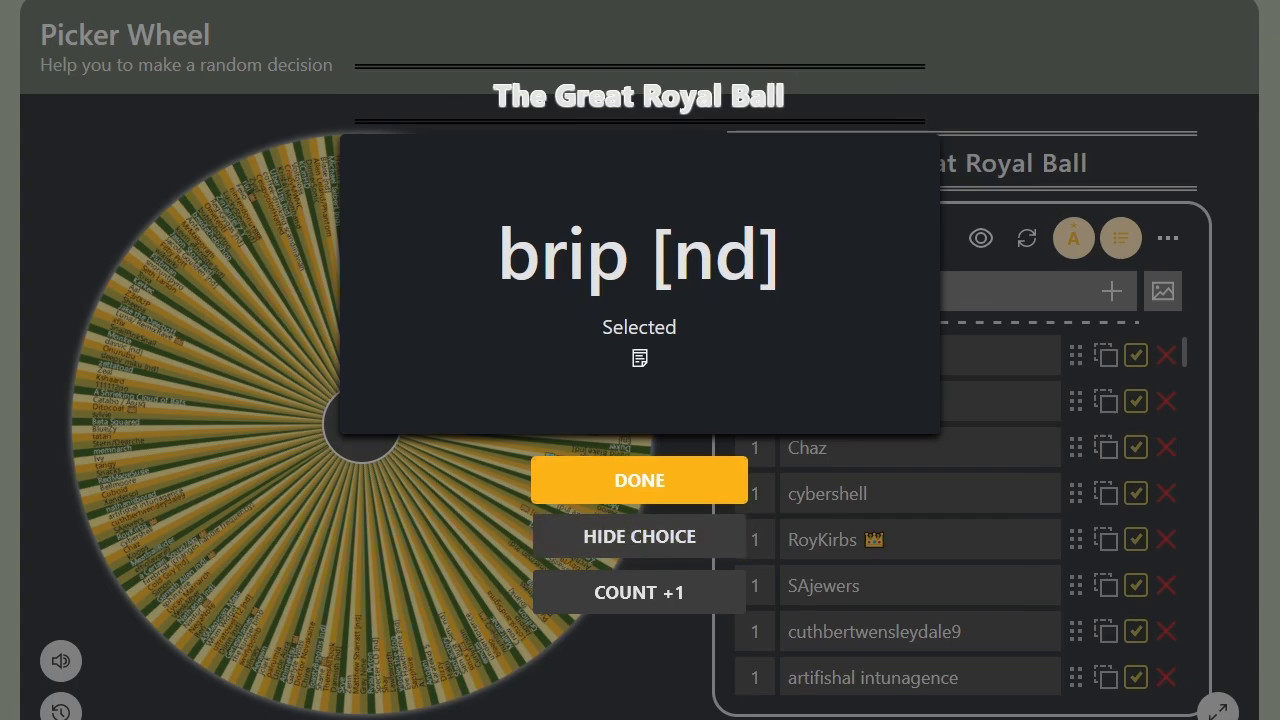
# Step: Dismiss the 'brip [nd]' result and open the saved bucket game list file
pyautogui.click(639, 480)
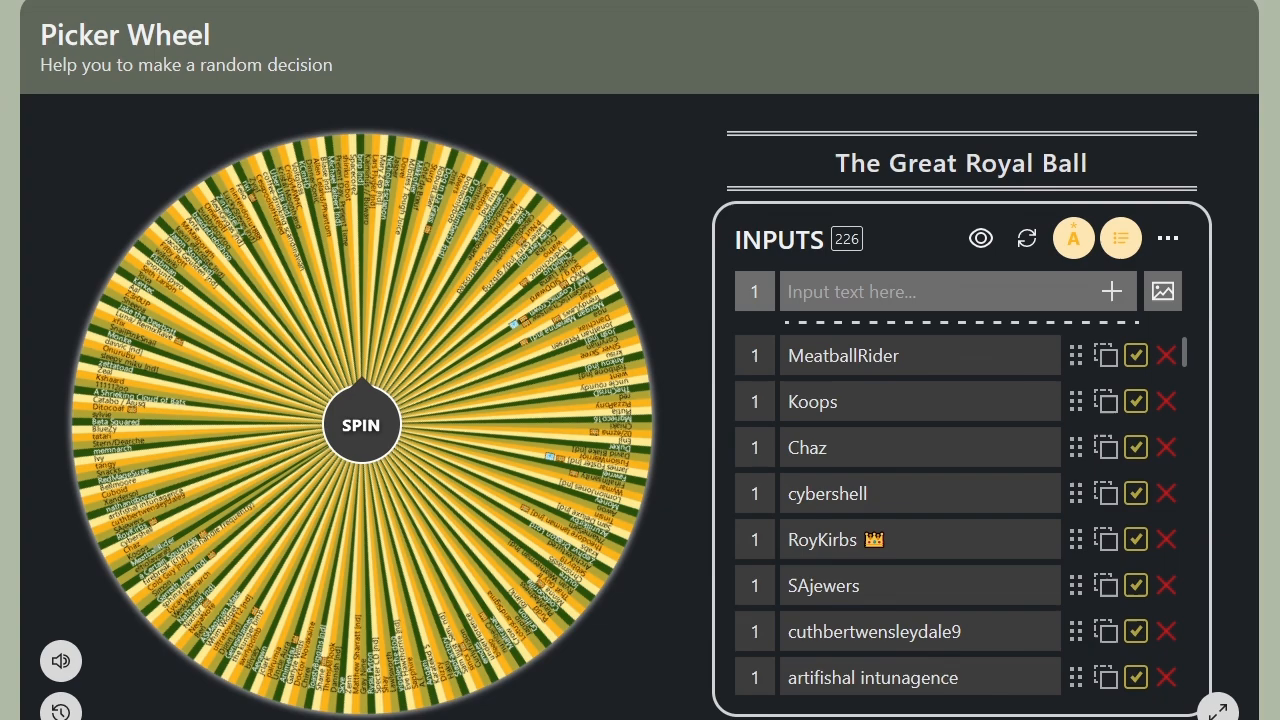
pyautogui.moveTo(980, 238)
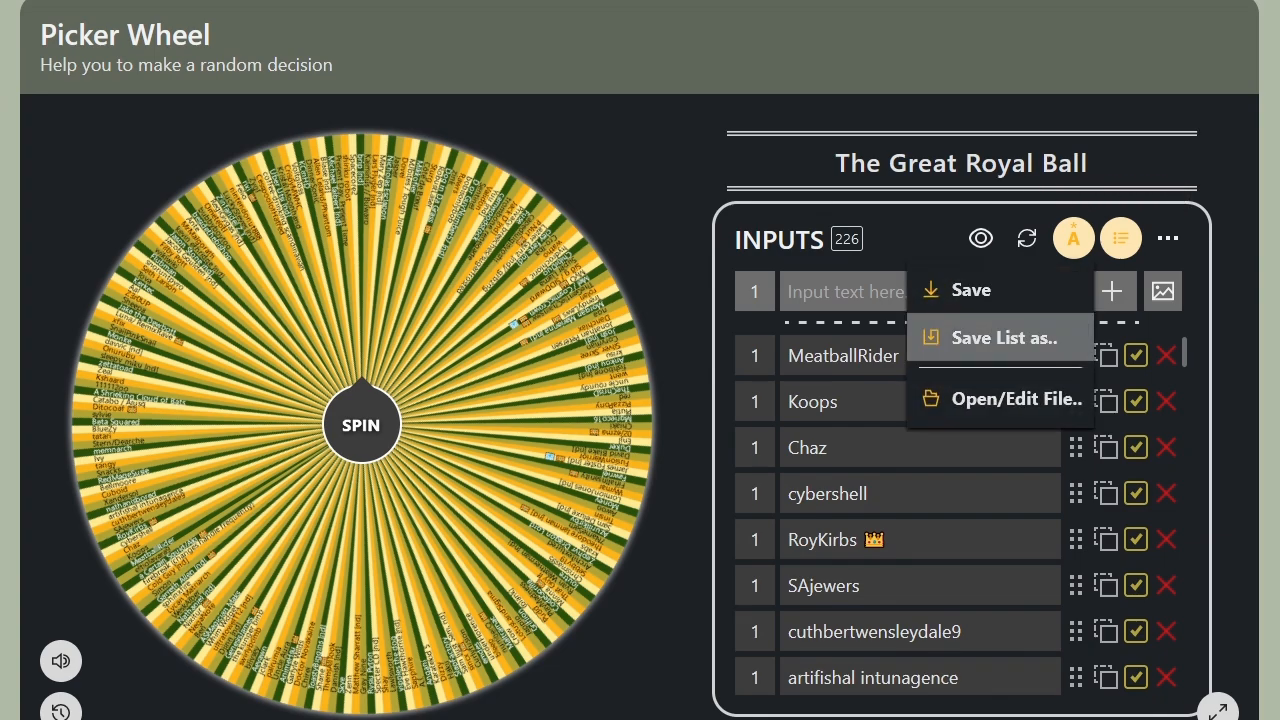
pyautogui.click(1016, 398)
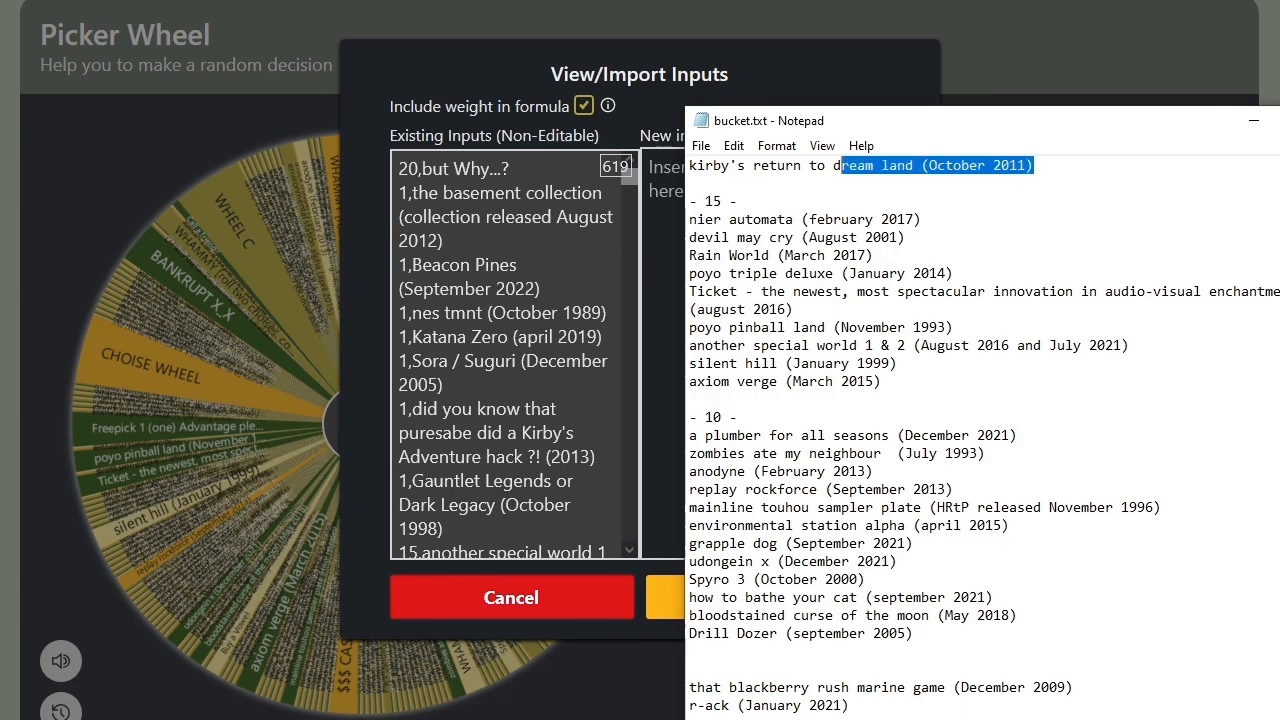
# Step: Import six bucket.txt games, starting with 'Donut Country (August 2018)', into the wheel
pyautogui.press('Delete')
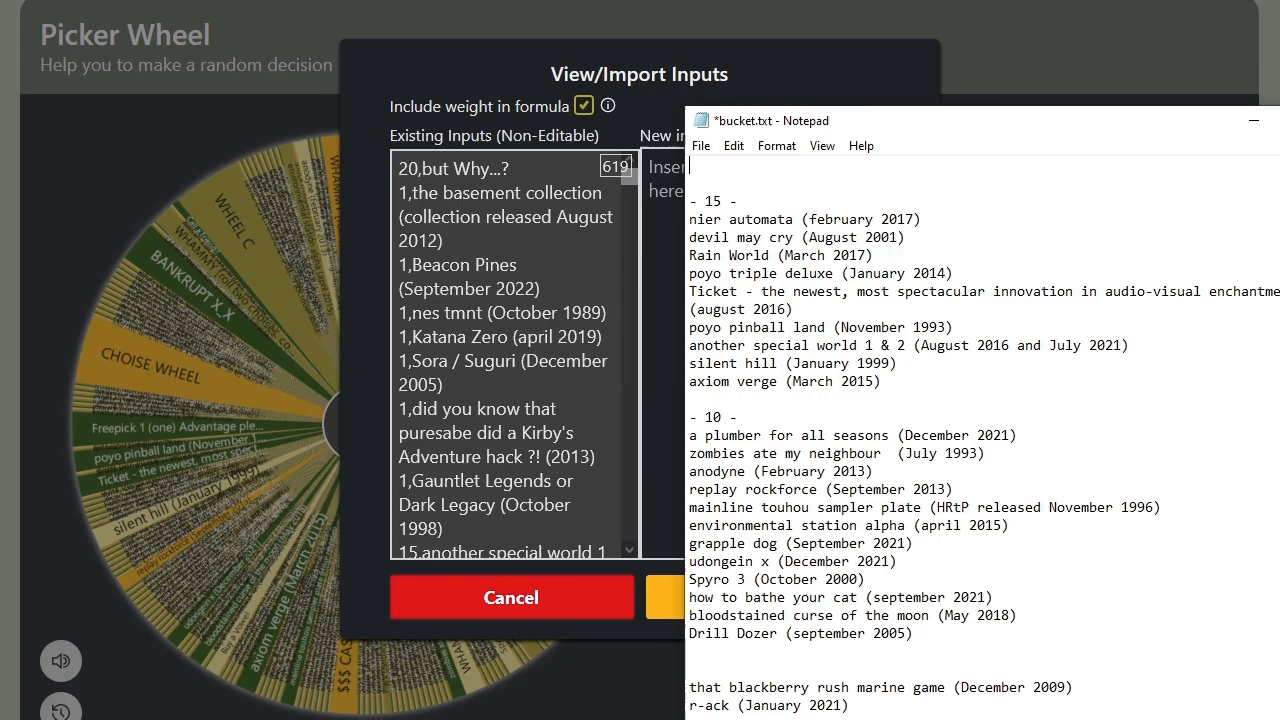
pyautogui.scroll(-3)
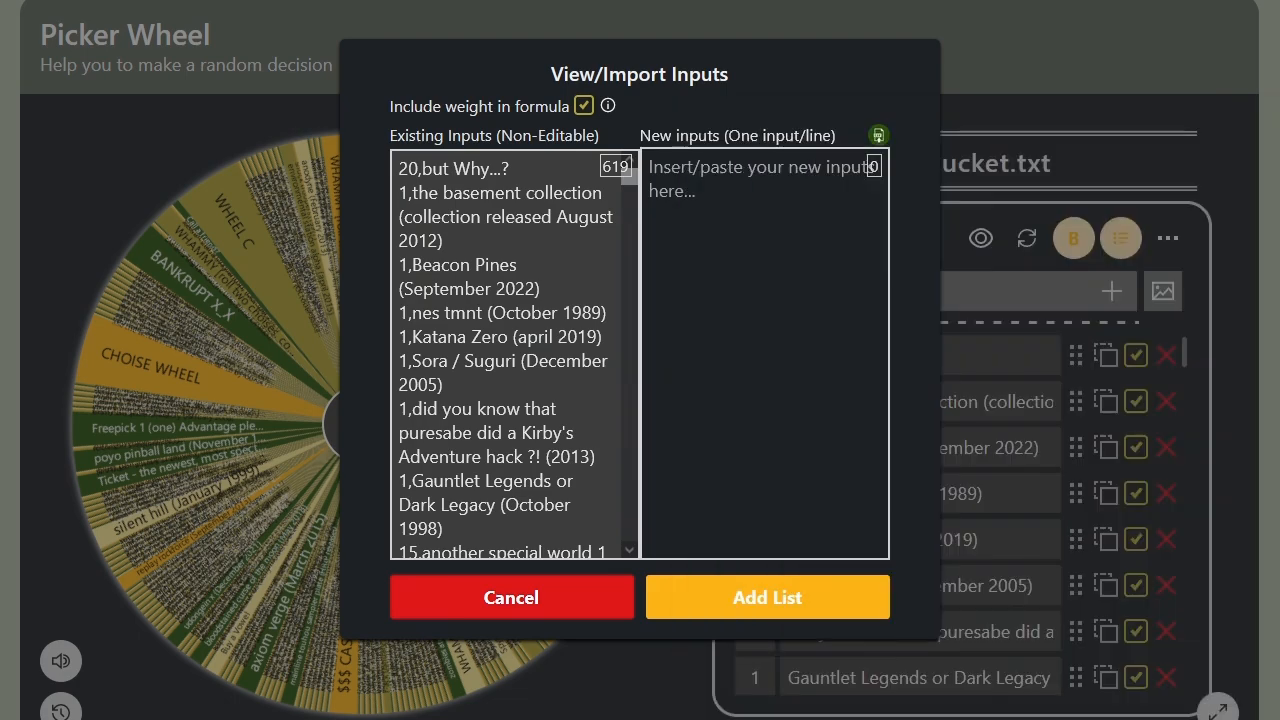
pyautogui.write('Donut Country (August 2018)')
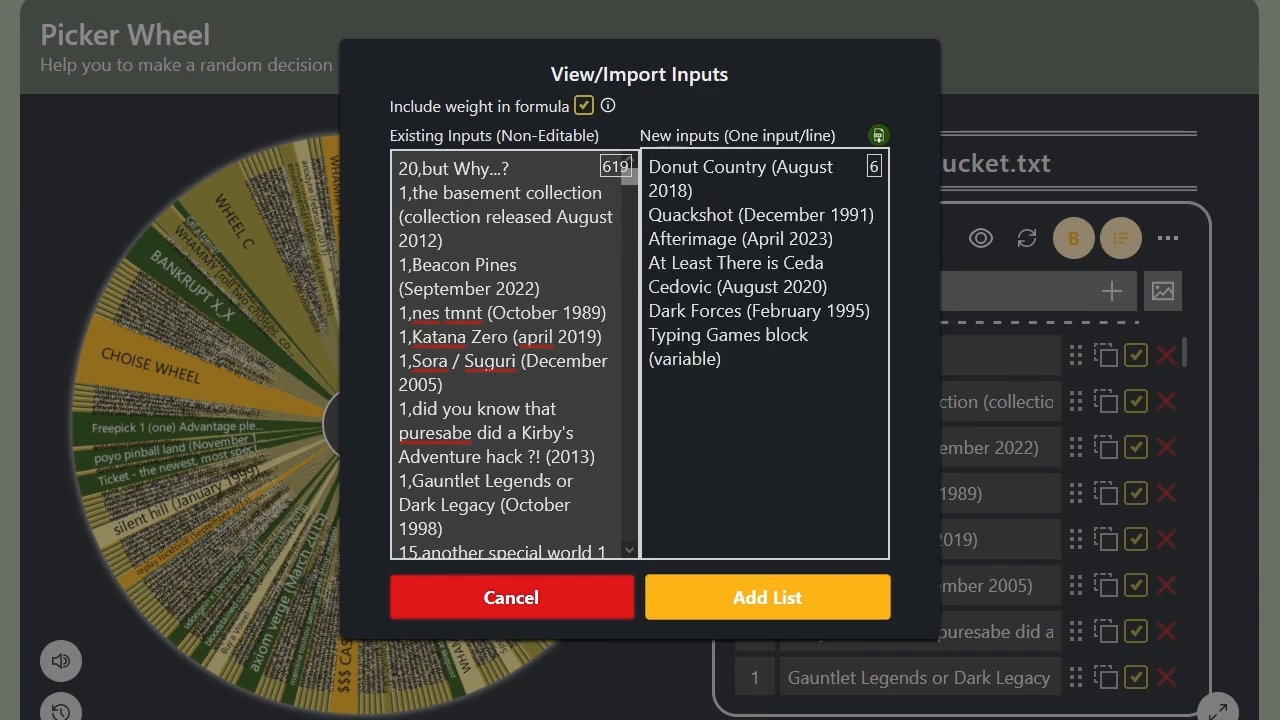
pyautogui.click(767, 597)
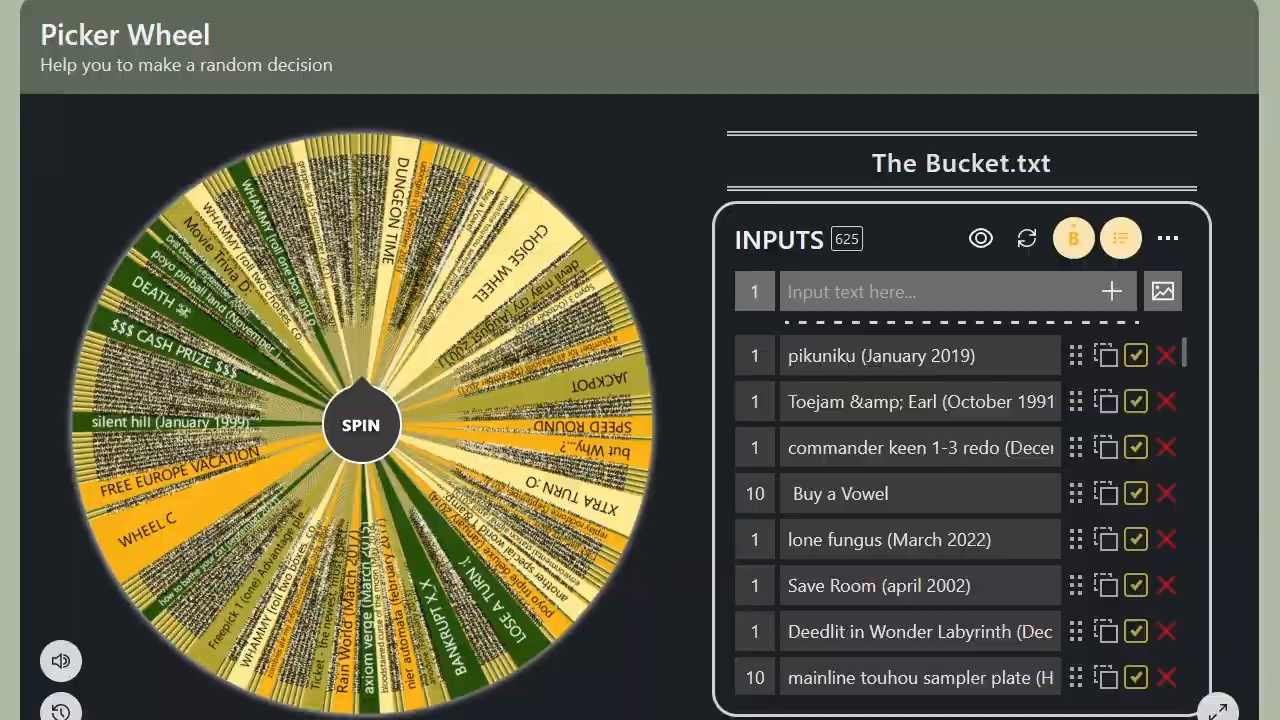
# Step: Spin the 625-entry Bucket.txt wheel, which lands on 'LOSE A TURN :('
pyautogui.click(360, 424)
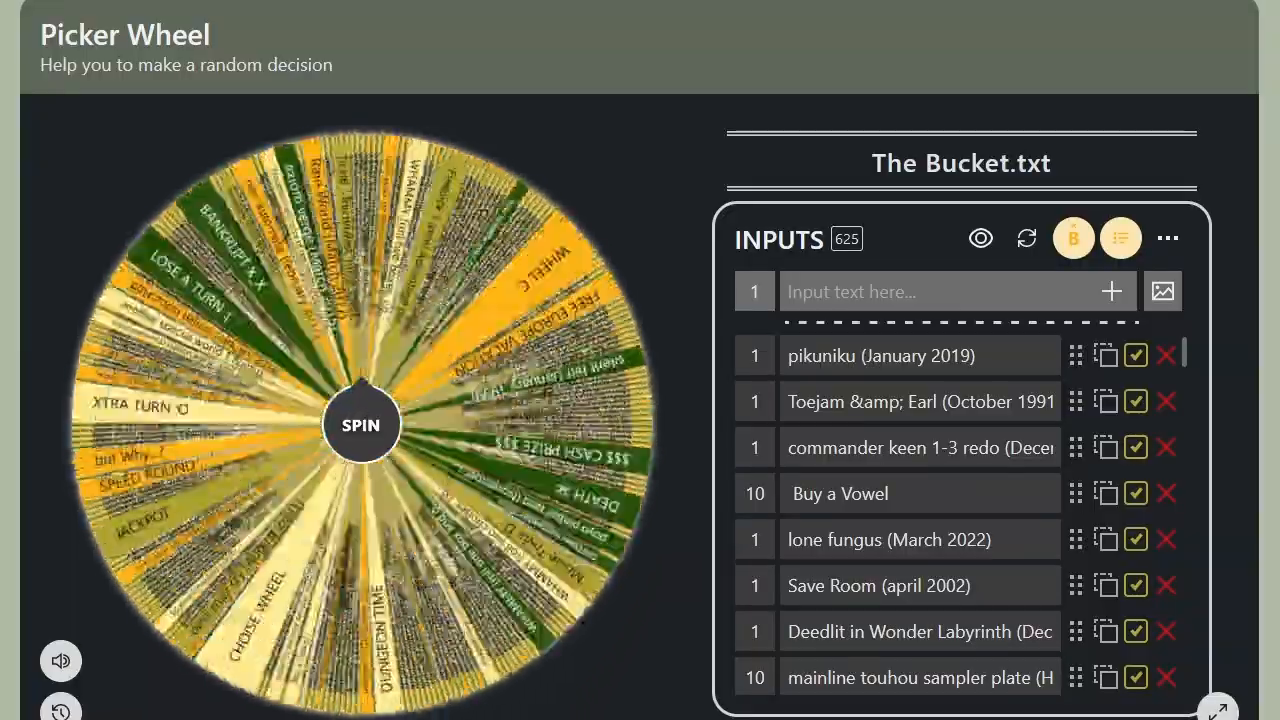
pyautogui.click(360, 424)
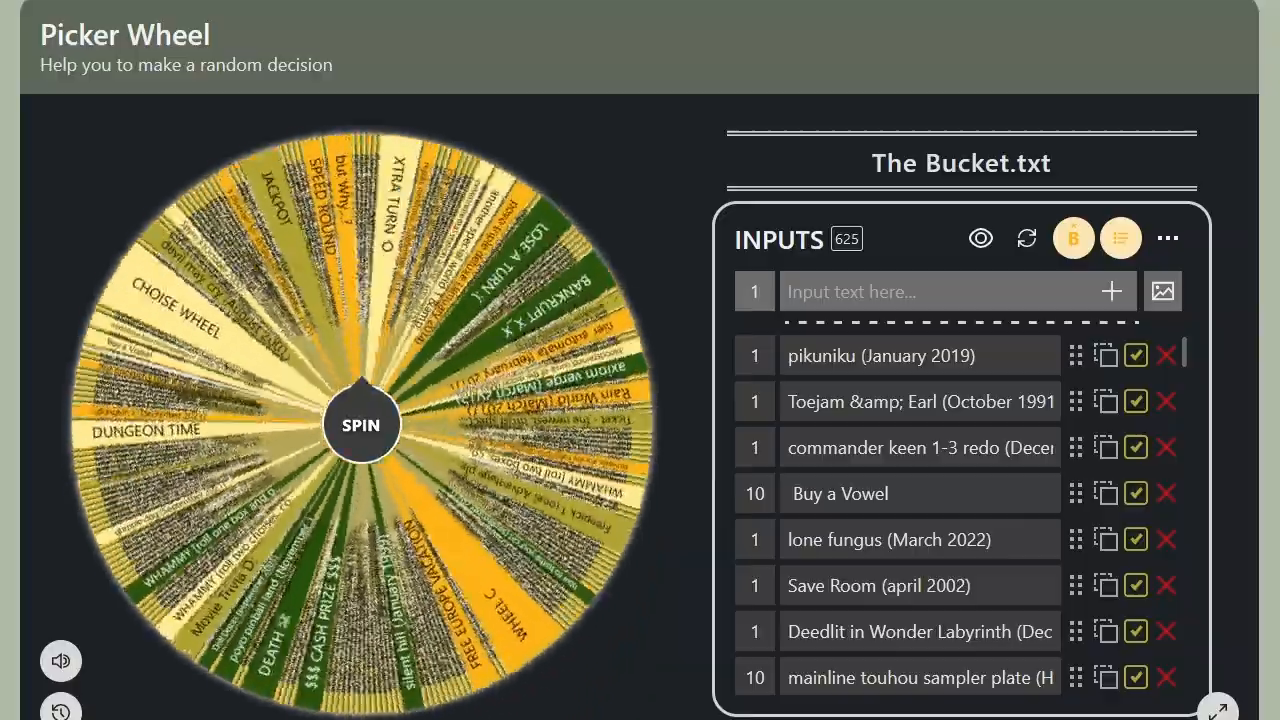
pyautogui.click(360, 424)
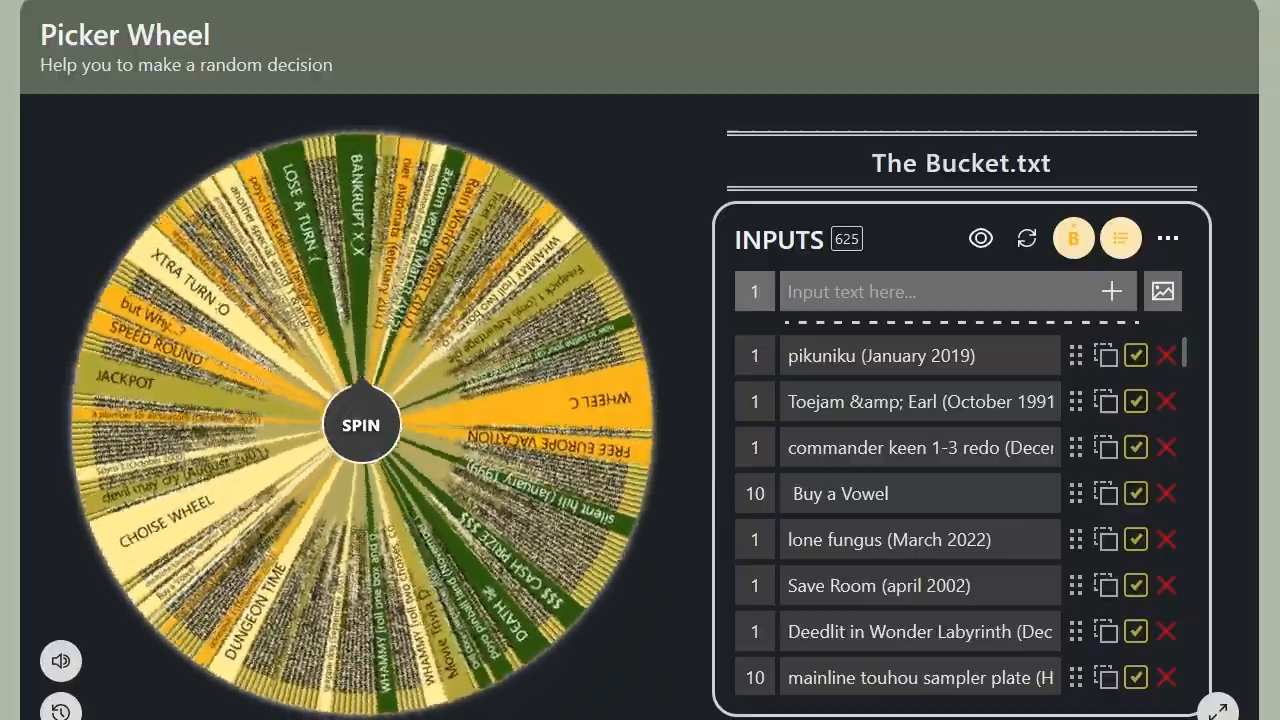
pyautogui.click(360, 425)
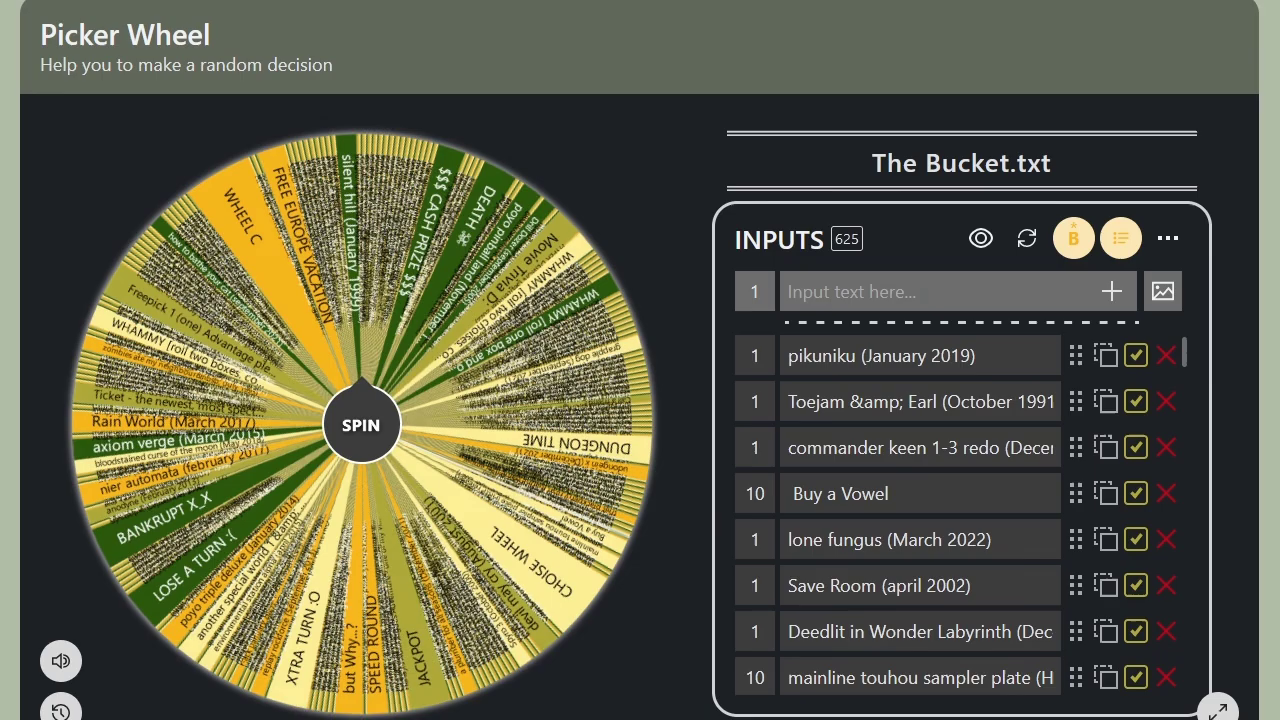
pyautogui.click(360, 424)
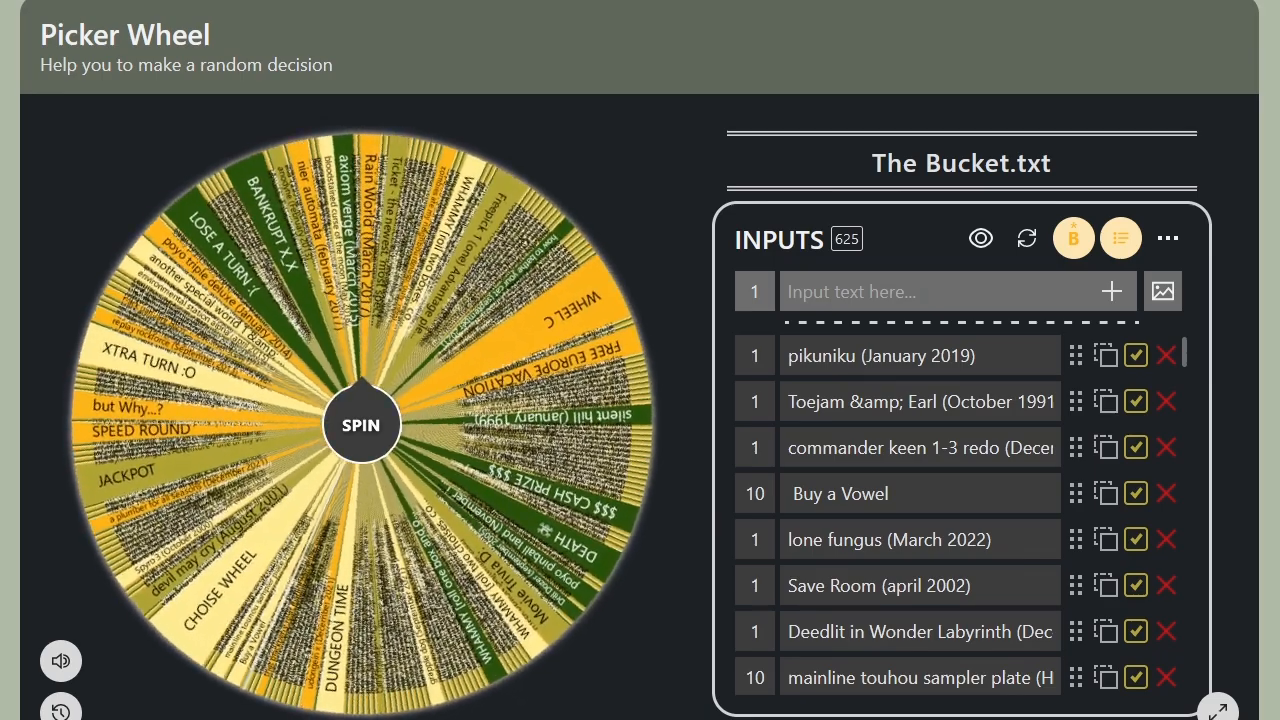
pyautogui.click(360, 424)
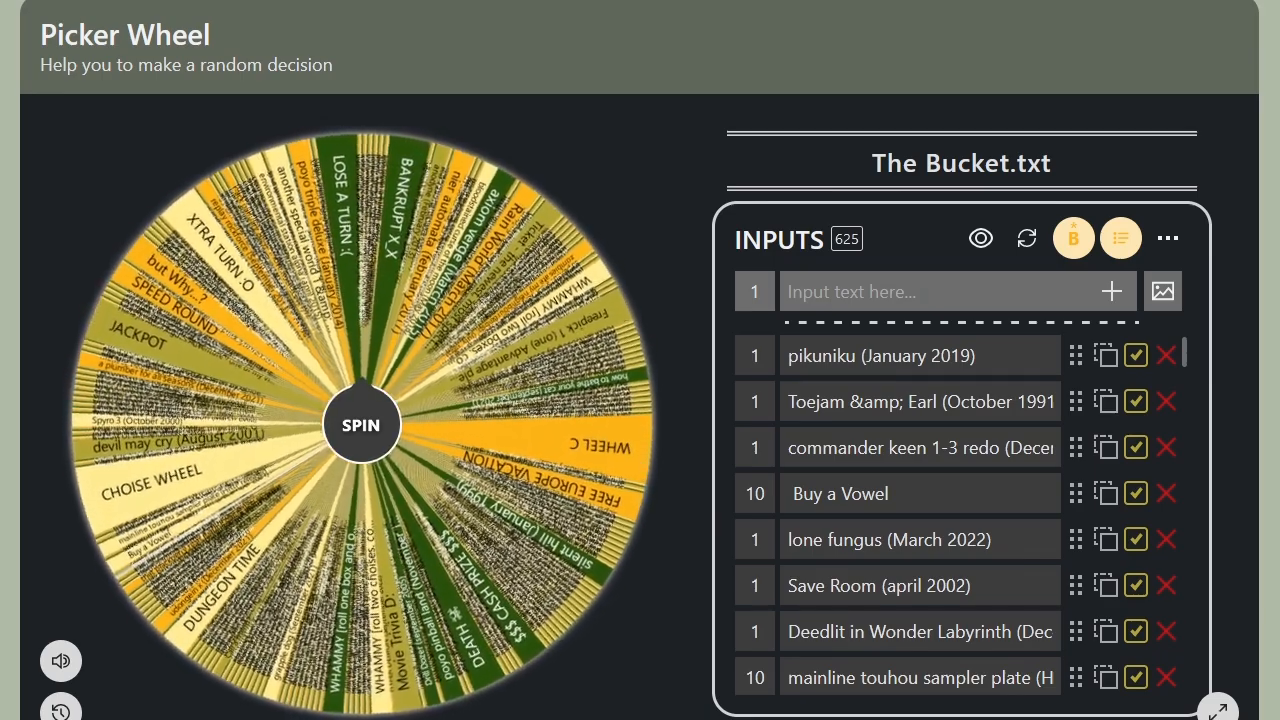
pyautogui.click(360, 424)
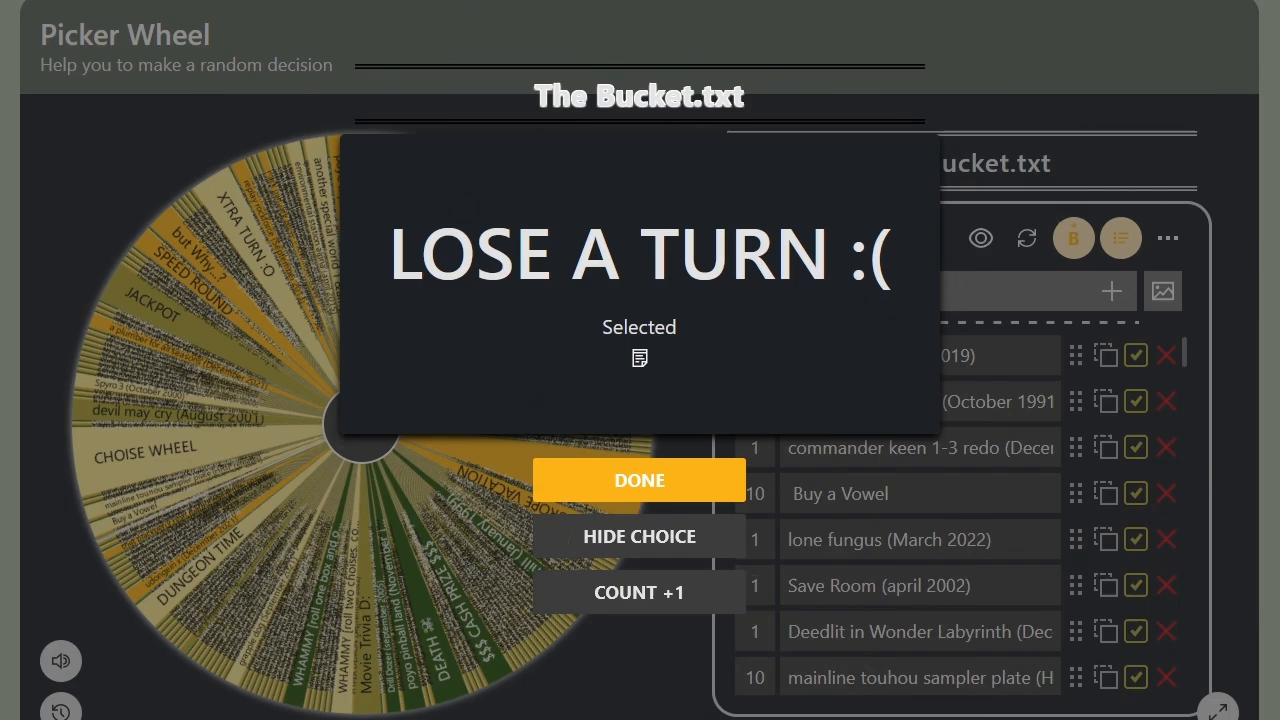
# Step: Dismiss the 'LOSE A TURN :(' result and spin again, picking a 1995 Rayman entry
pyautogui.click(639, 480)
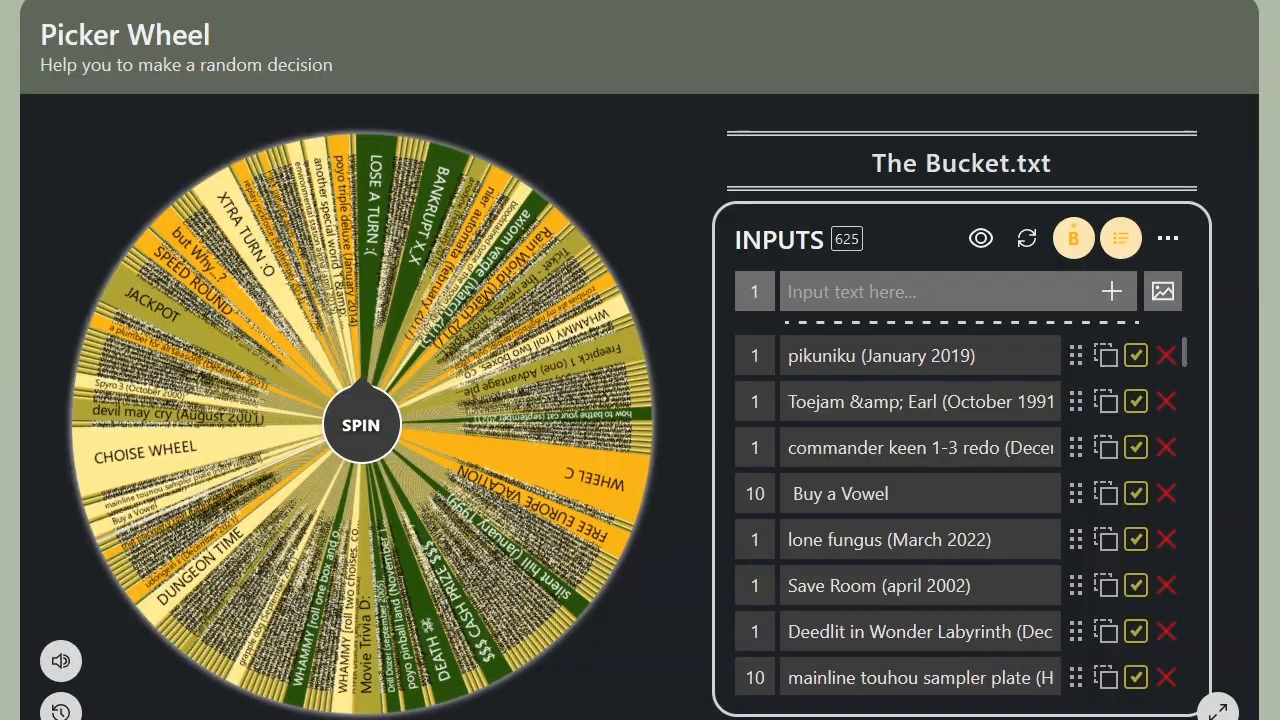
pyautogui.click(360, 424)
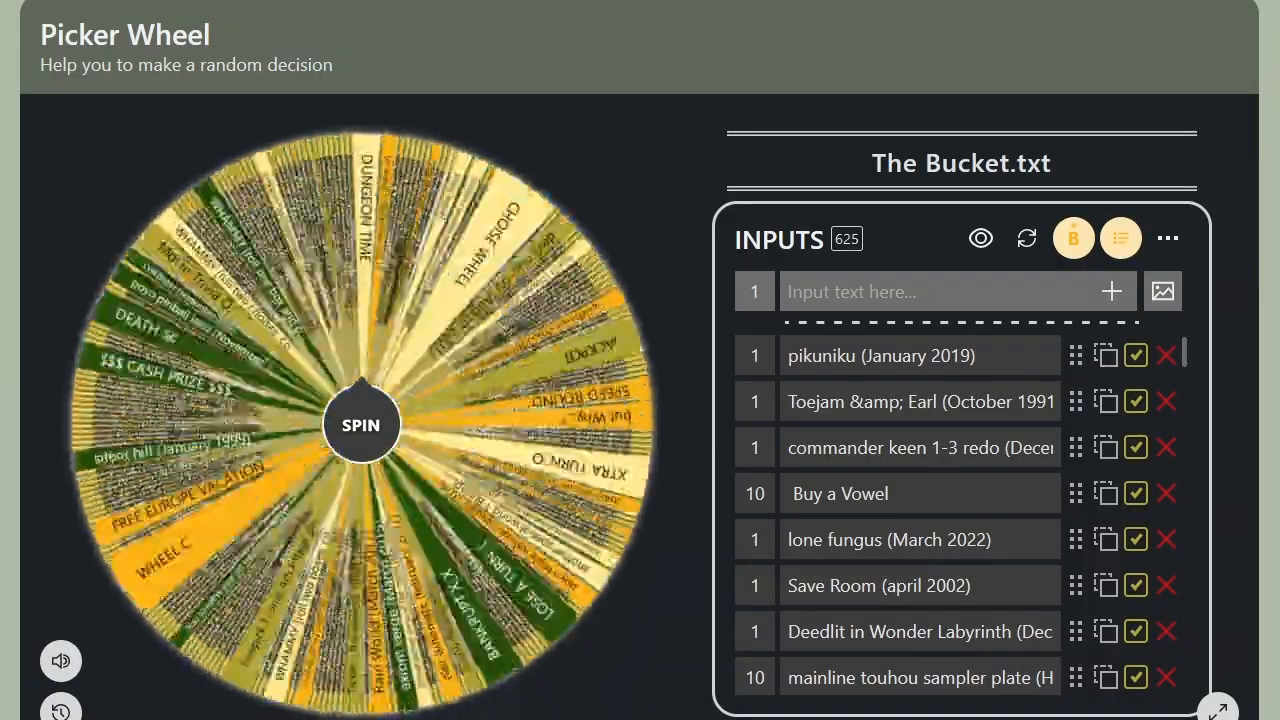
pyautogui.click(360, 424)
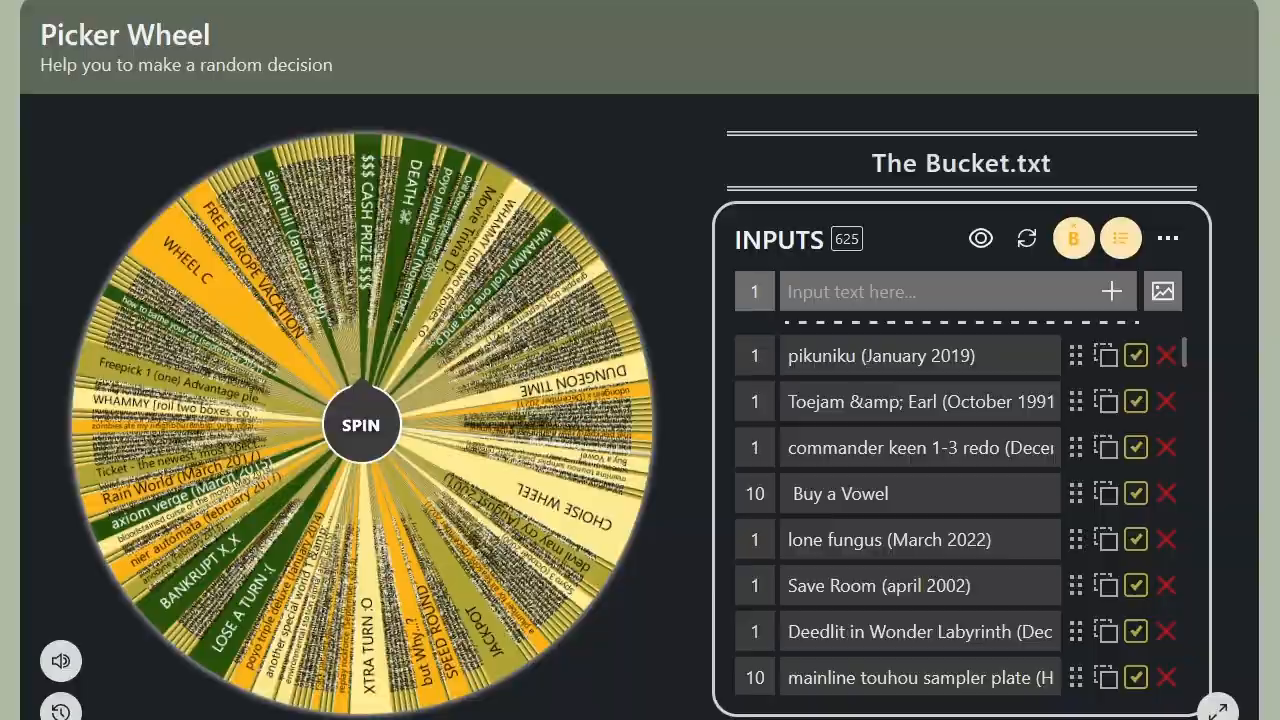
pyautogui.click(361, 424)
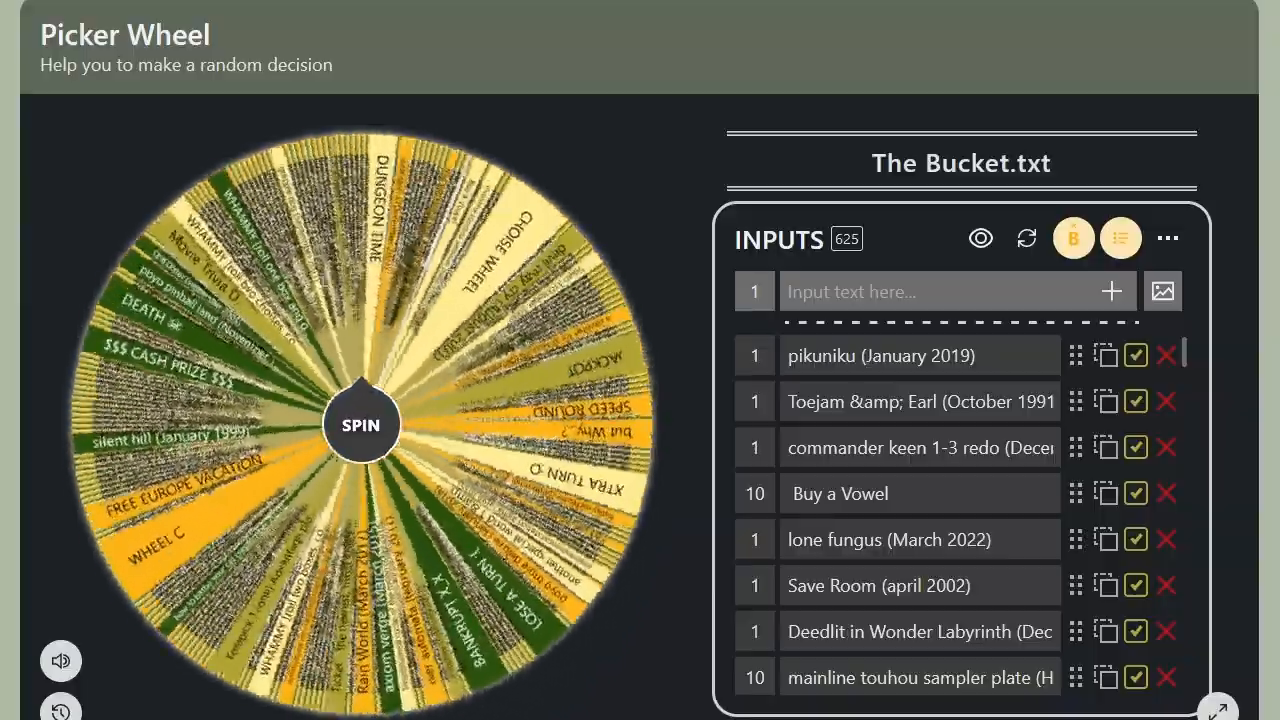
pyautogui.click(360, 424)
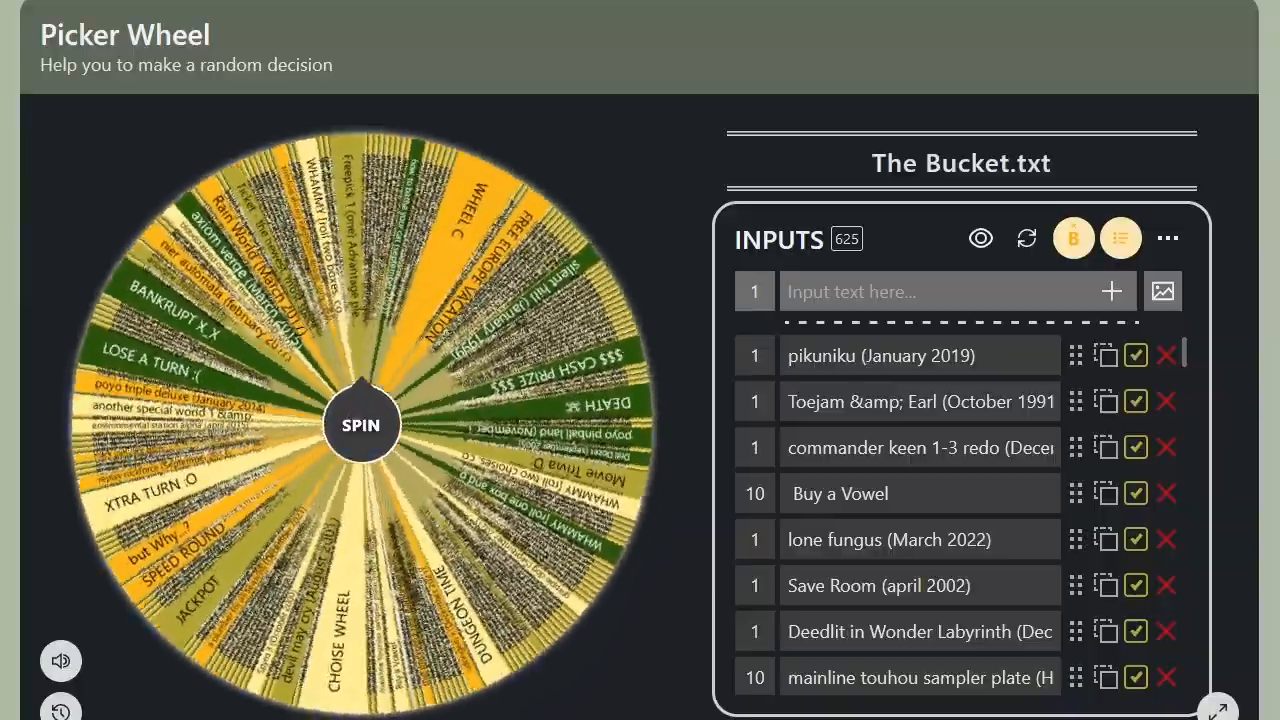
pyautogui.click(360, 424)
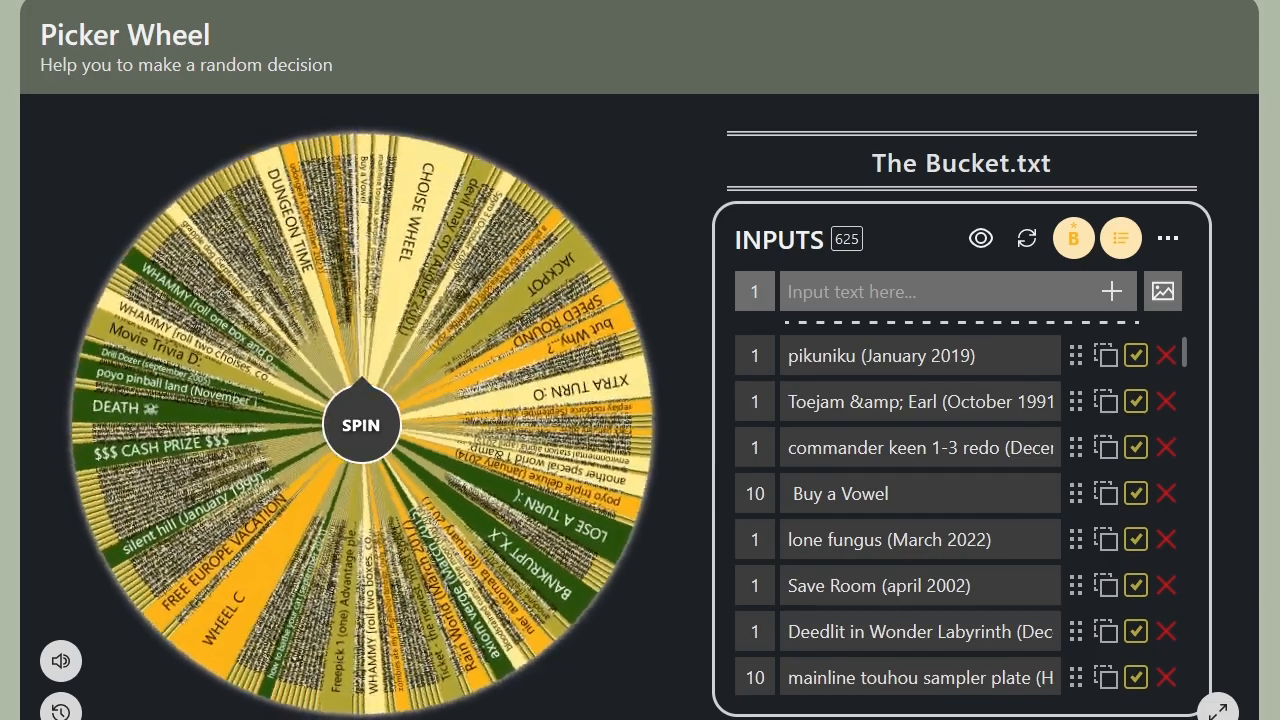
pyautogui.click(360, 425)
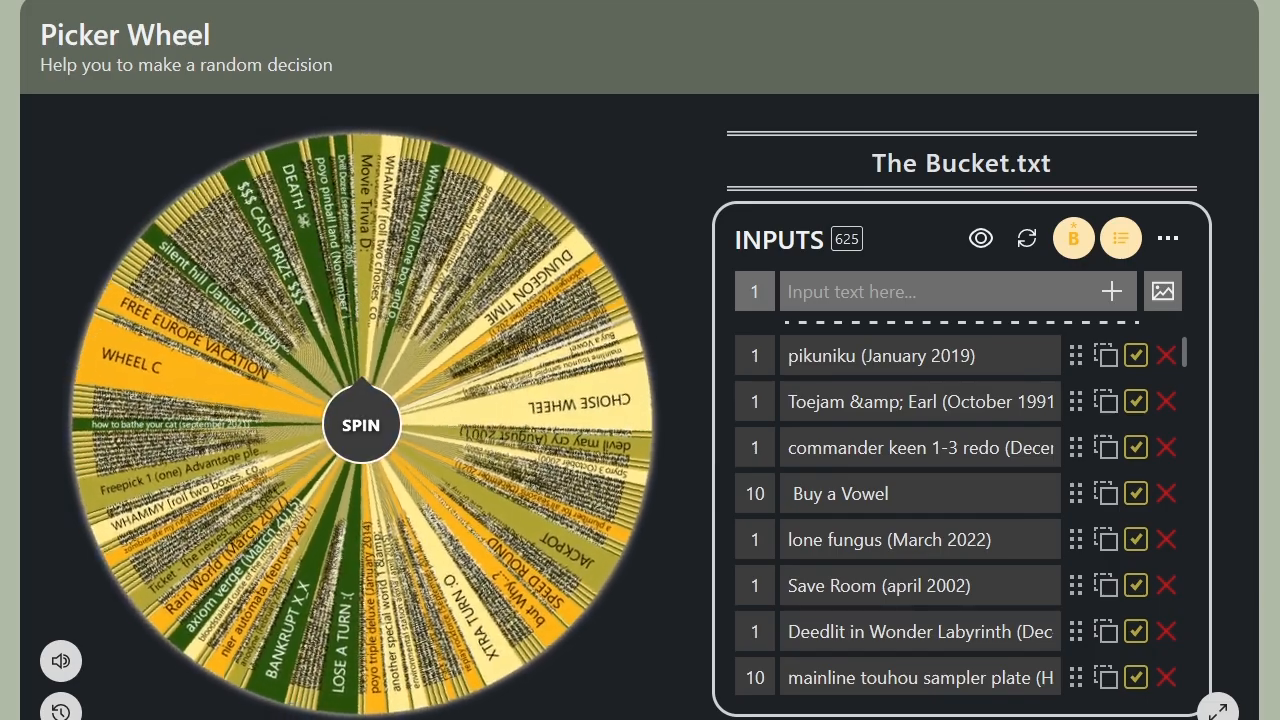
pyautogui.click(360, 424)
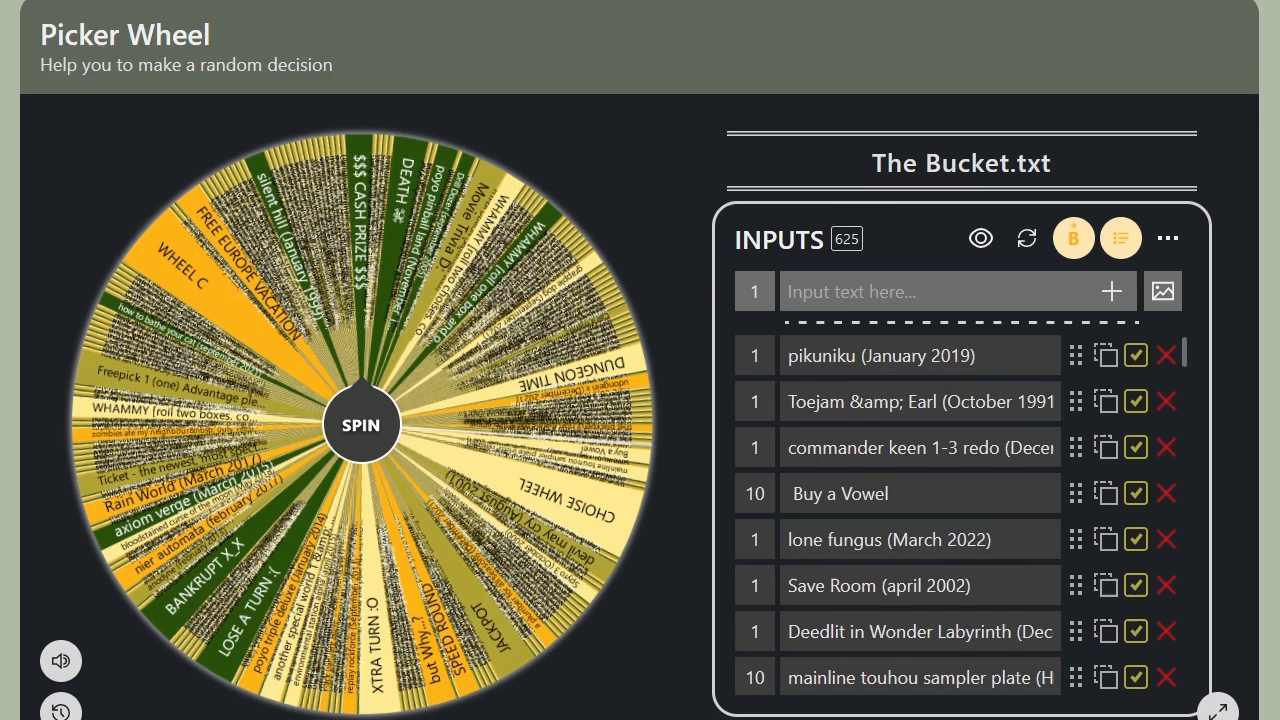
pyautogui.click(360, 424)
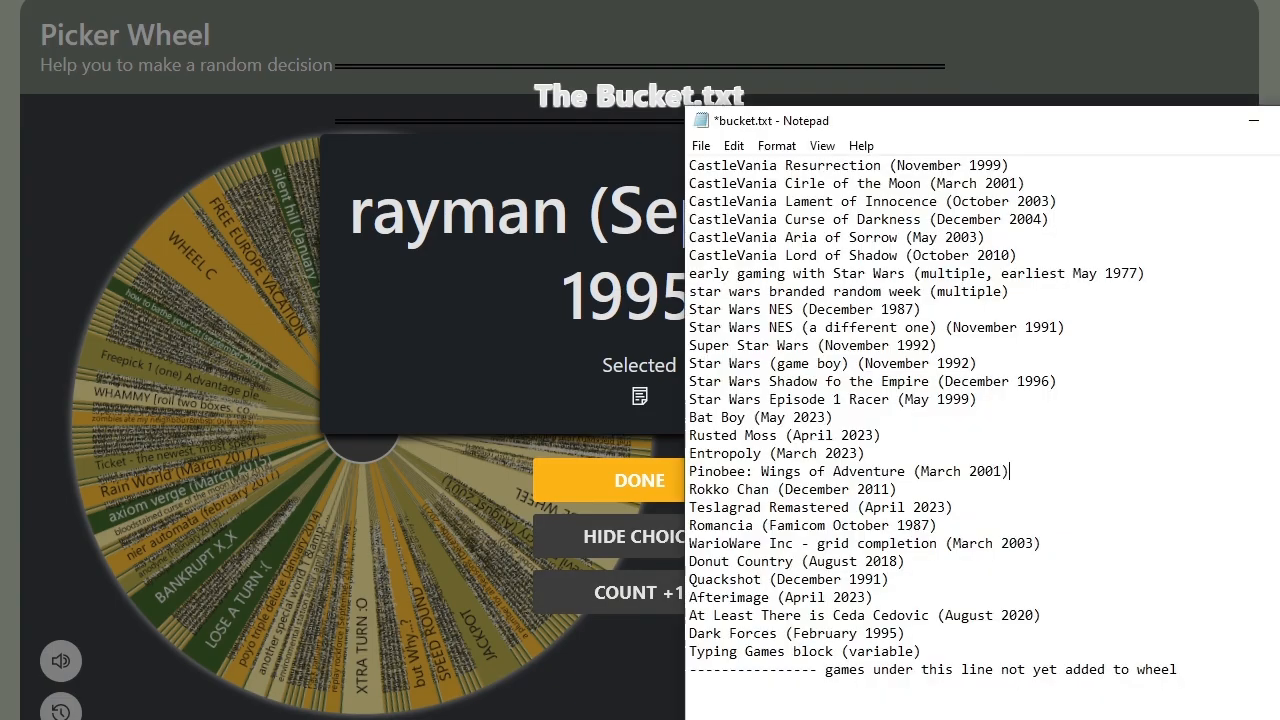
# Step: Scroll through bucket.txt in Notepad to find the Rayman line
pyautogui.scroll(-3)
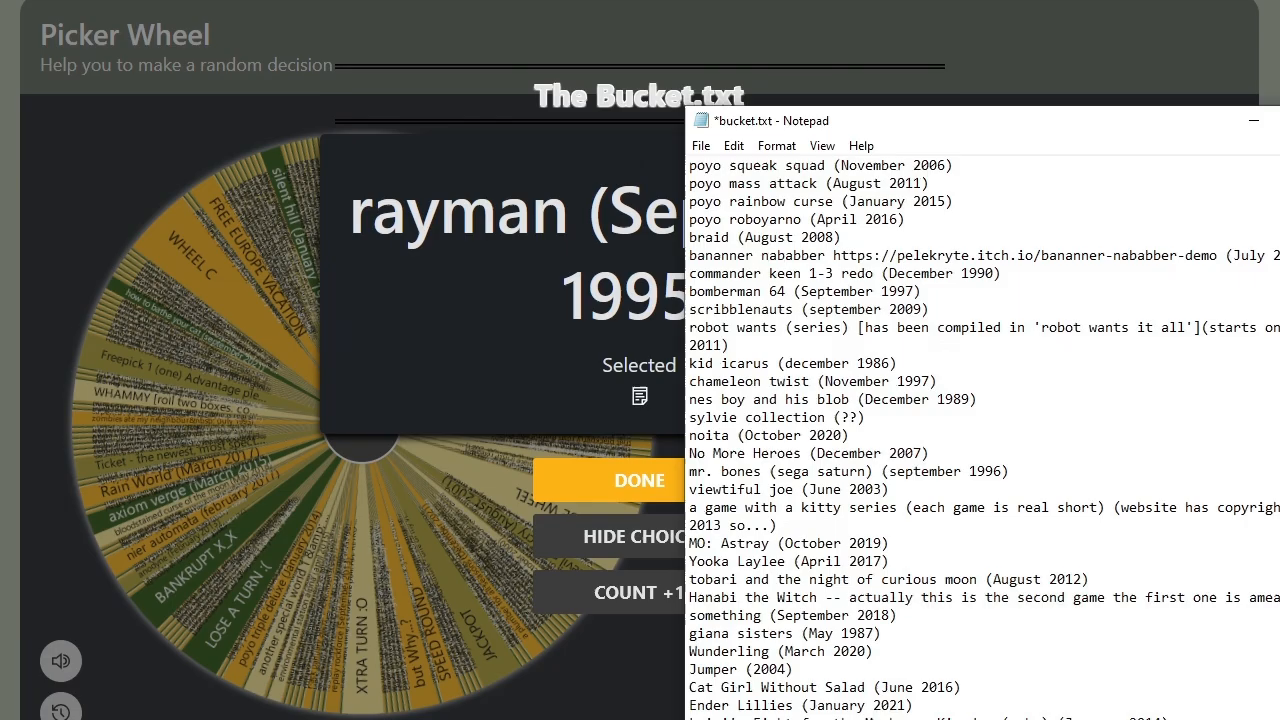
pyautogui.scroll(-3)
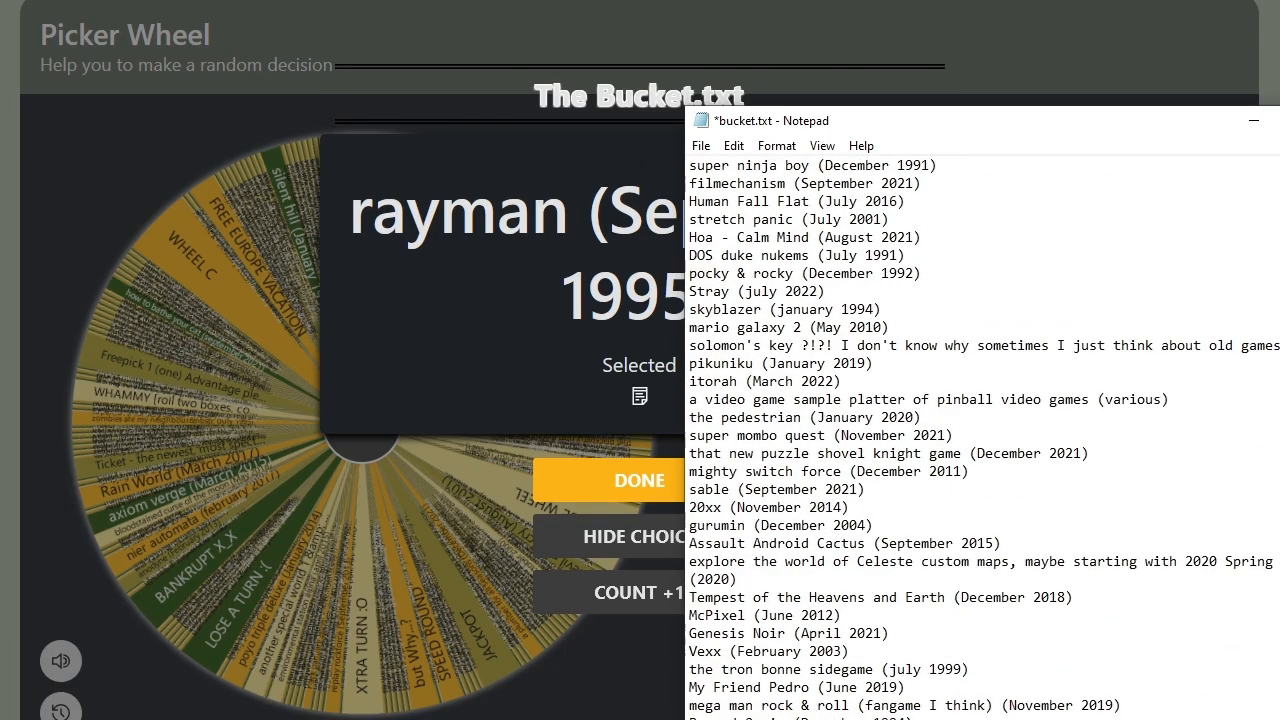
pyautogui.scroll(-3)
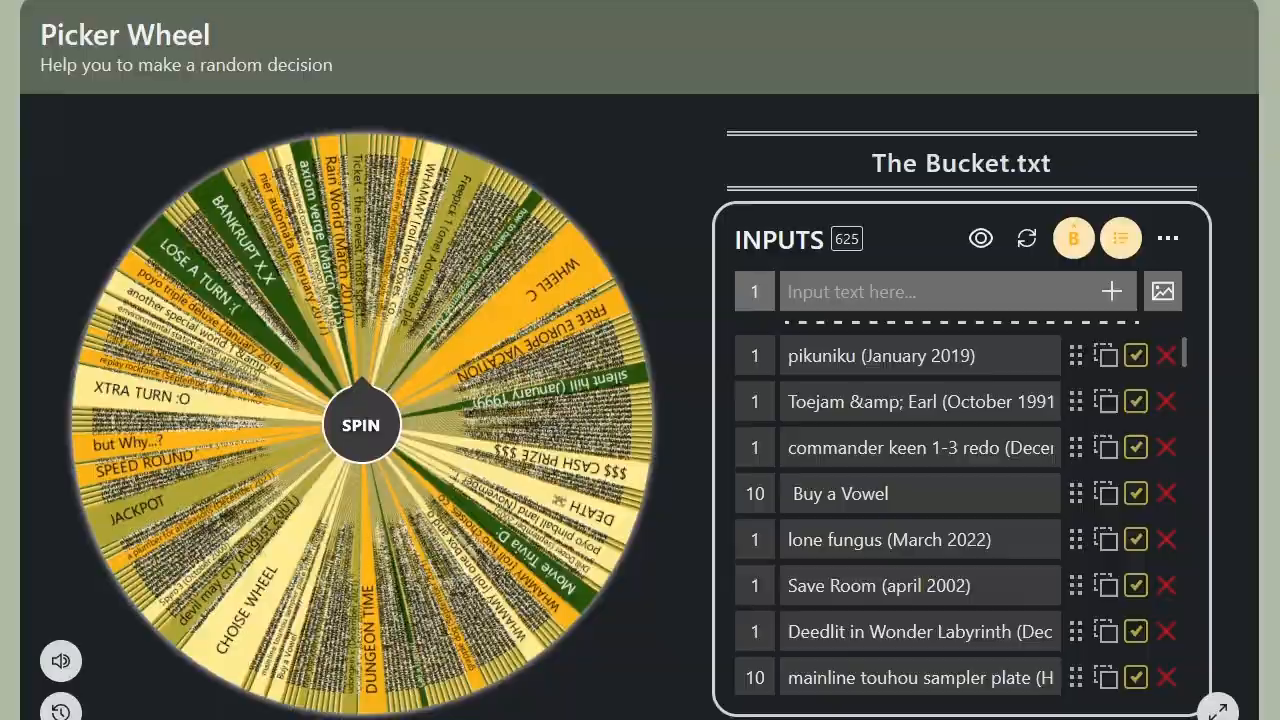
# Step: Spin the Bucket.txt wheel again, picking 9 Years of Shadows
pyautogui.click(360, 424)
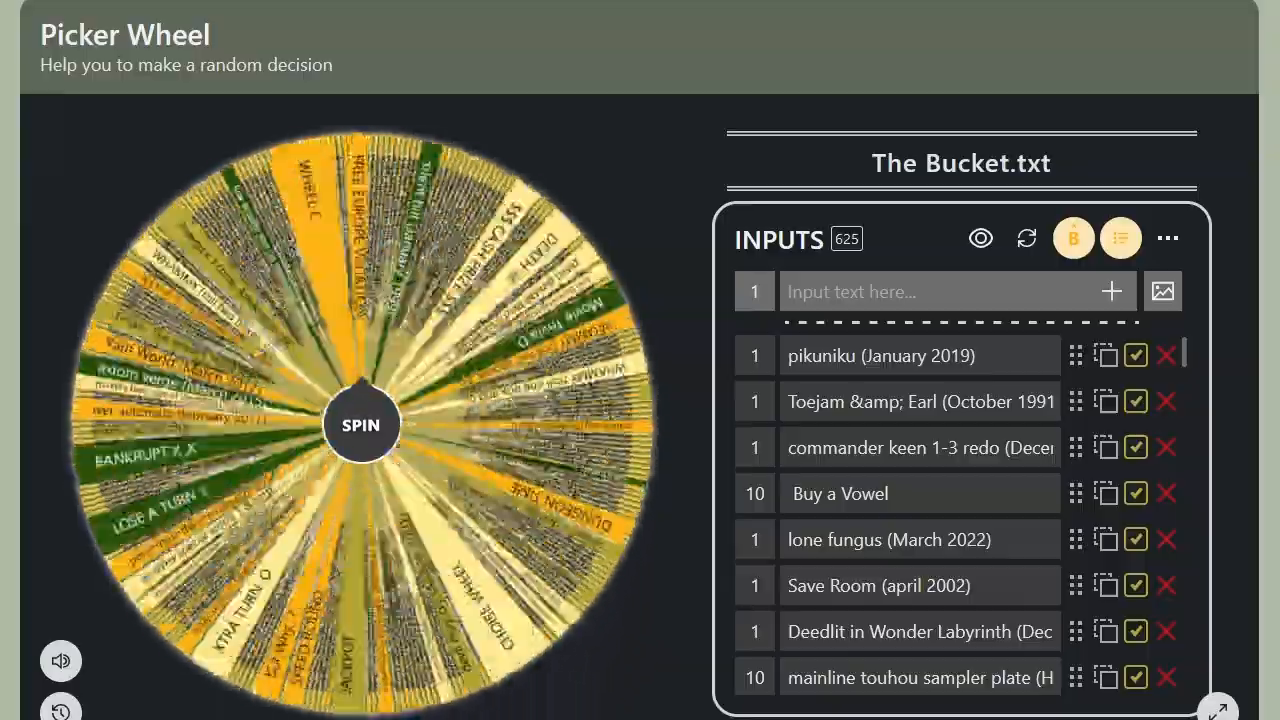
pyautogui.click(360, 424)
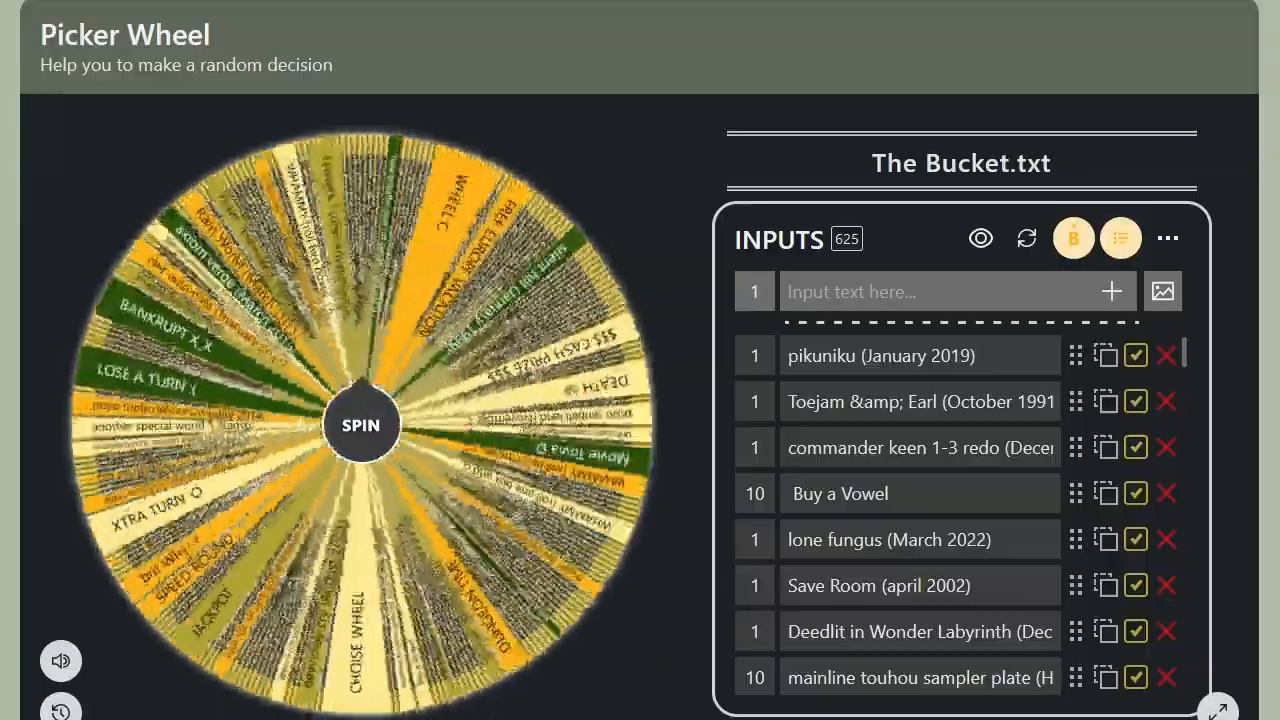
pyautogui.click(360, 424)
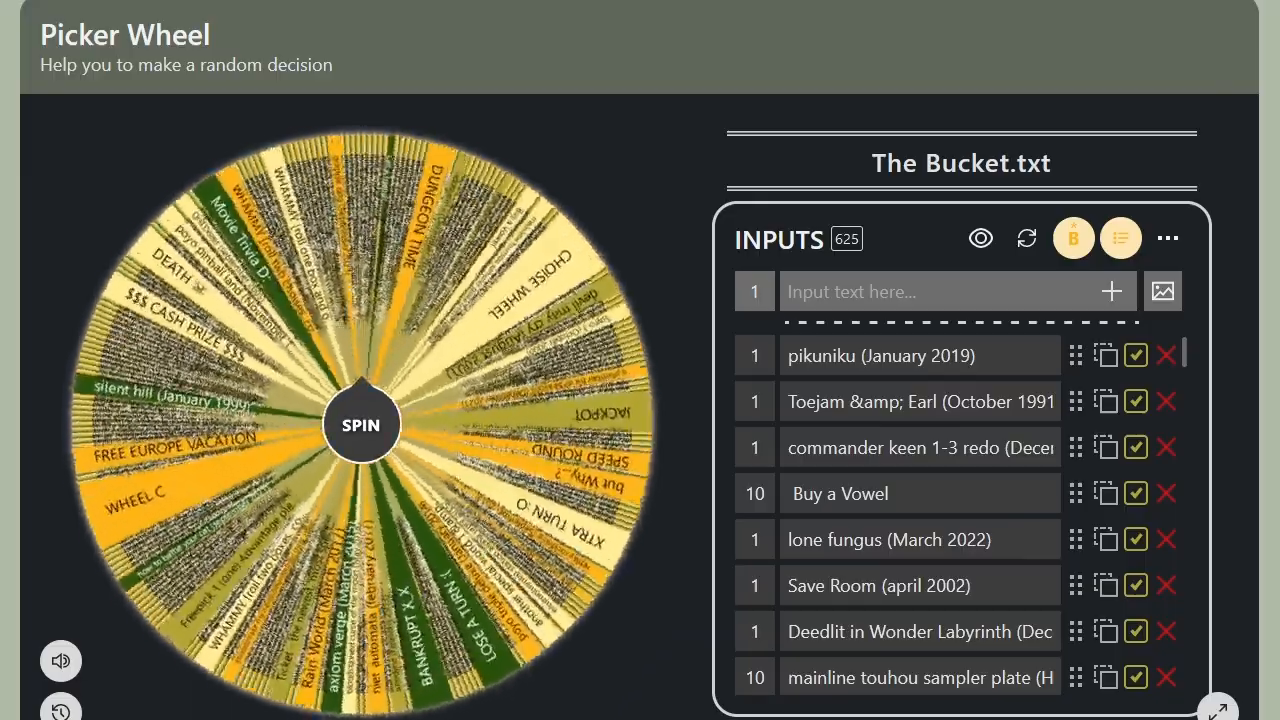
pyautogui.click(360, 424)
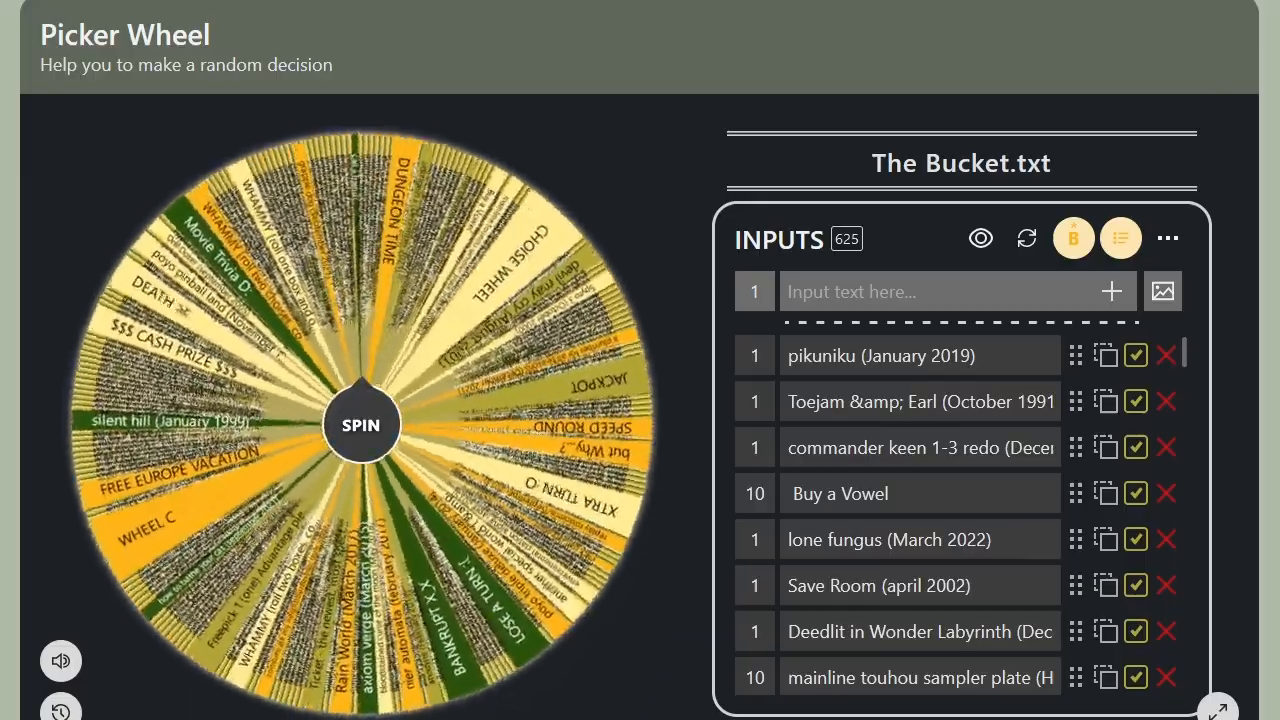
pyautogui.click(360, 424)
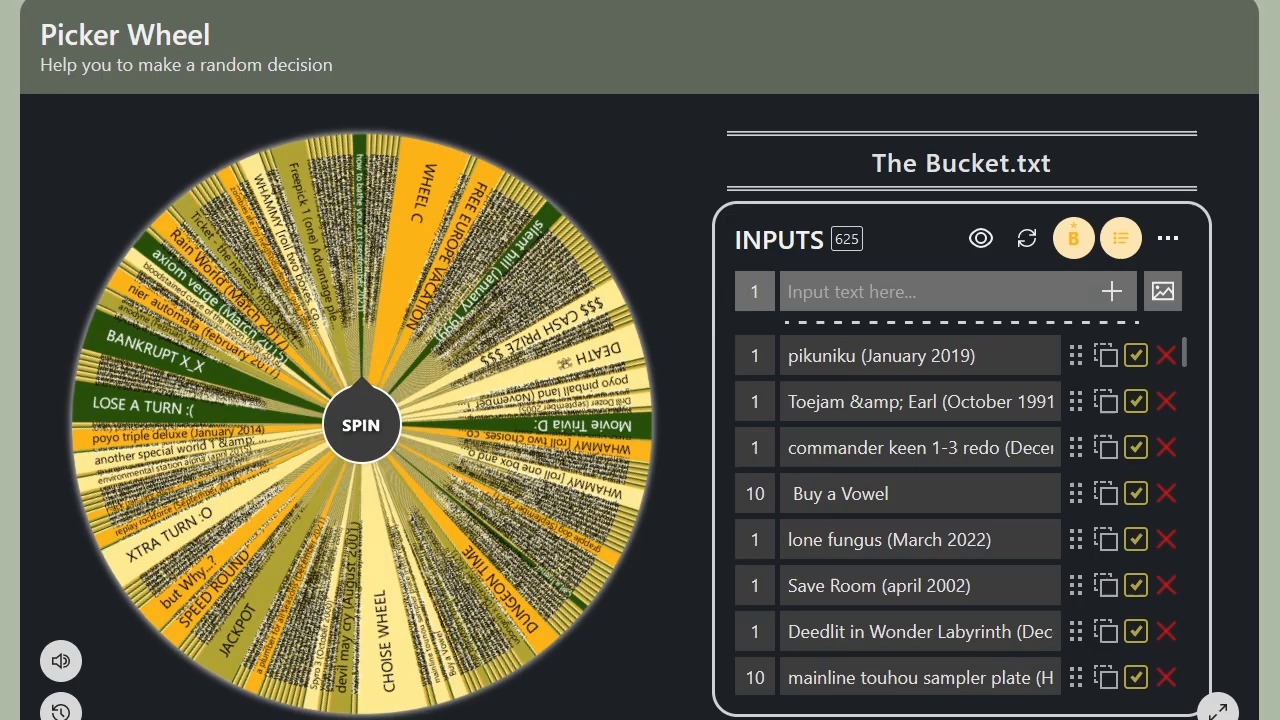
pyautogui.click(360, 424)
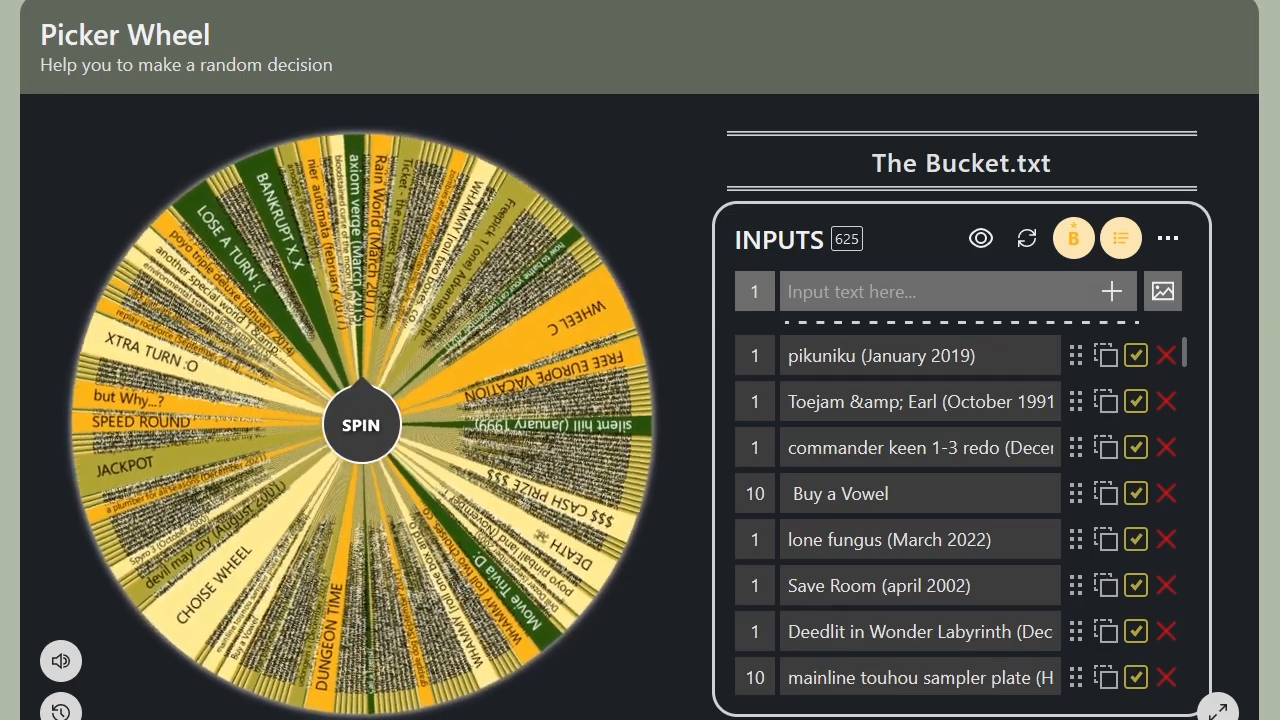
pyautogui.click(360, 424)
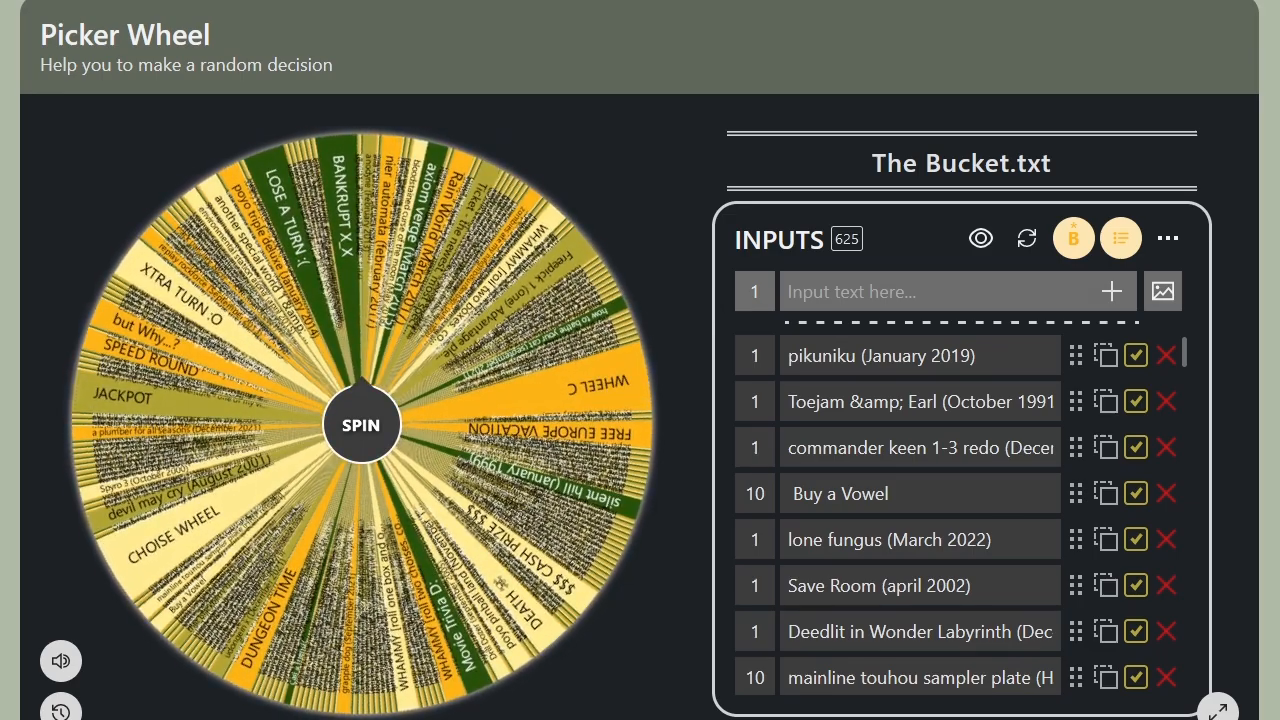
pyautogui.click(360, 424)
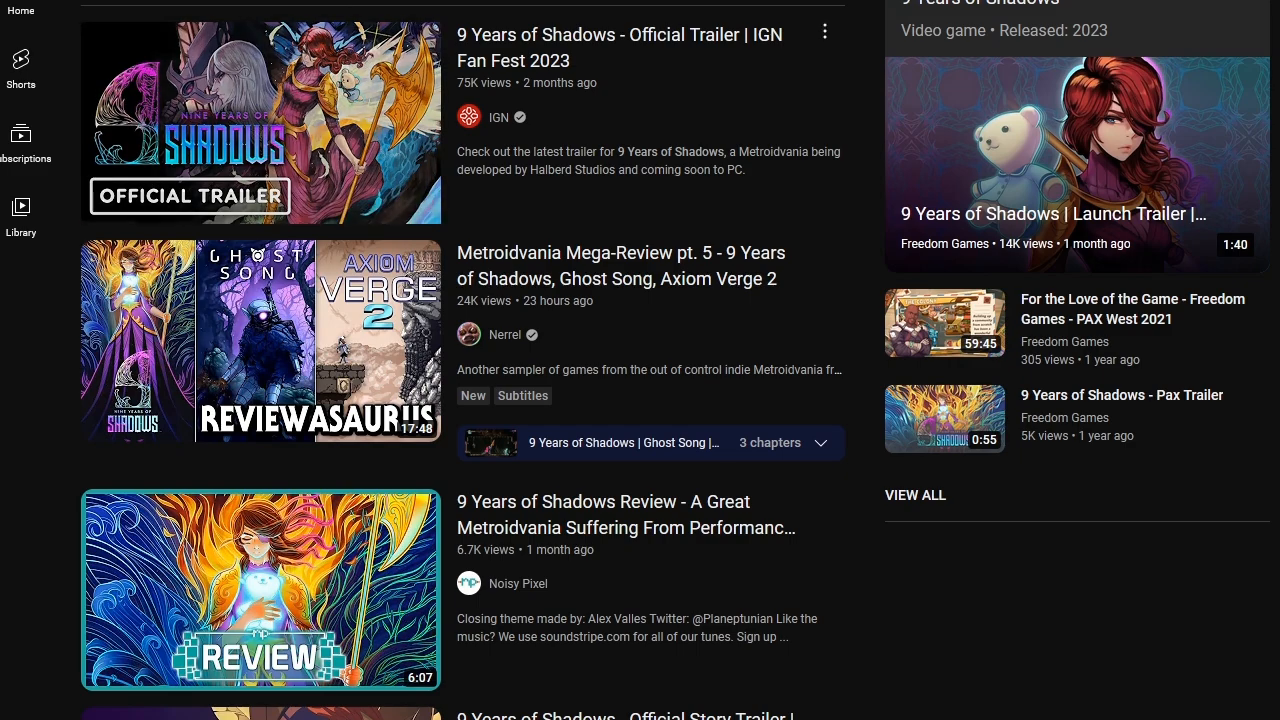
# Step: Play IGN's official 9 Years of Shadows trailer from the YouTube results
pyautogui.click(260, 122)
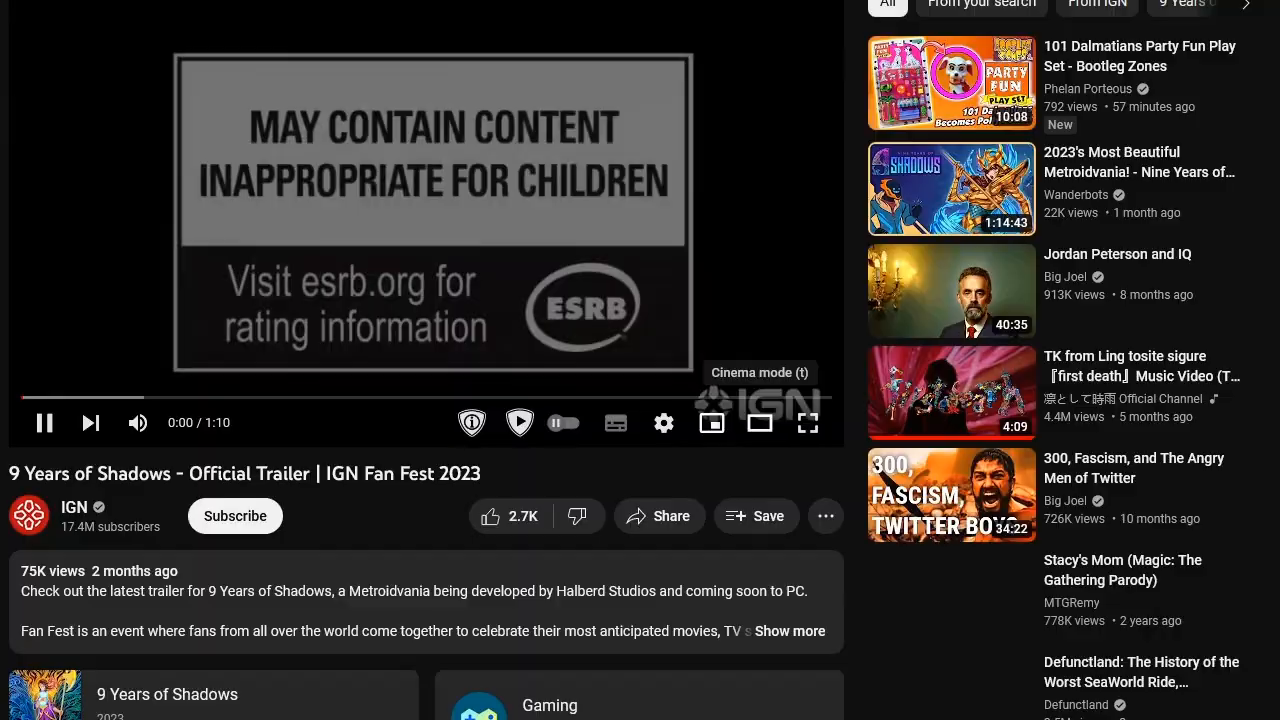
pyautogui.click(807, 422)
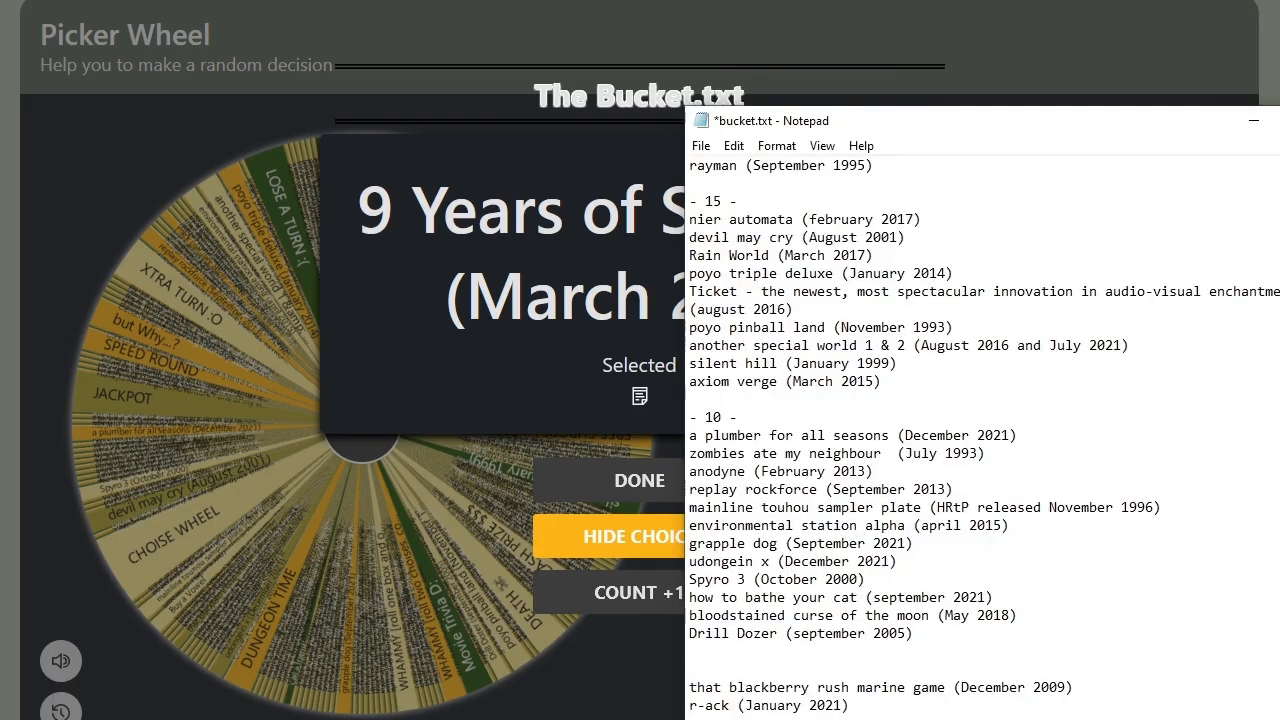
# Step: Remove the mid-list 9 Years of Shadows line and retype '9 Years of Shadows (March 2023)' at the top
pyautogui.scroll(-3)
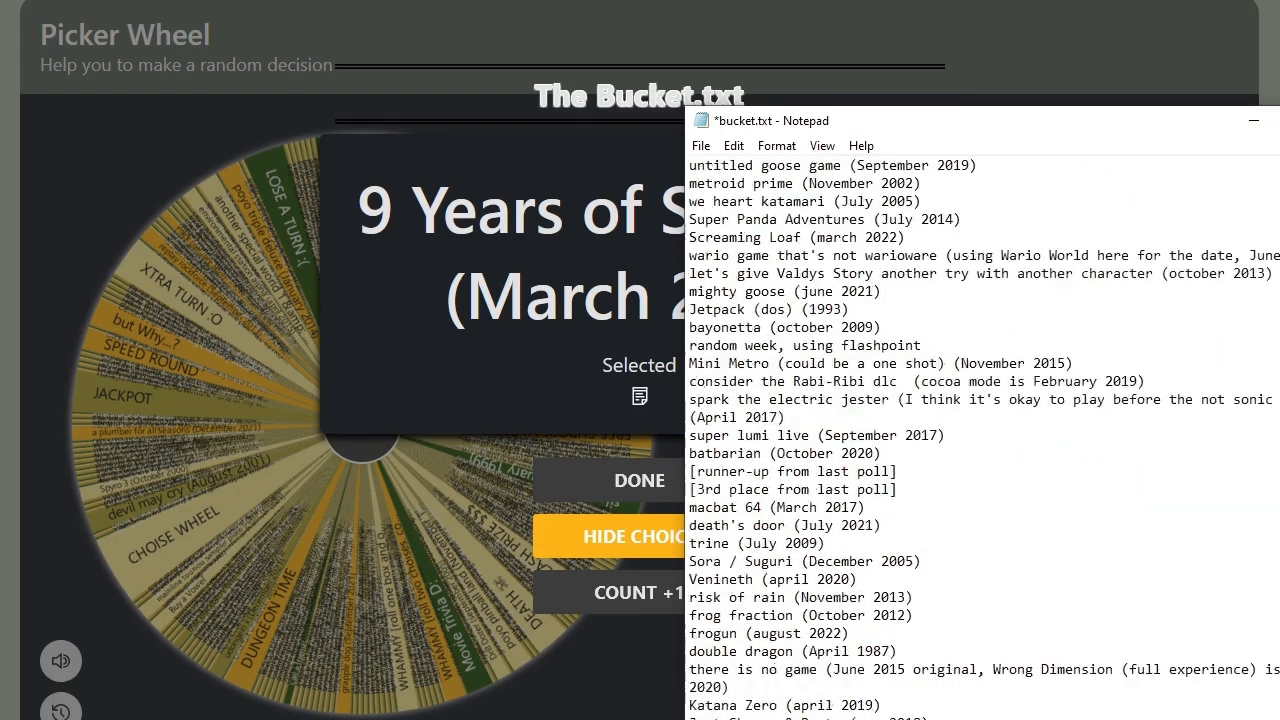
pyautogui.scroll(-3)
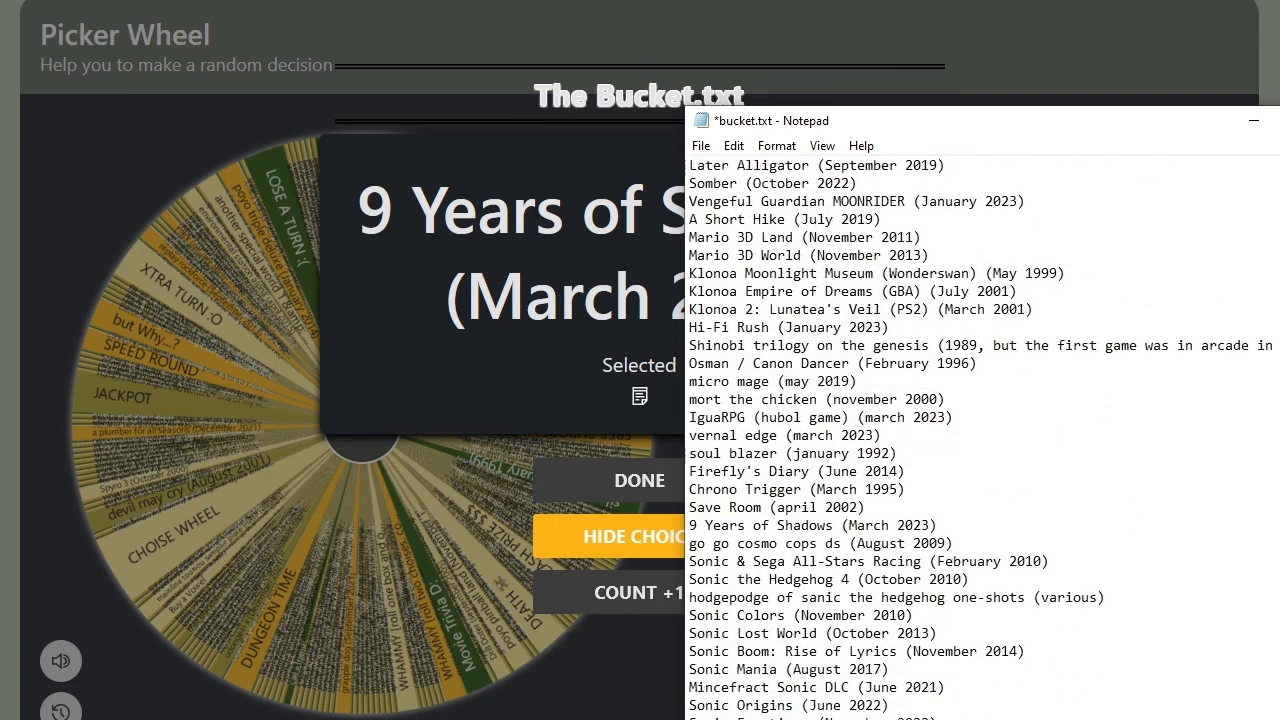
pyautogui.scroll(-3)
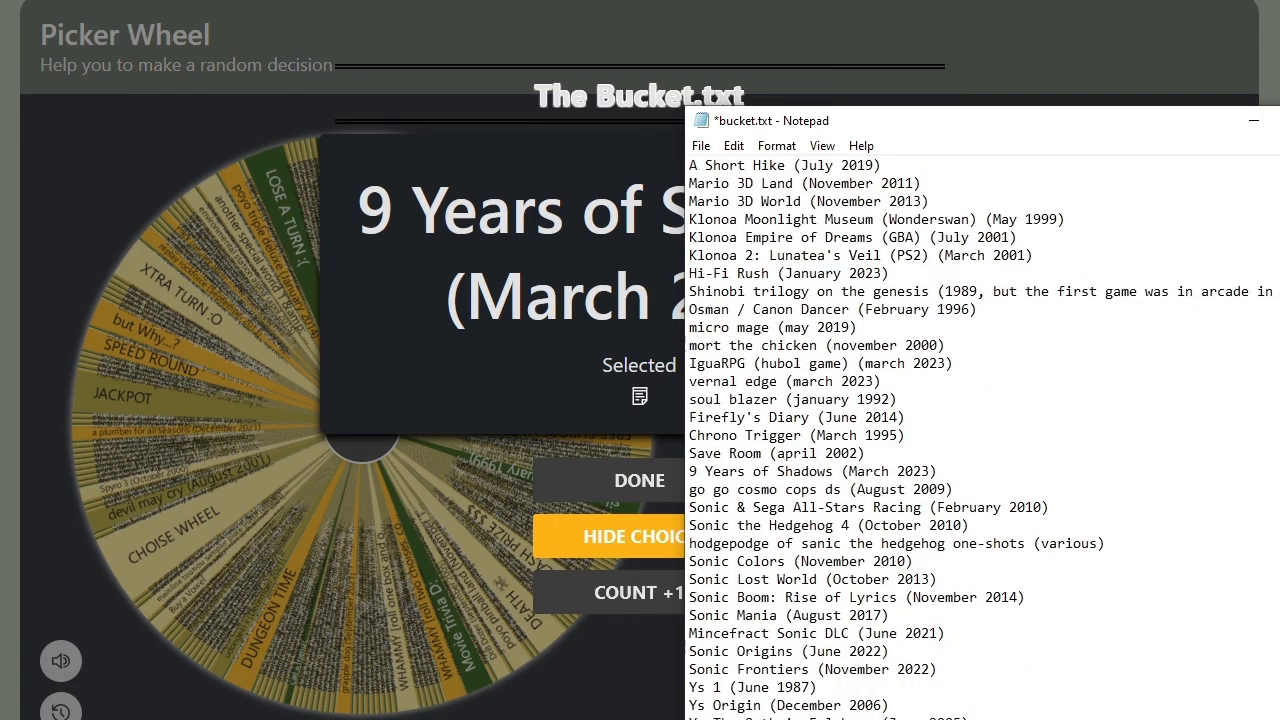
pyautogui.scroll(-3)
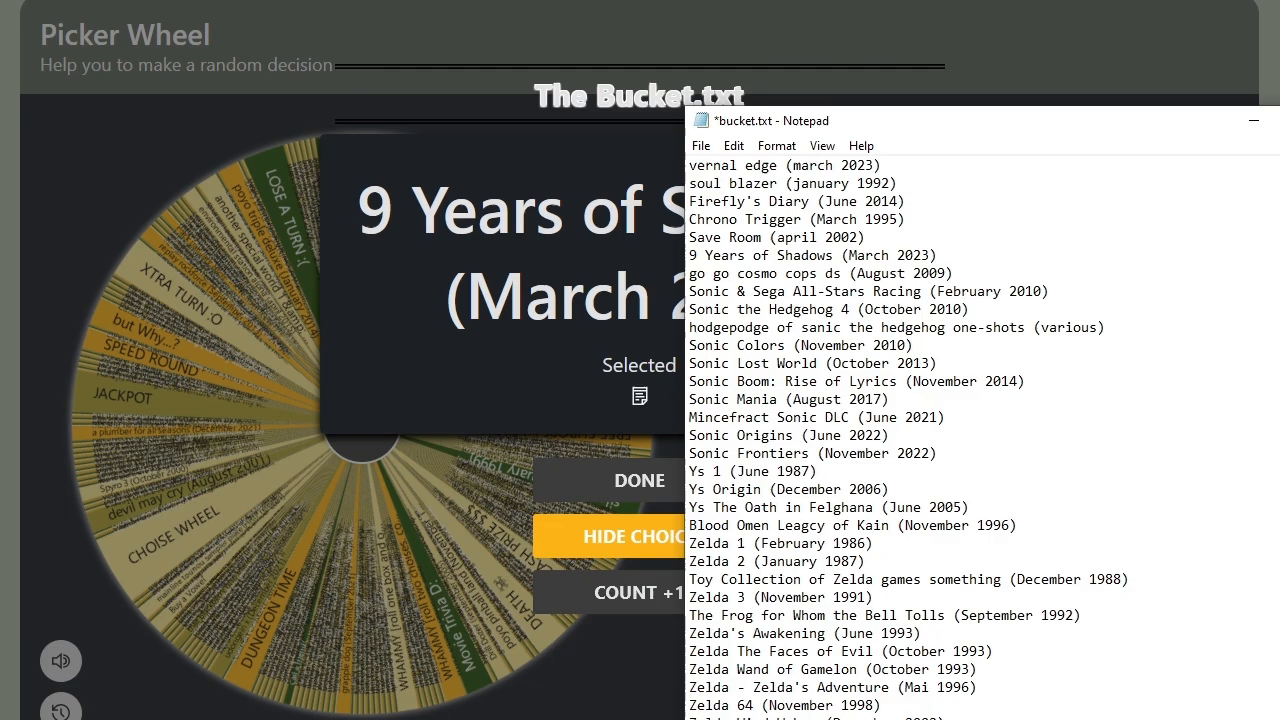
pyautogui.scroll(3)
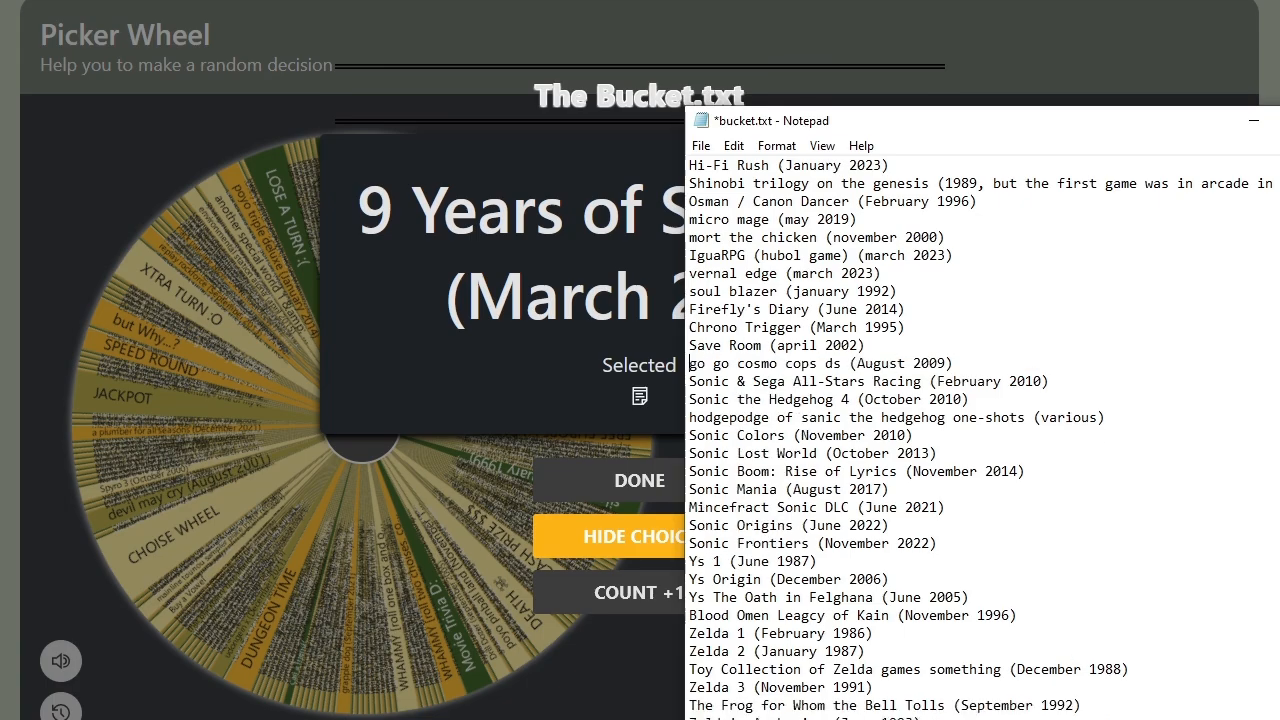
pyautogui.scroll(-3)
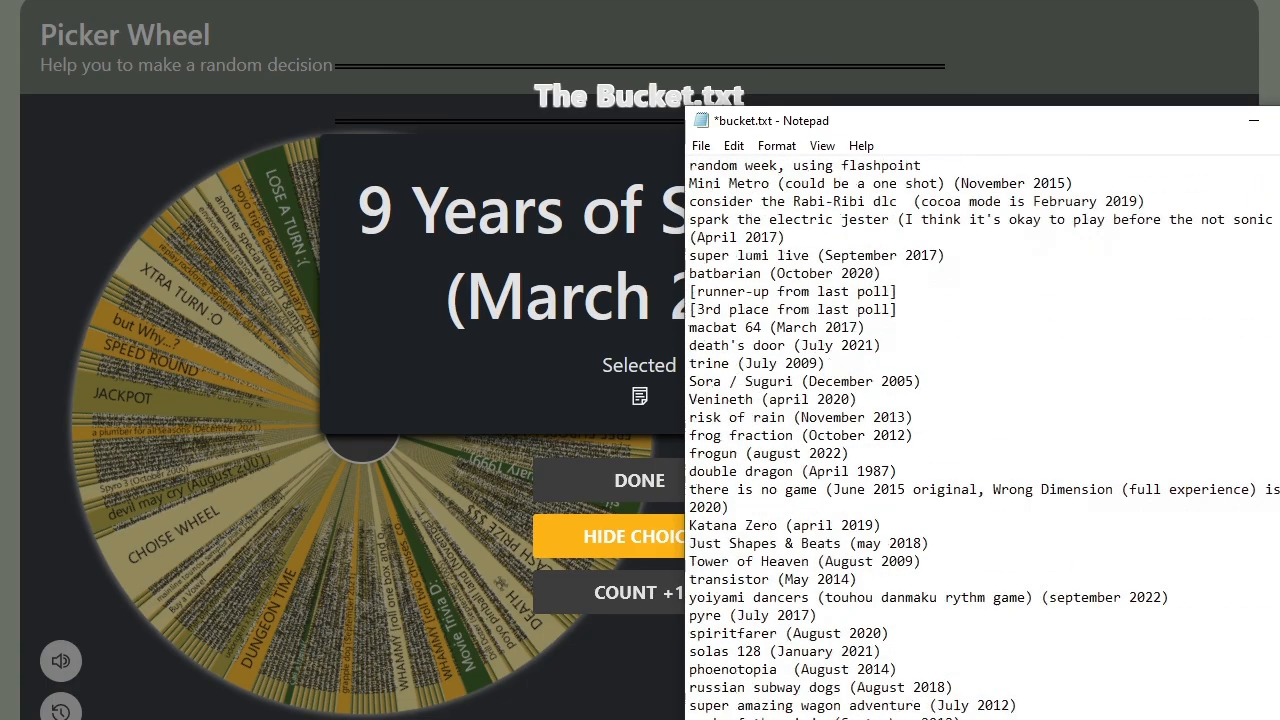
pyautogui.scroll(-3)
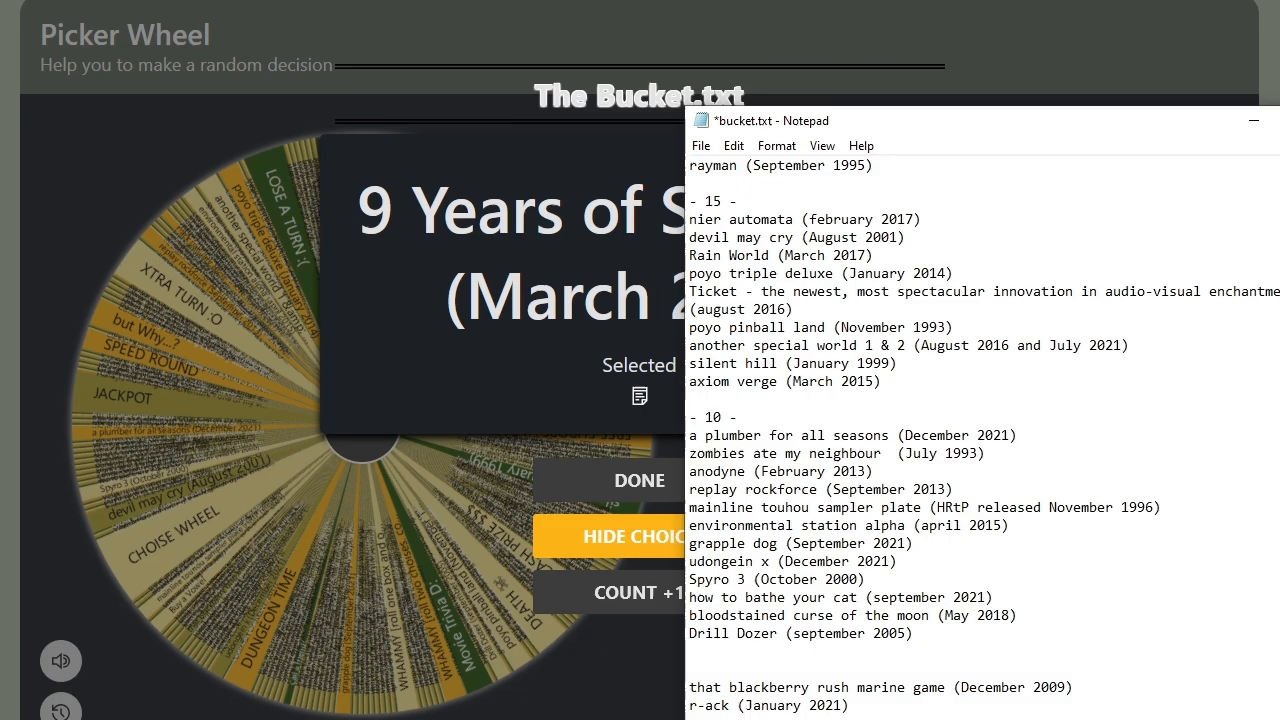
pyautogui.write('9 Years of Shadows (March 2023)')
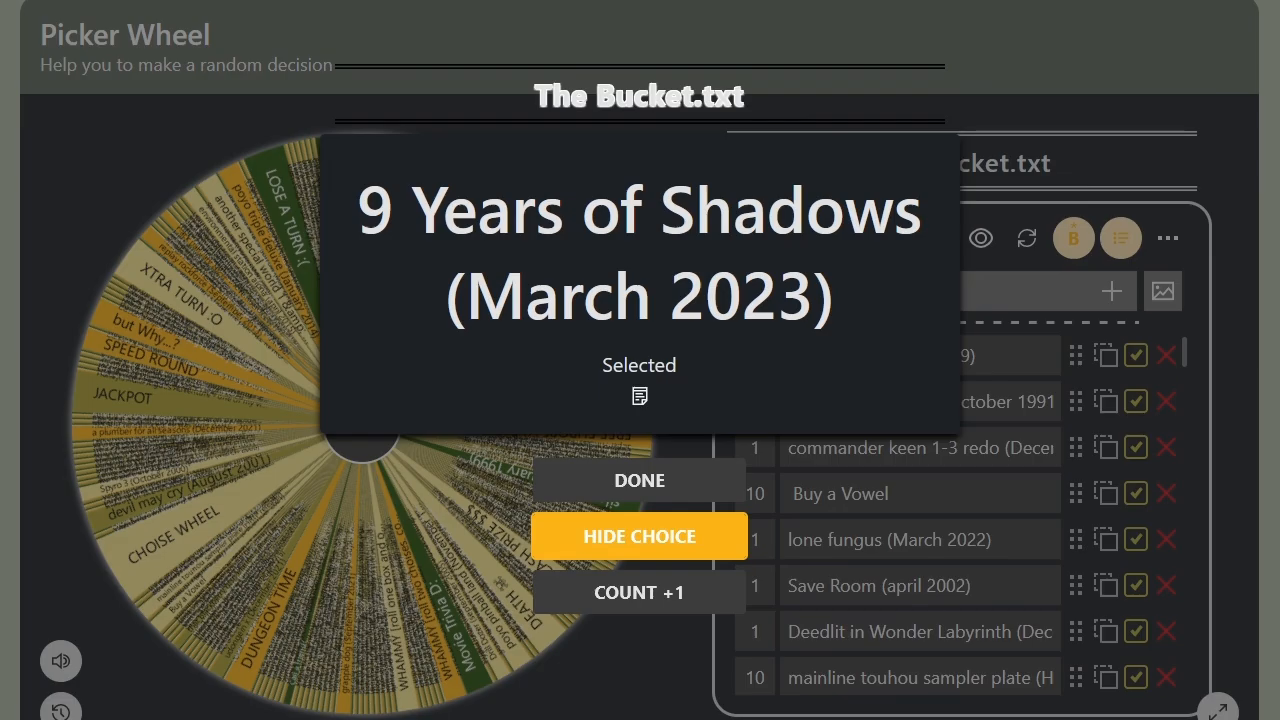
# Step: Dismiss the 9 Years of Shadows result and spin until 'that blackberry rush marine game (December 2009)' is picked
pyautogui.click(639, 480)
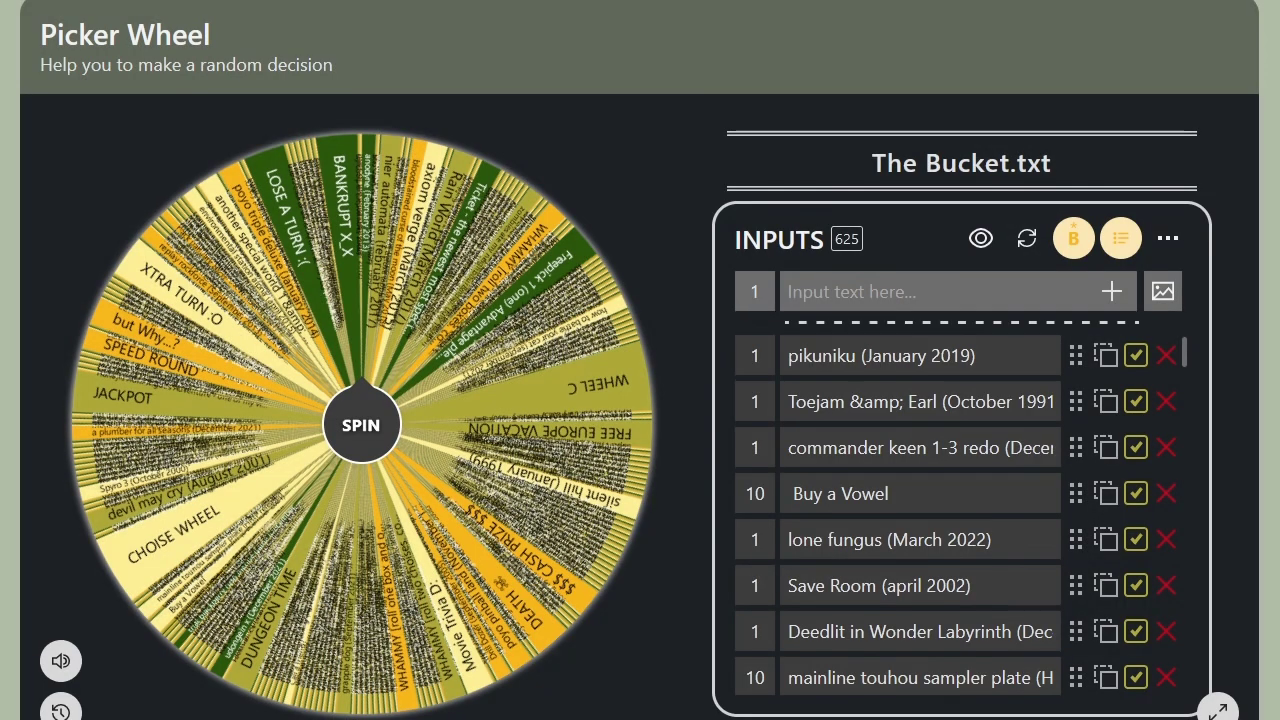
pyautogui.click(360, 424)
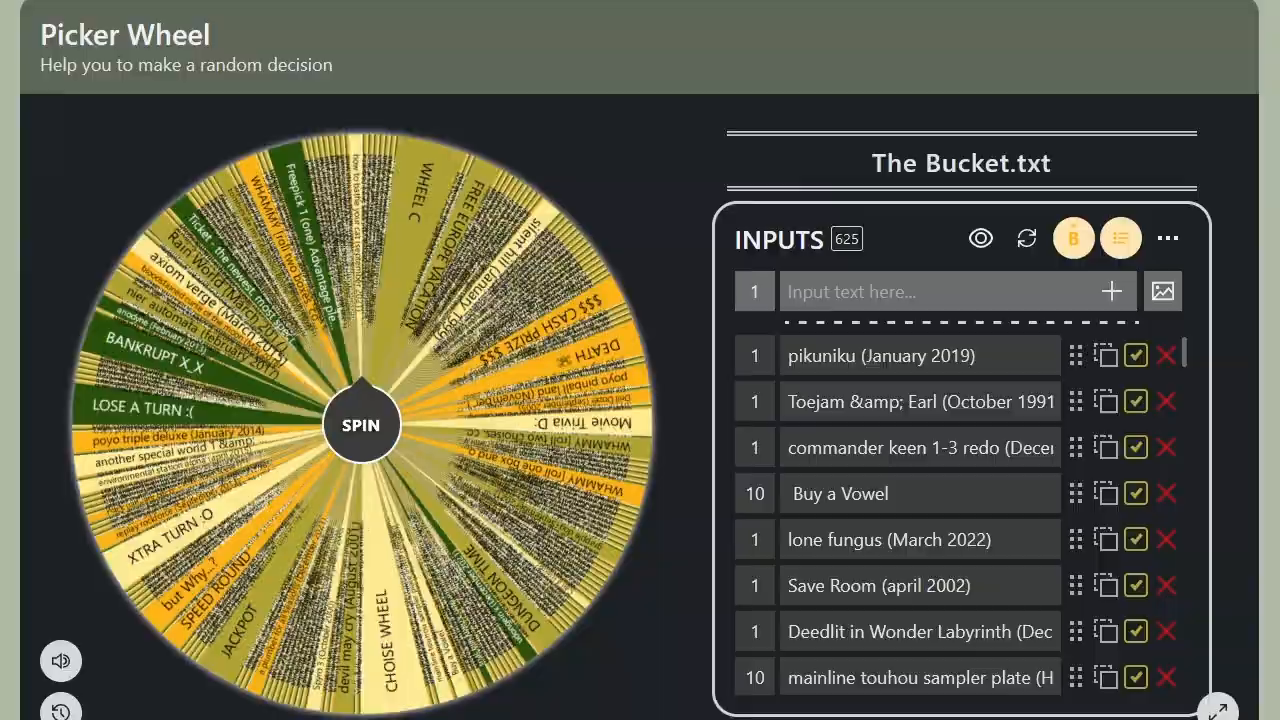
pyautogui.click(360, 424)
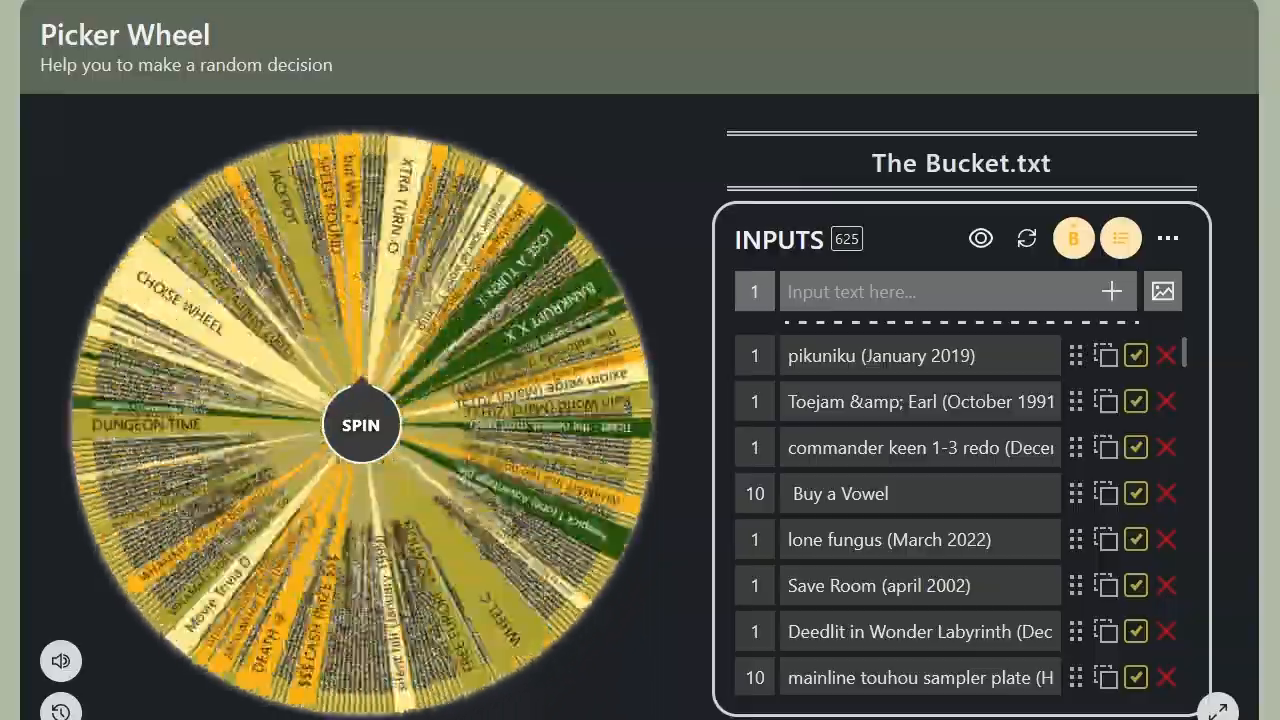
pyautogui.click(360, 424)
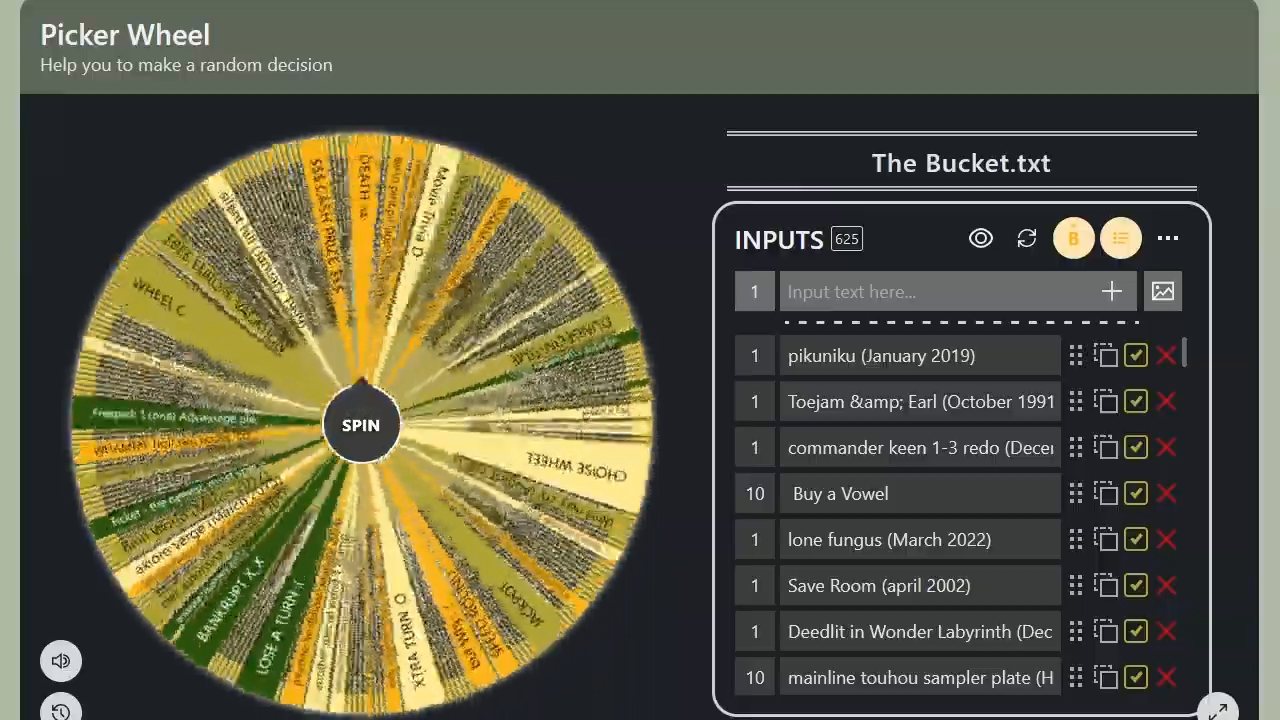
pyautogui.click(360, 424)
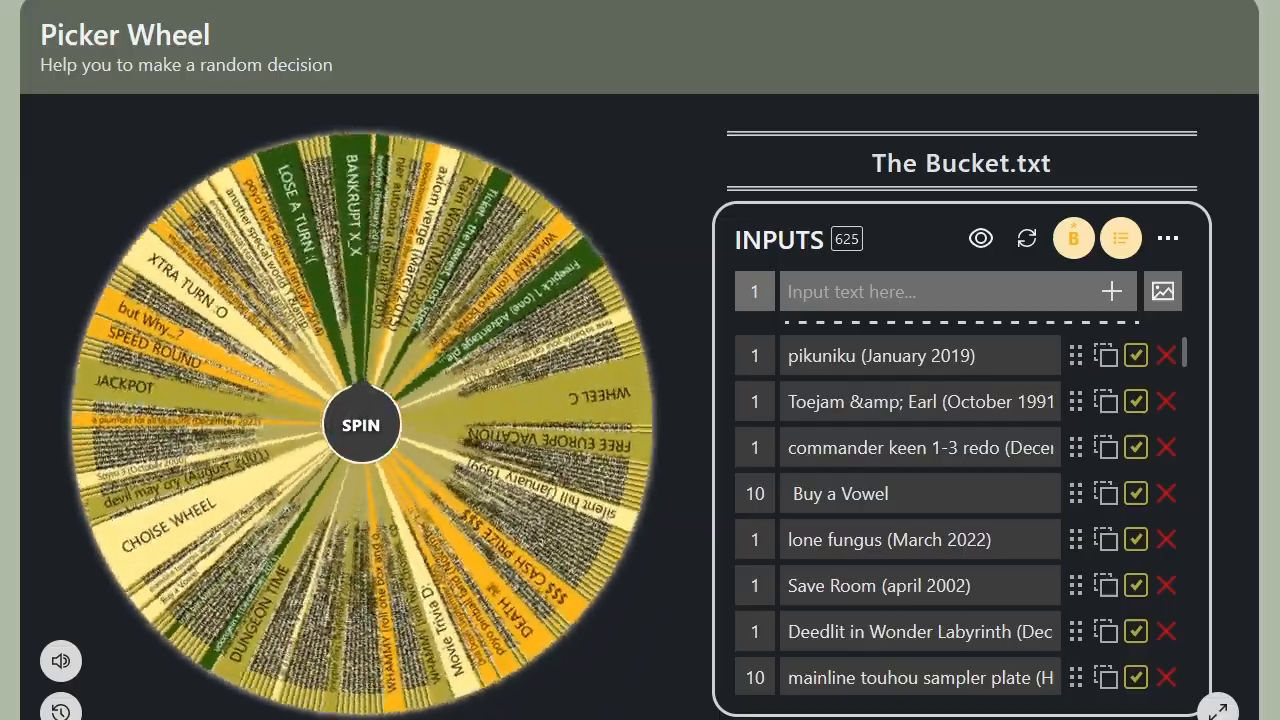
pyautogui.click(360, 424)
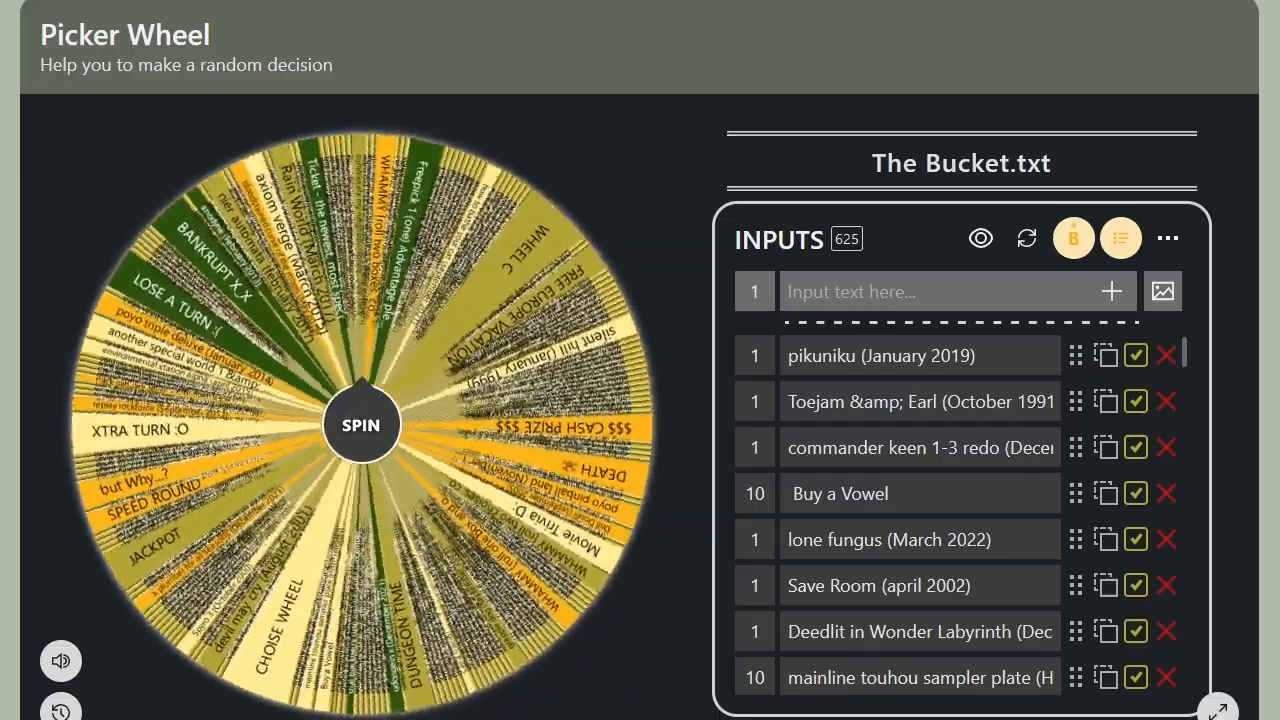
pyautogui.click(360, 424)
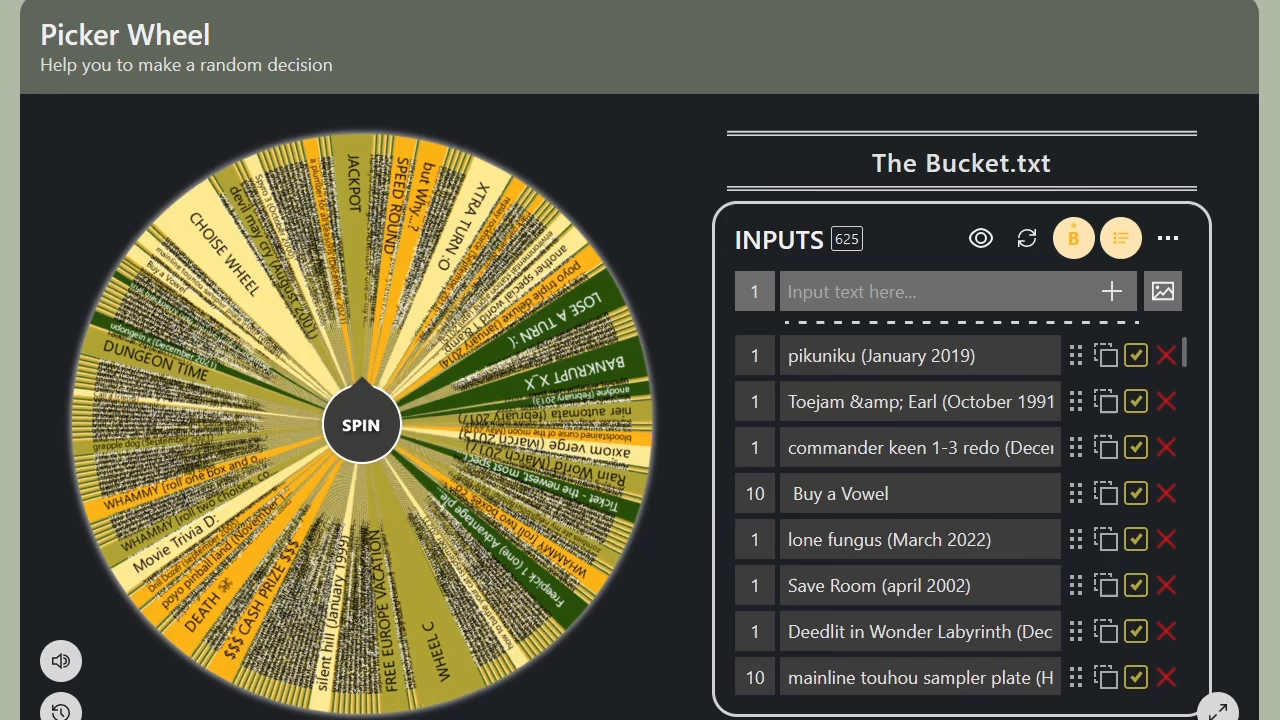
pyautogui.click(360, 424)
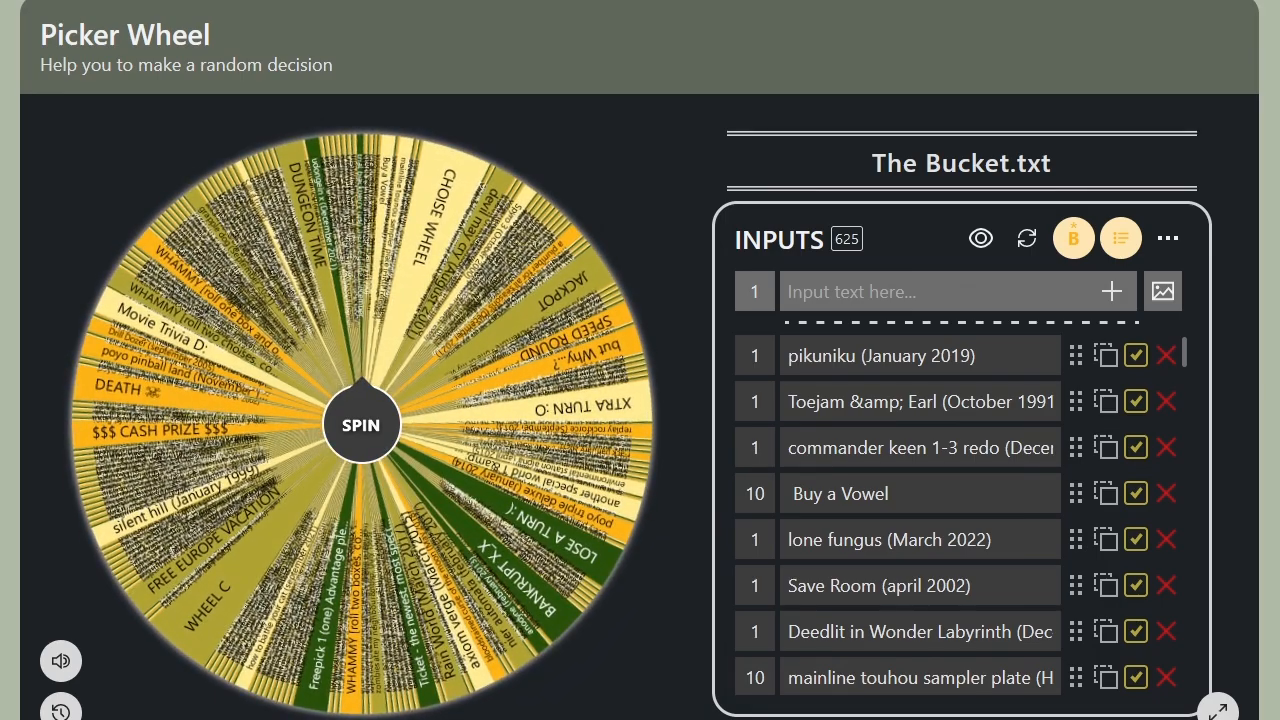
pyautogui.click(360, 424)
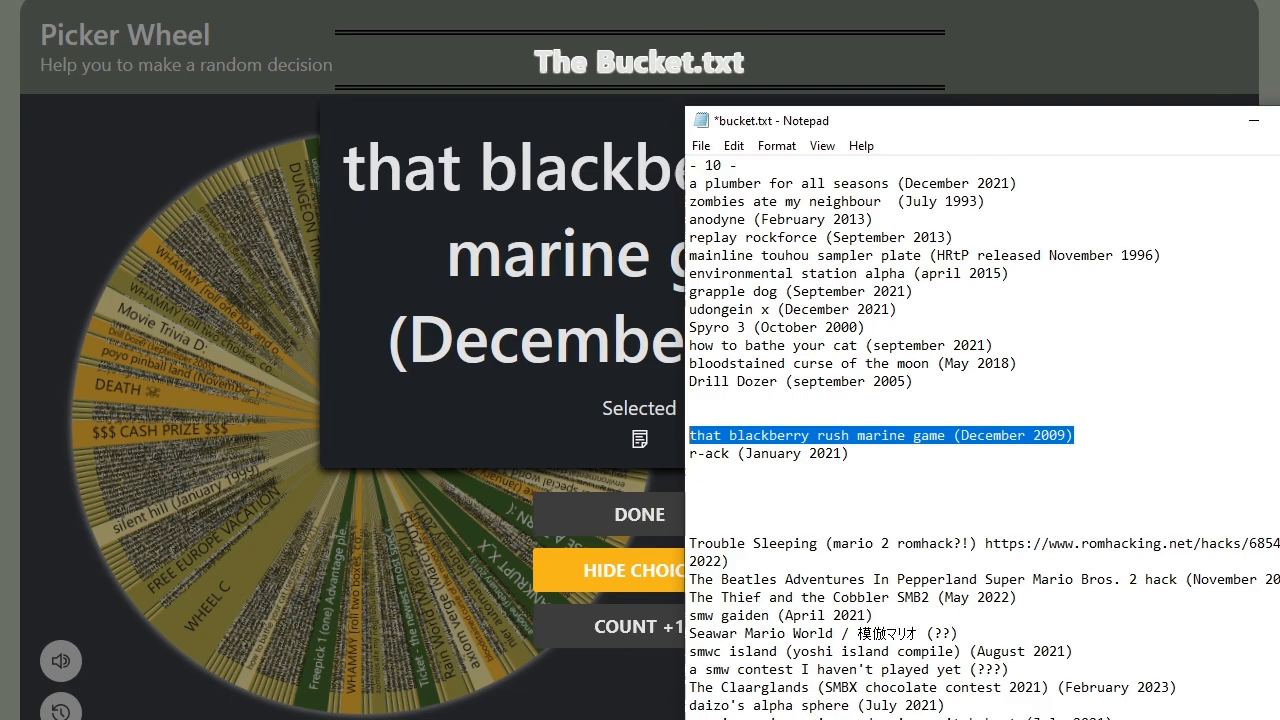
# Step: Add 'that blackberry rush marine game (December 2009)' to the top list of bucket.txt
pyautogui.scroll(3)
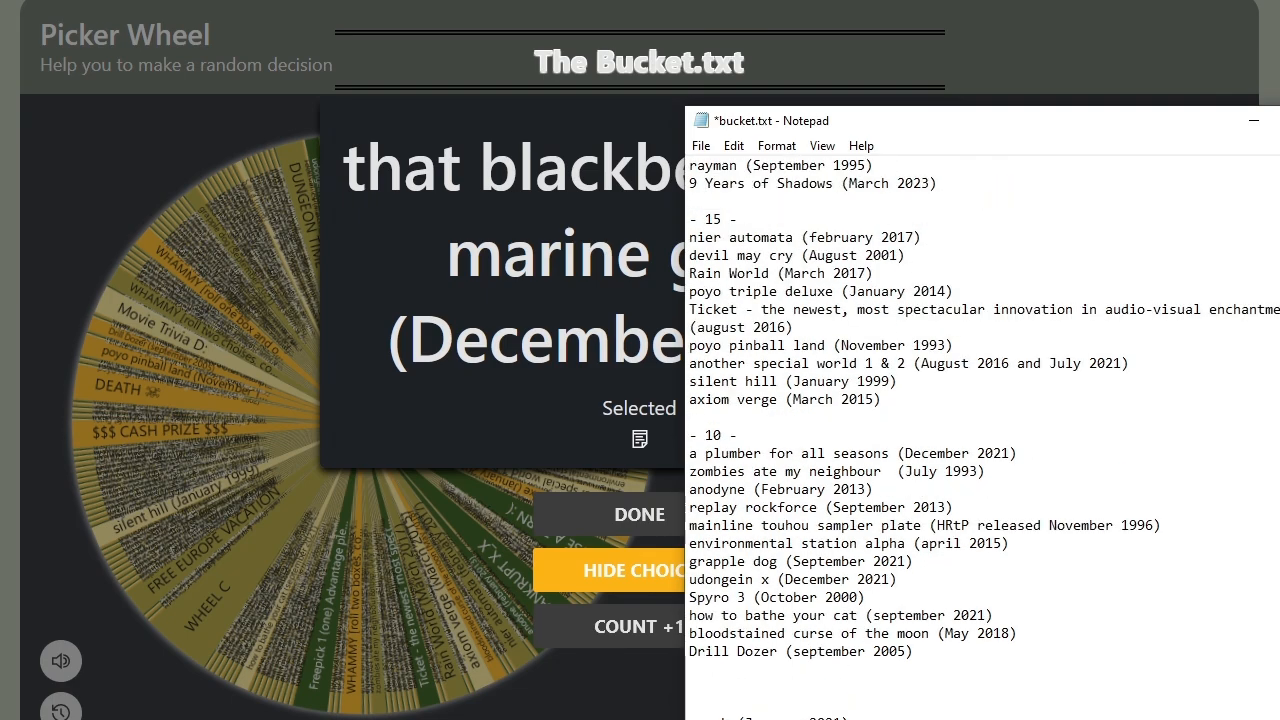
pyautogui.write('that blackberry rush marine game (December 2009)')
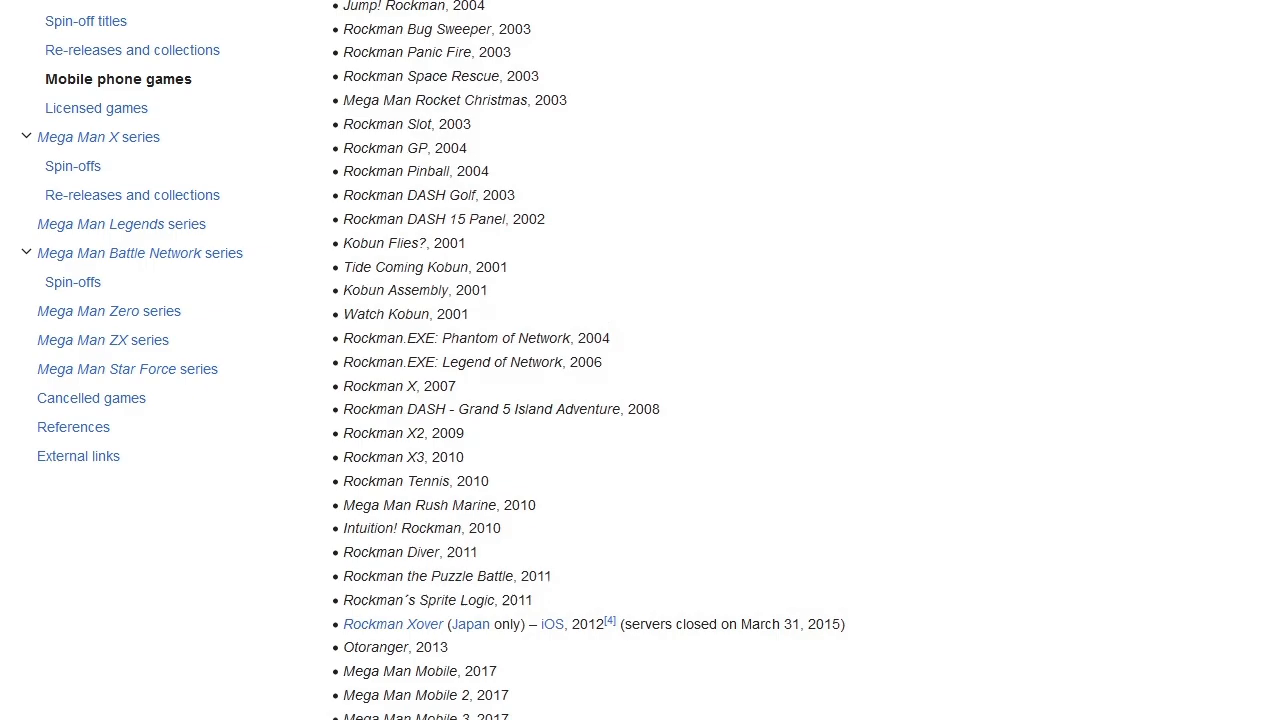
# Step: Find Mega Man Rush Marine (2010) in Wikipedia's Mega Man mobile games list
pyautogui.scroll(-3)
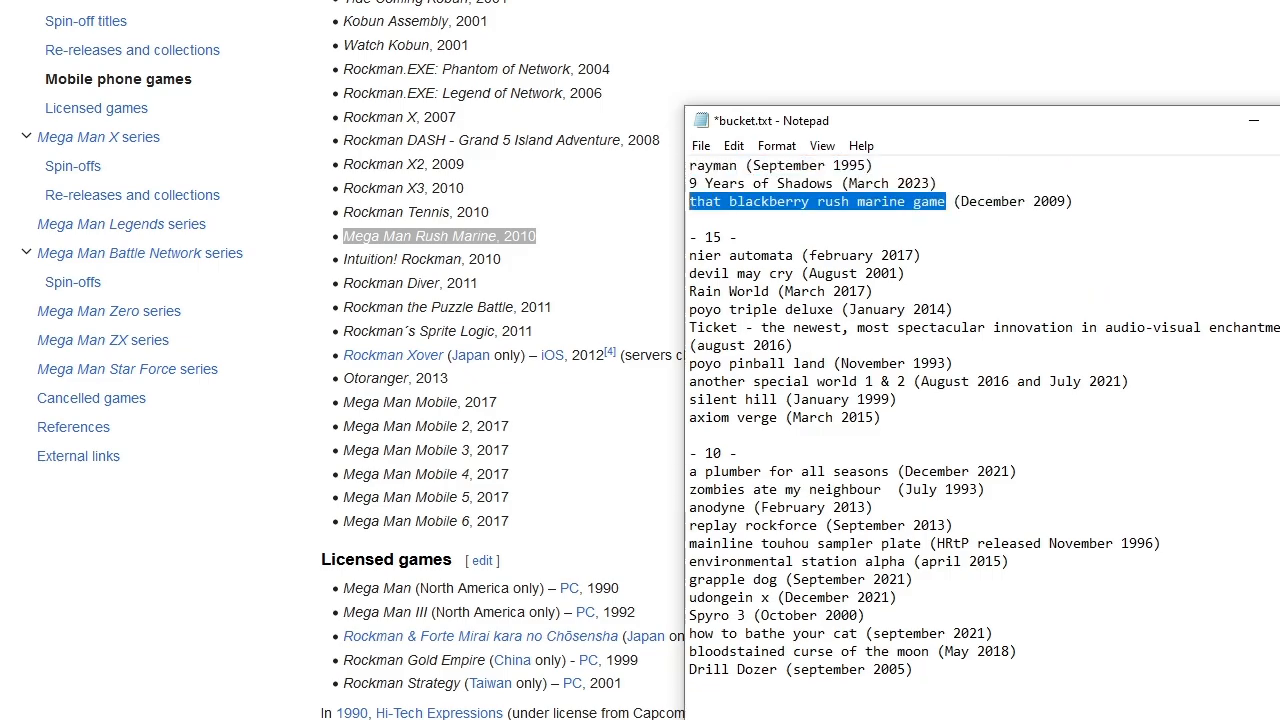
pyautogui.write('Mega Man Rush Marine, 2010')
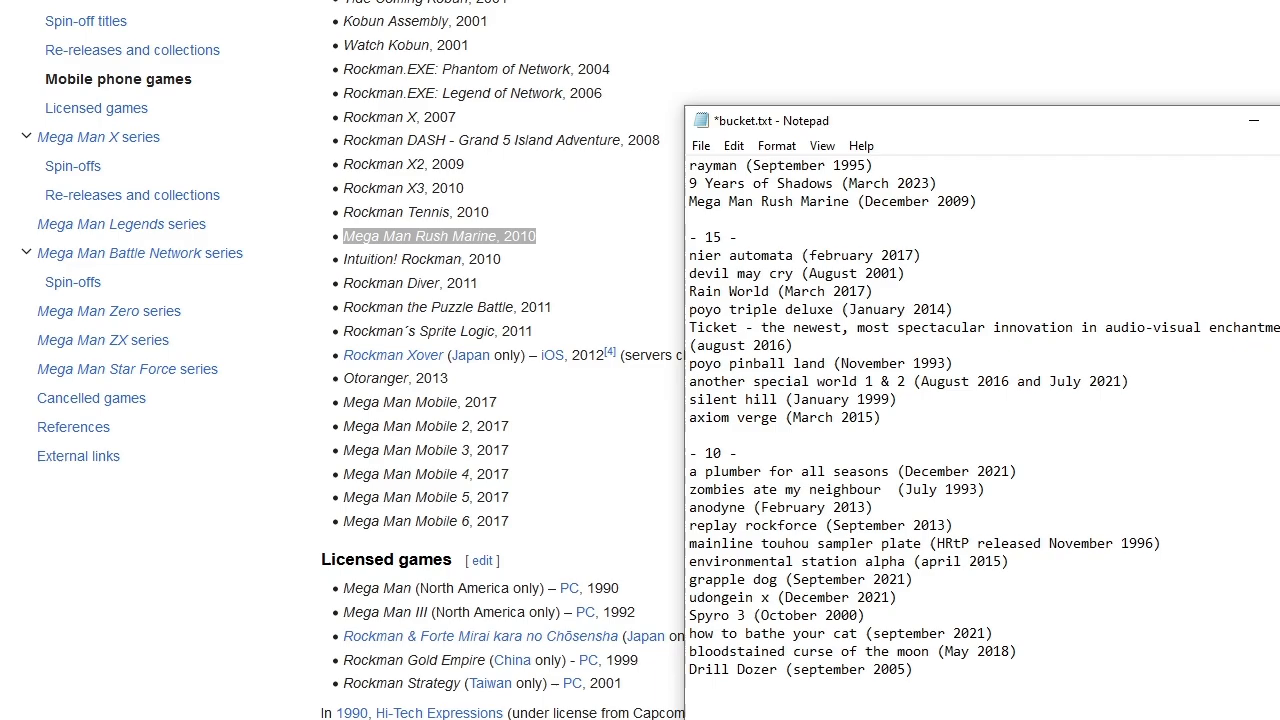
pyautogui.click(849, 201)
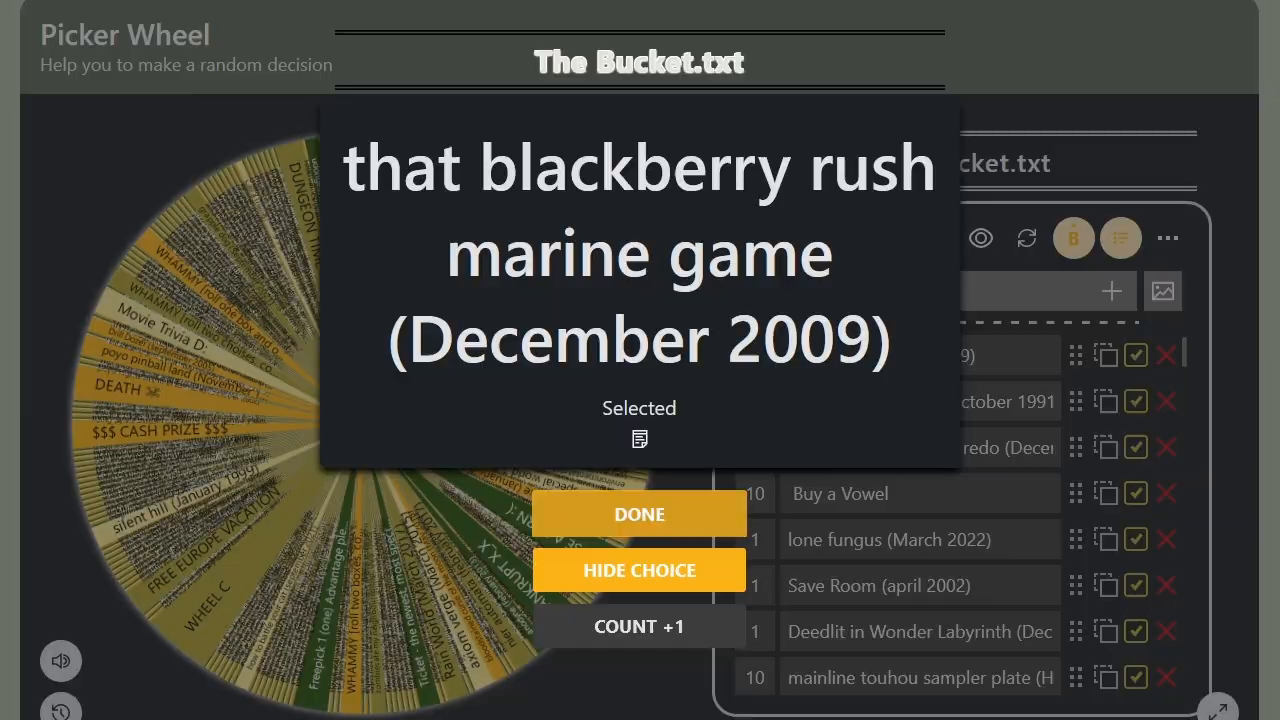
# Step: Dismiss the previous result and spin the bucket wheel repeatedly until it lands on annalynn
pyautogui.click(639, 514)
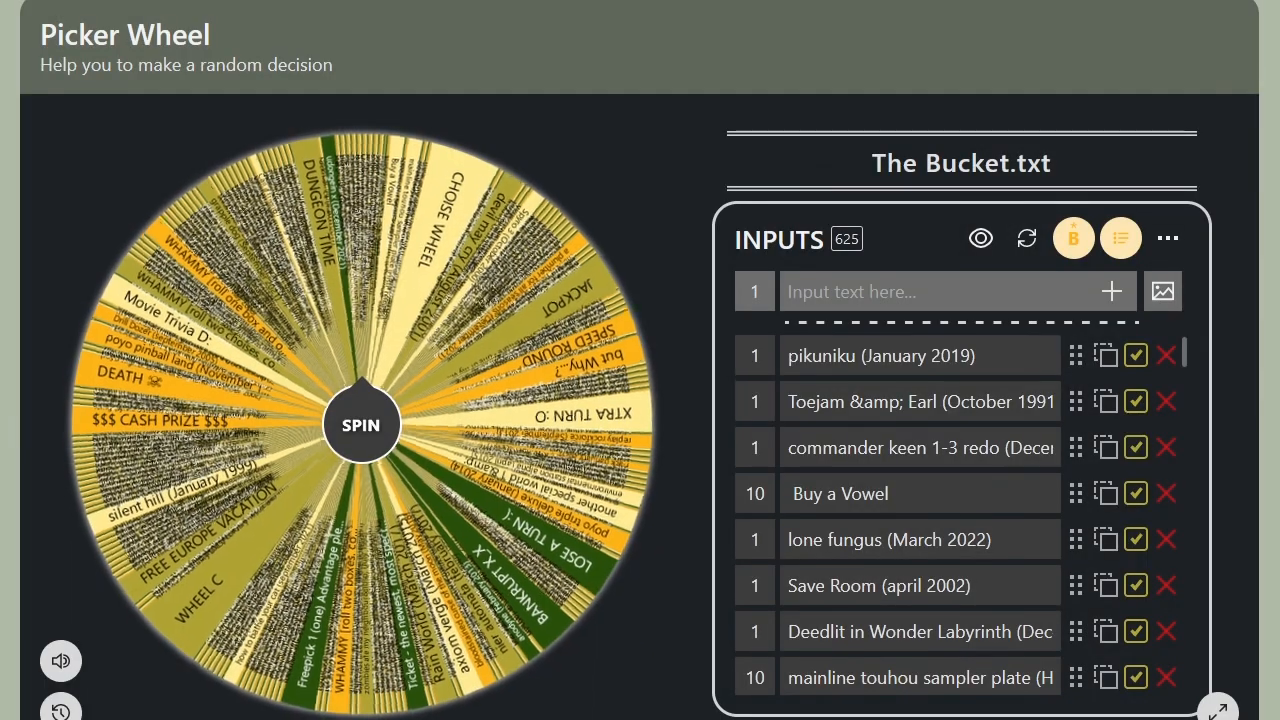
pyautogui.click(361, 424)
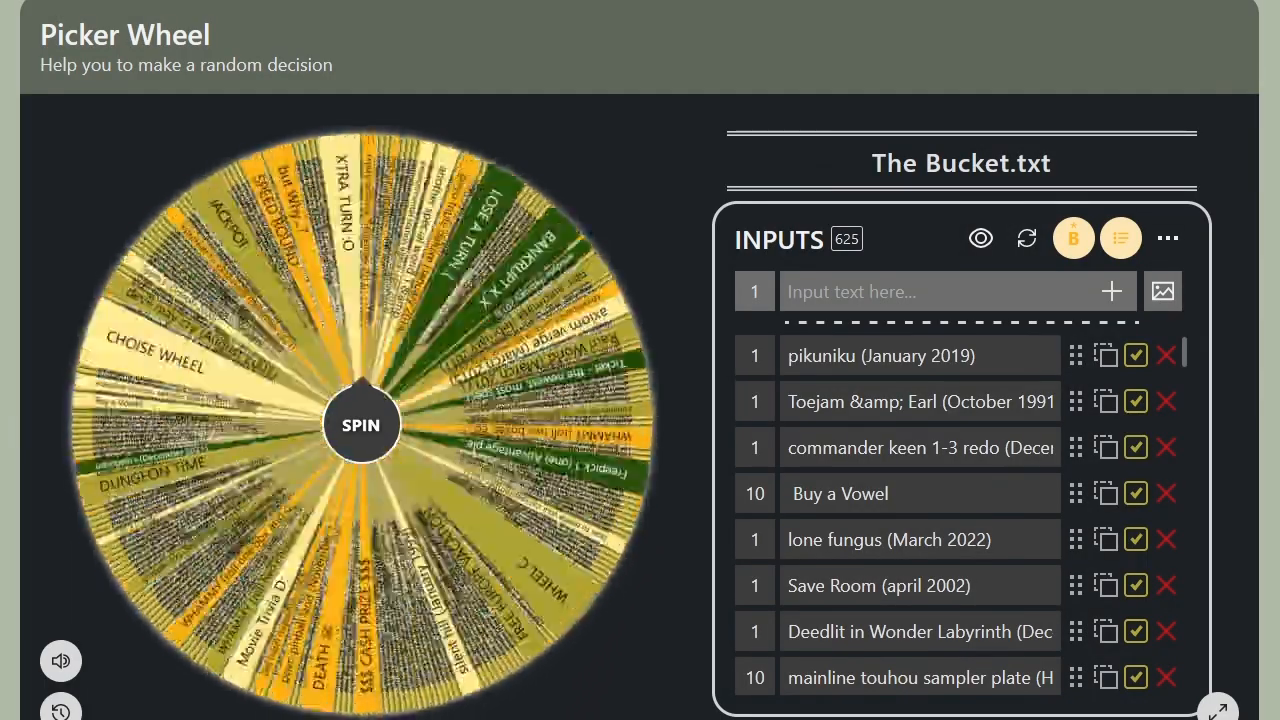
pyautogui.click(360, 424)
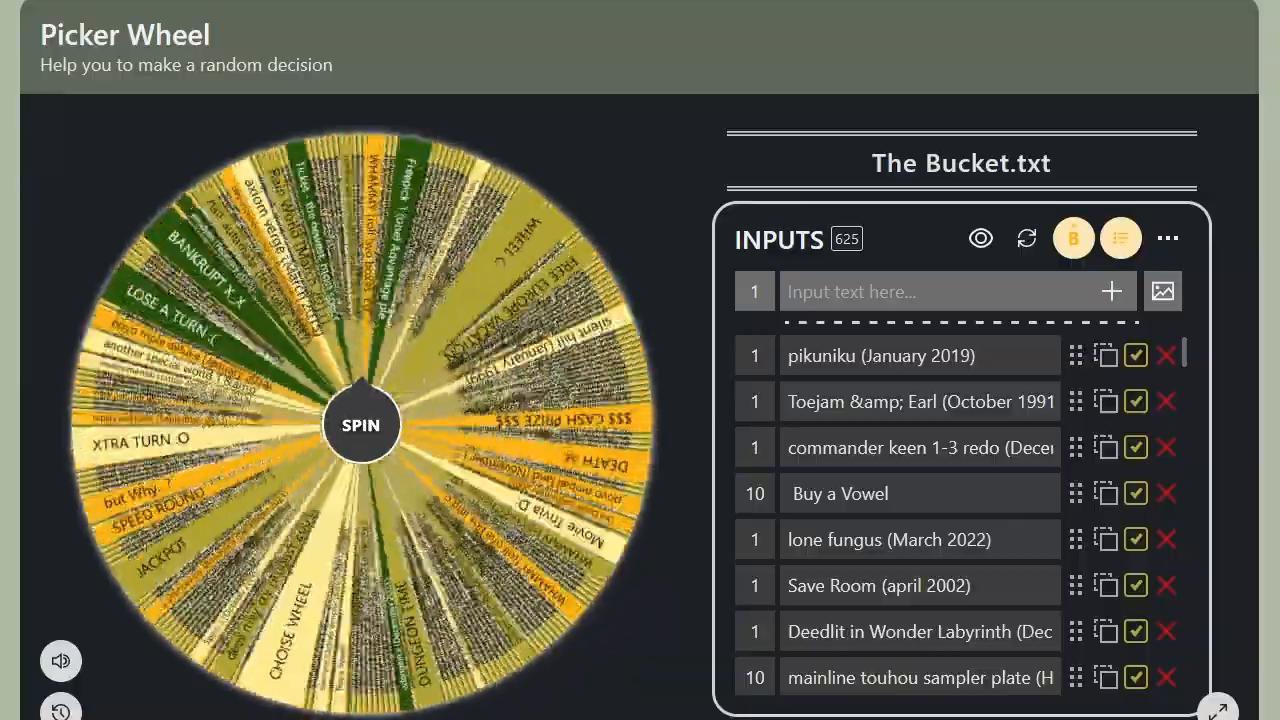
pyautogui.click(360, 424)
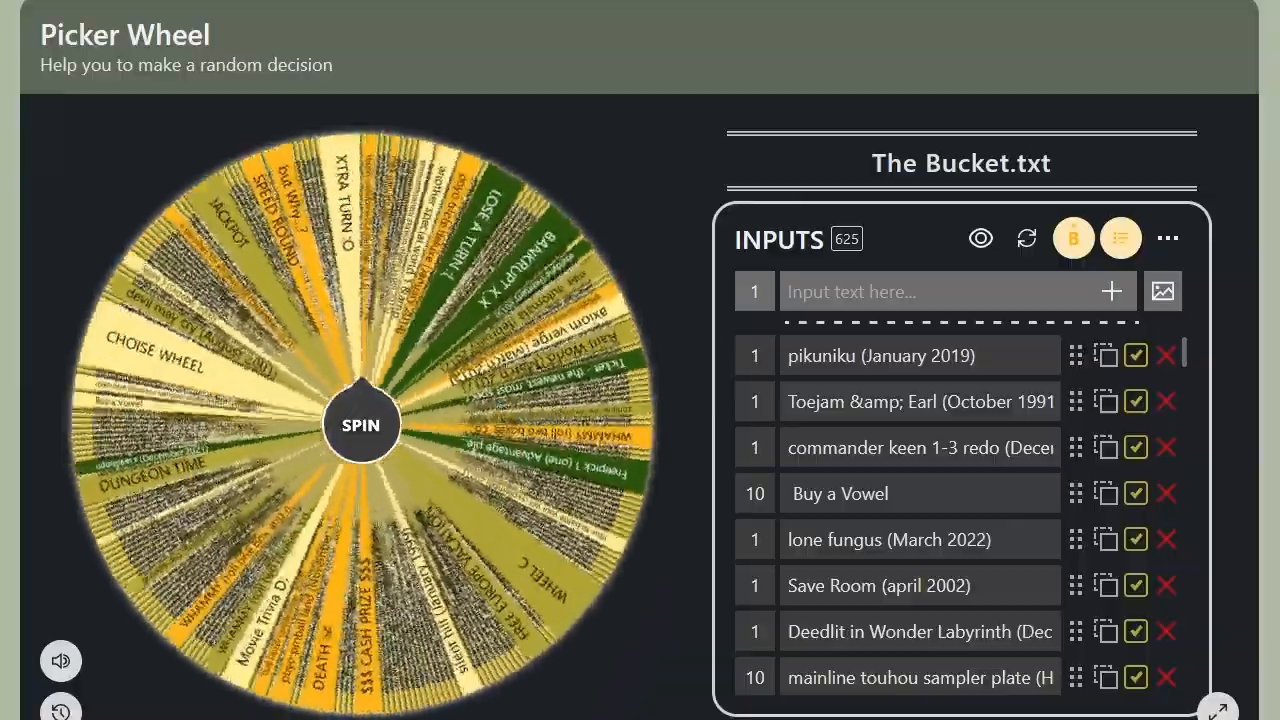
pyautogui.click(360, 424)
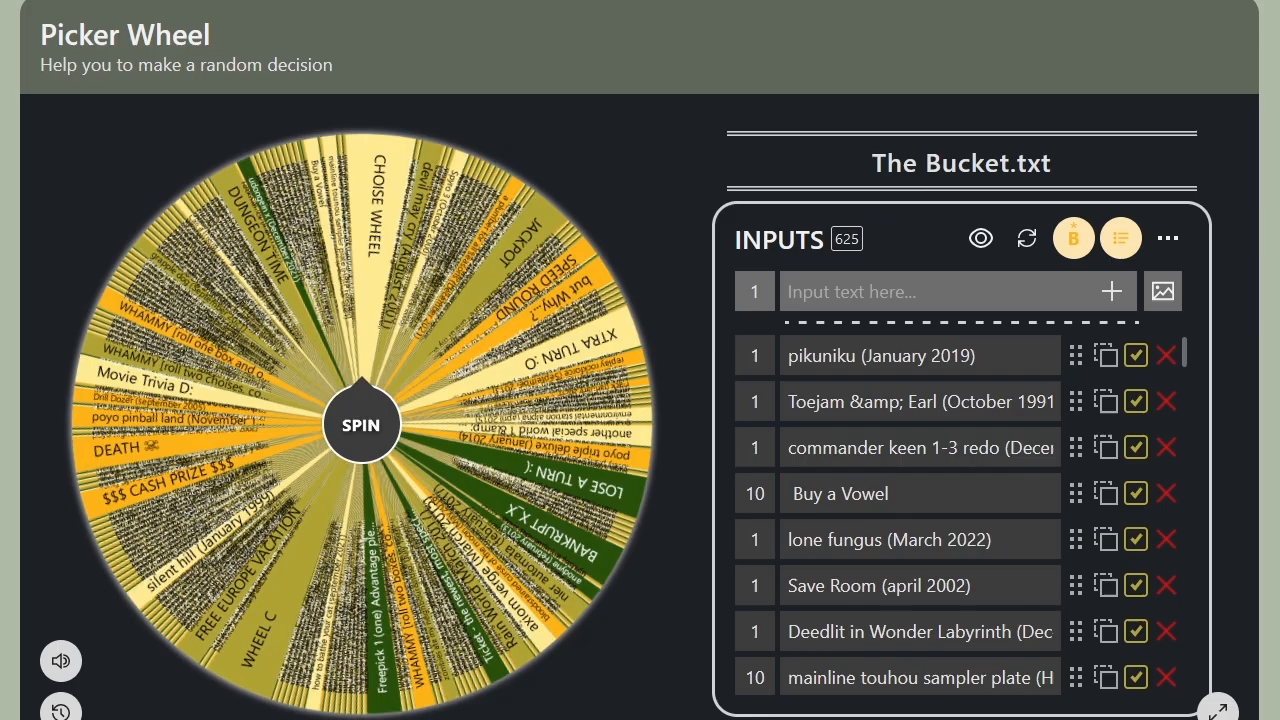
pyautogui.click(360, 424)
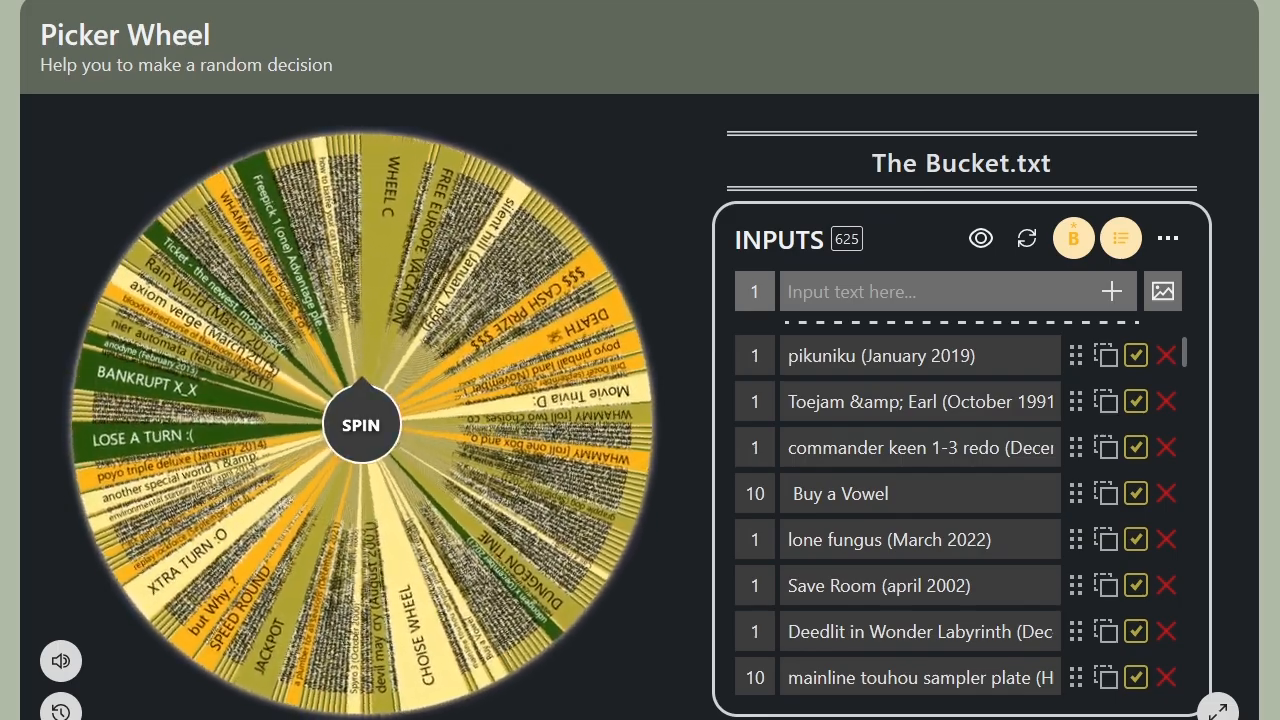
pyautogui.click(361, 424)
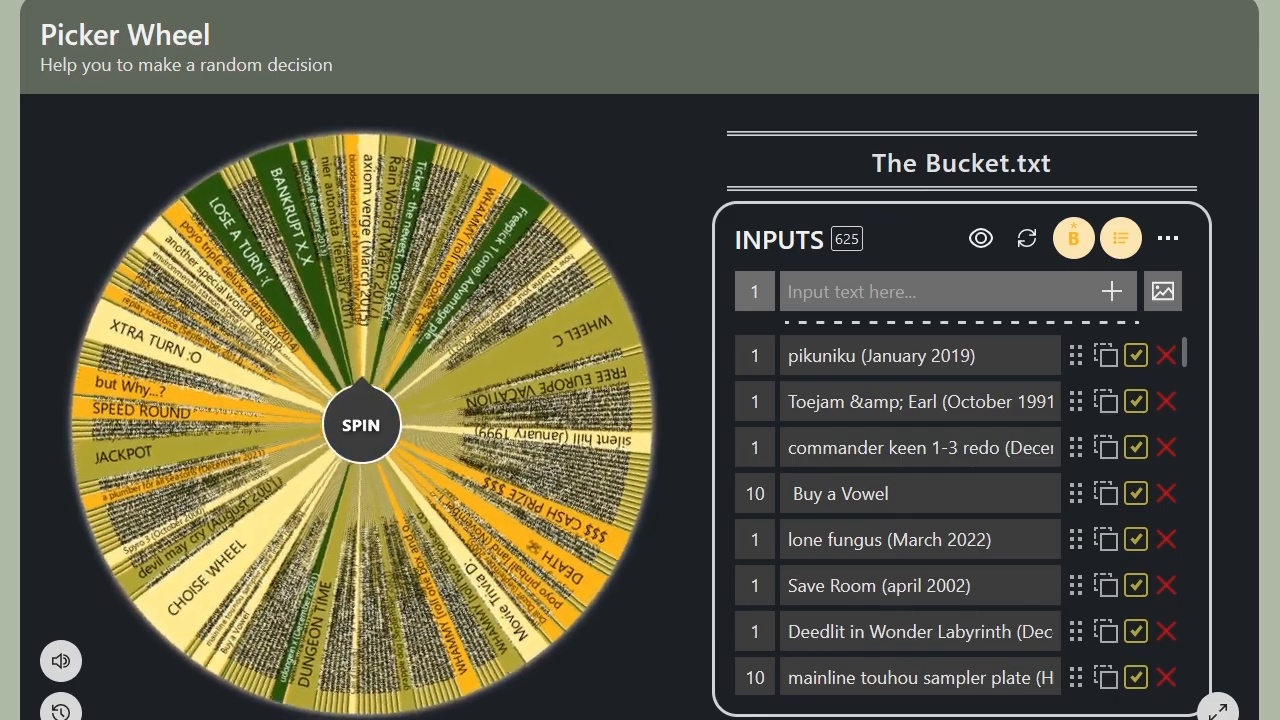
pyautogui.click(360, 424)
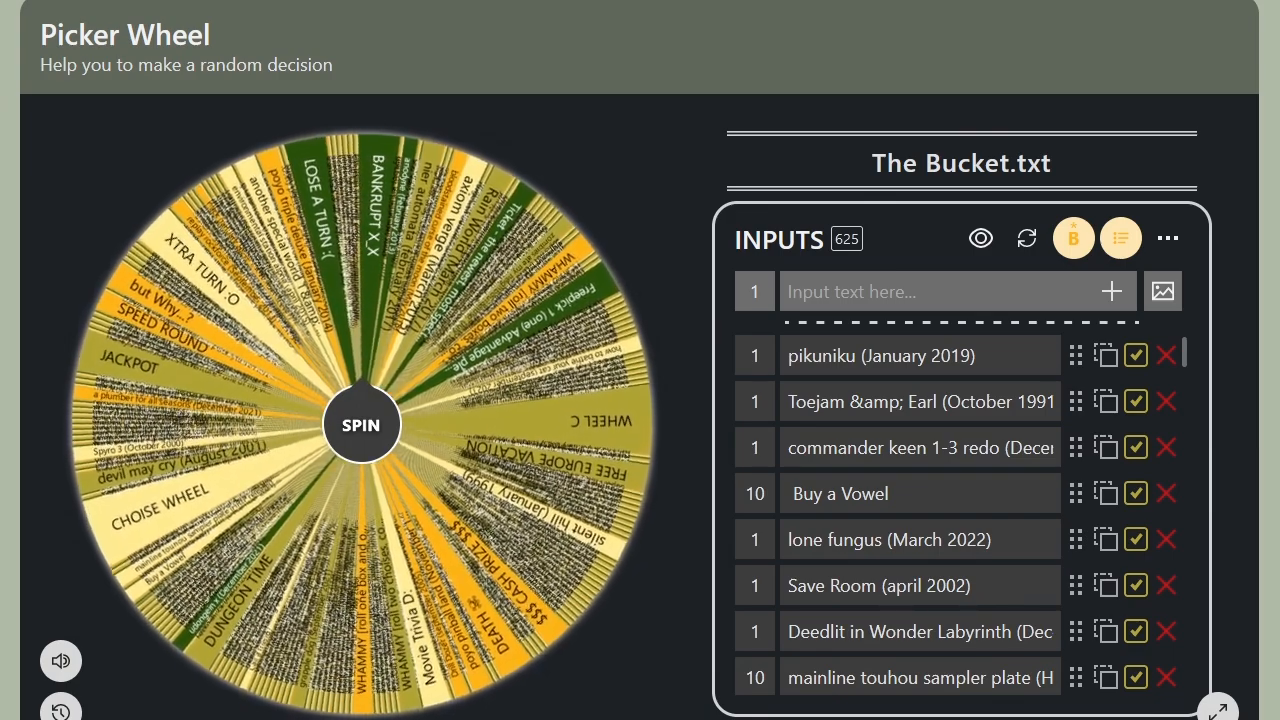
pyautogui.click(360, 424)
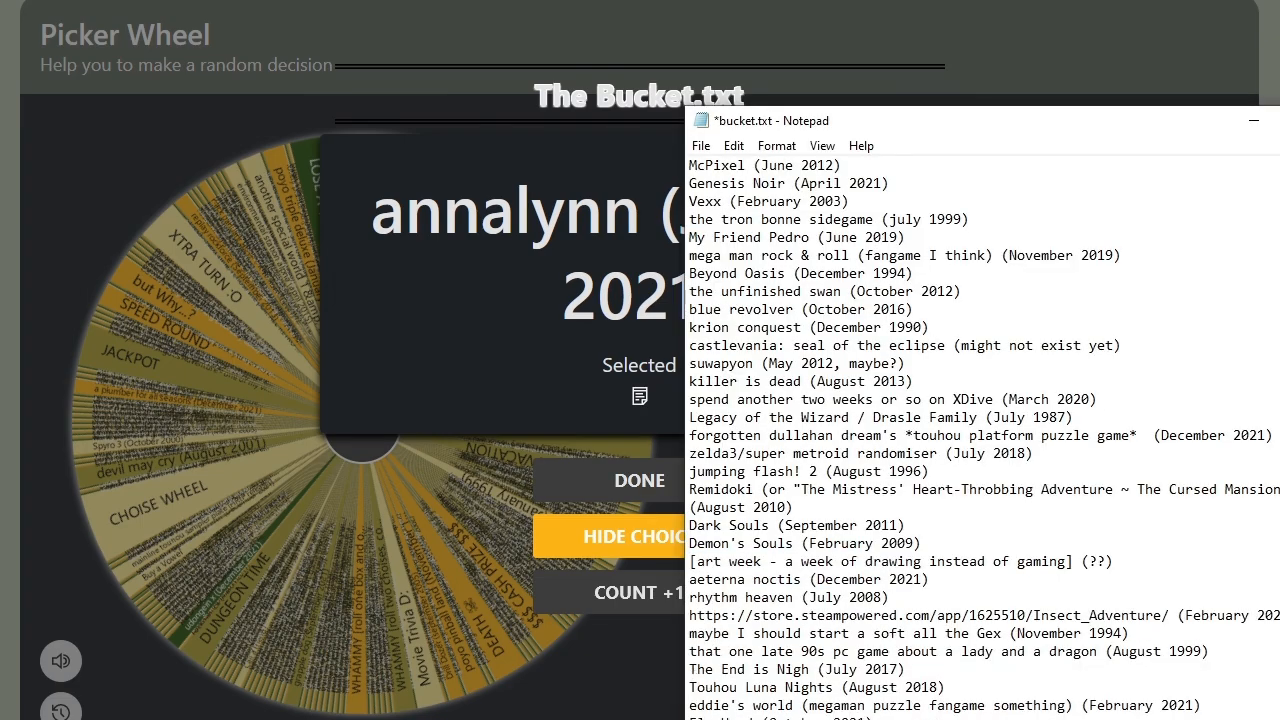
# Step: Enter 'annalynn (January 2021)' under Mega Man Rush Marine in bucket.txt
pyautogui.scroll(-3)
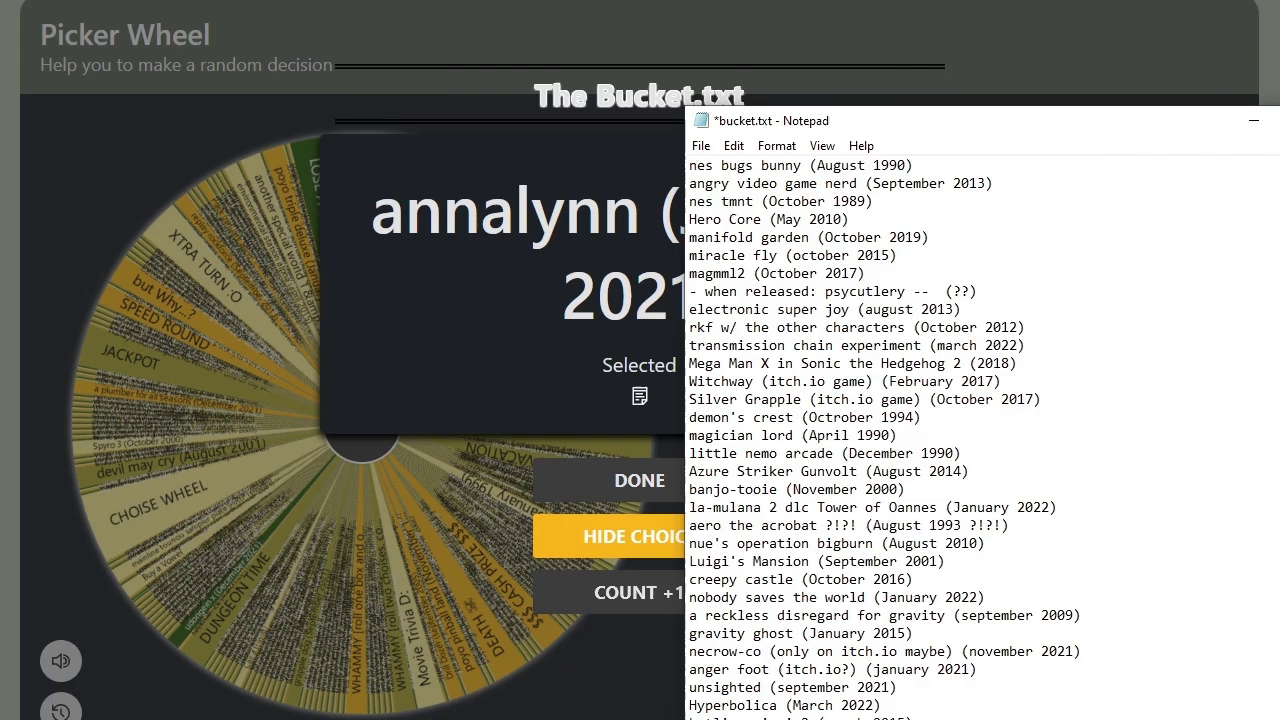
pyautogui.scroll(-3)
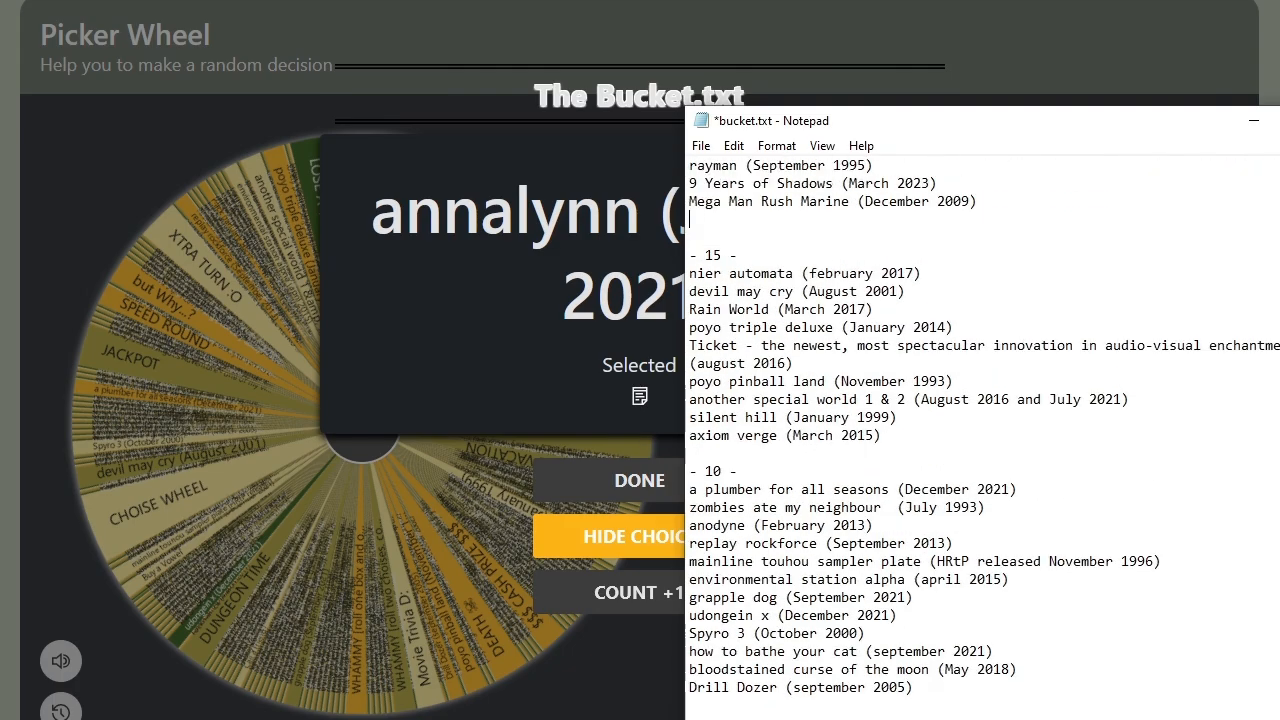
pyautogui.write('annalynn (January 2021)')
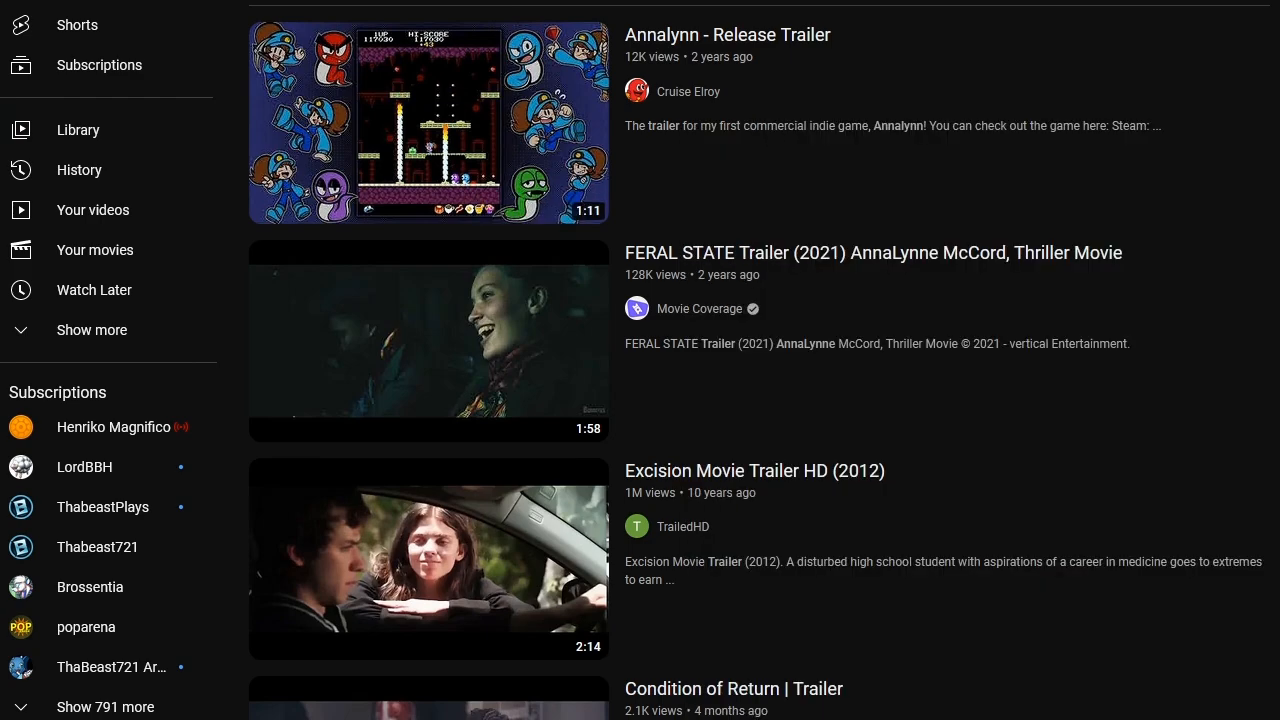
# Step: Watch the 'Annalynn - Release Trailer' on YouTube, then dismiss the annalynn wheel result
pyautogui.click(428, 122)
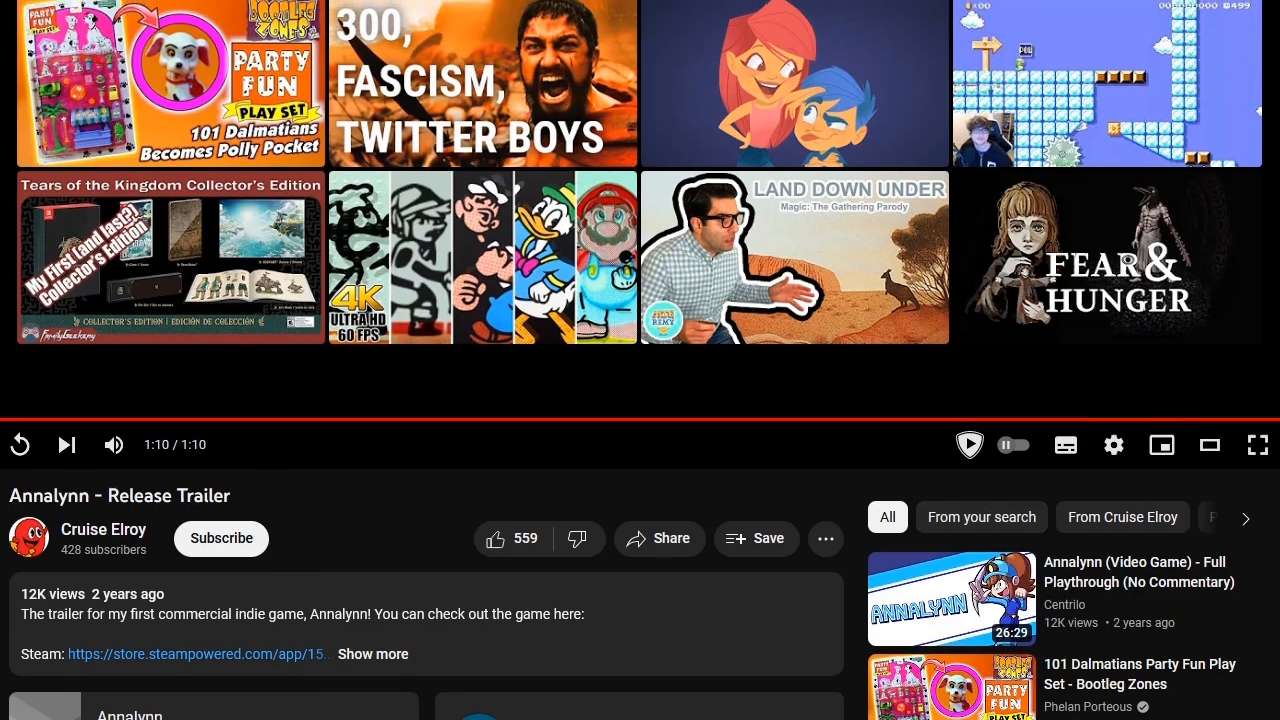
pyautogui.scroll(3)
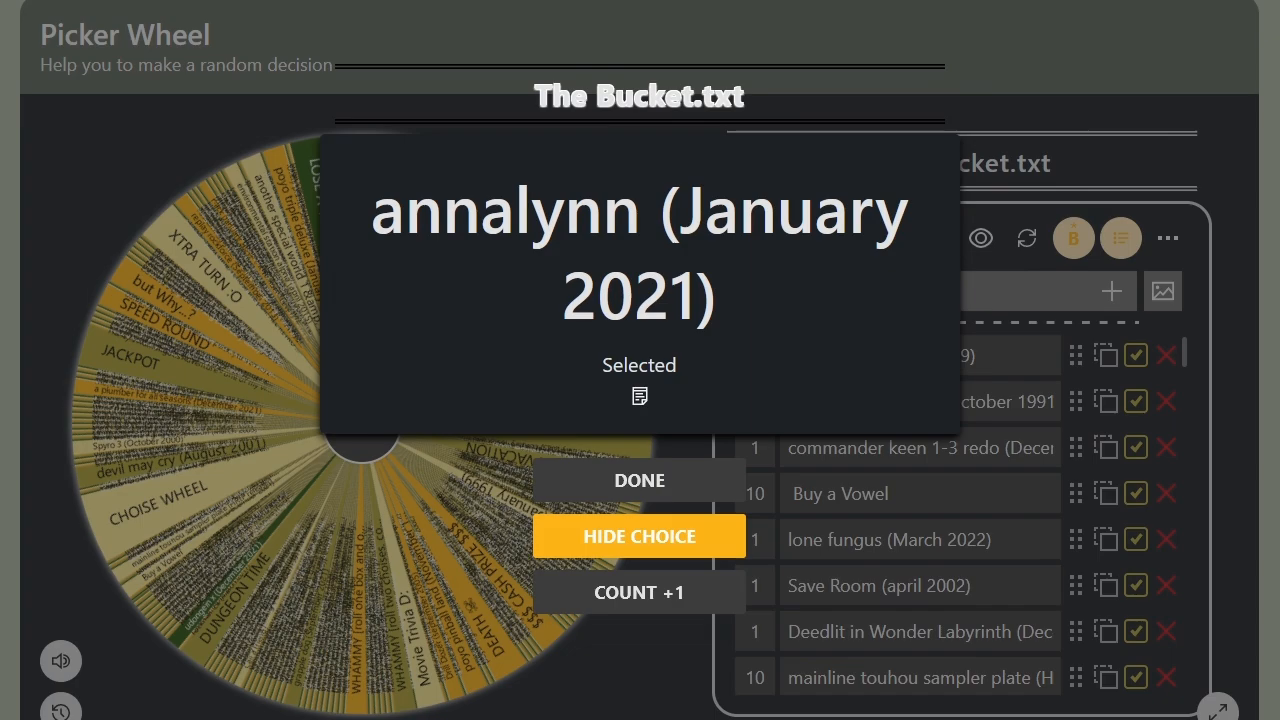
pyautogui.click(639, 480)
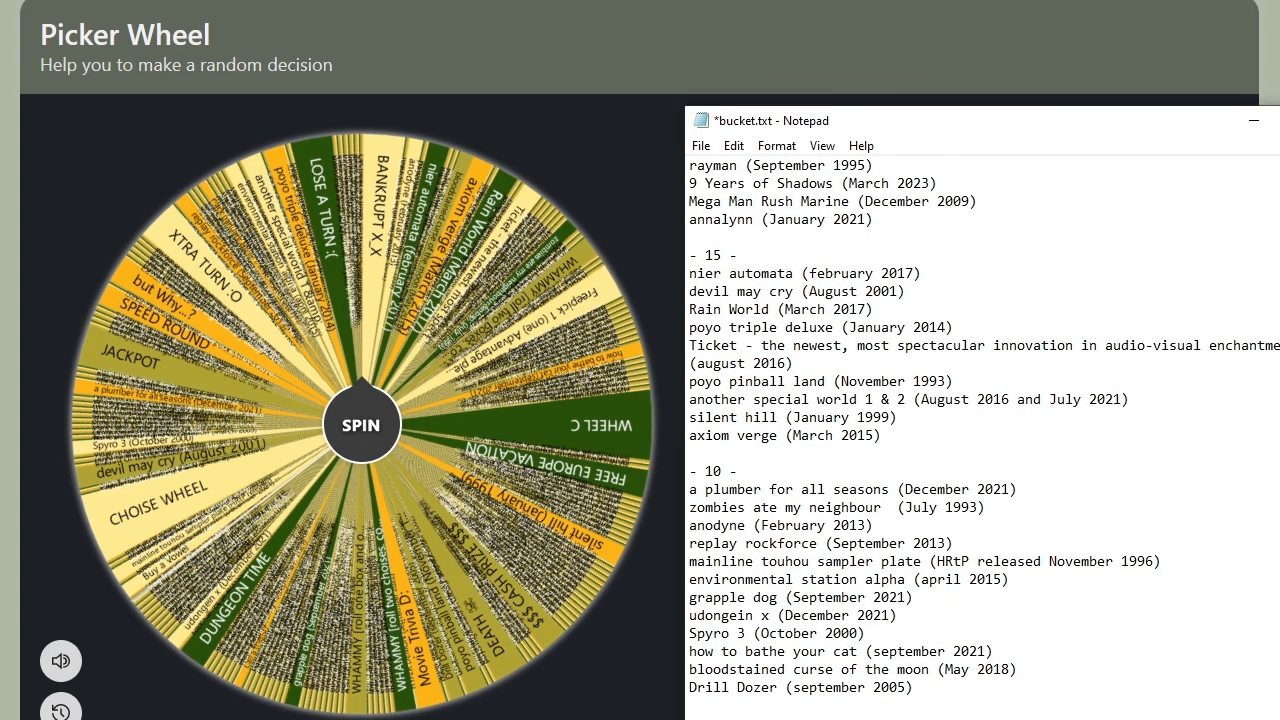
# Step: Edit the annalynn entry in bucket.txt to read 'Annalynn (January 2021)'
pyautogui.click(872, 219)
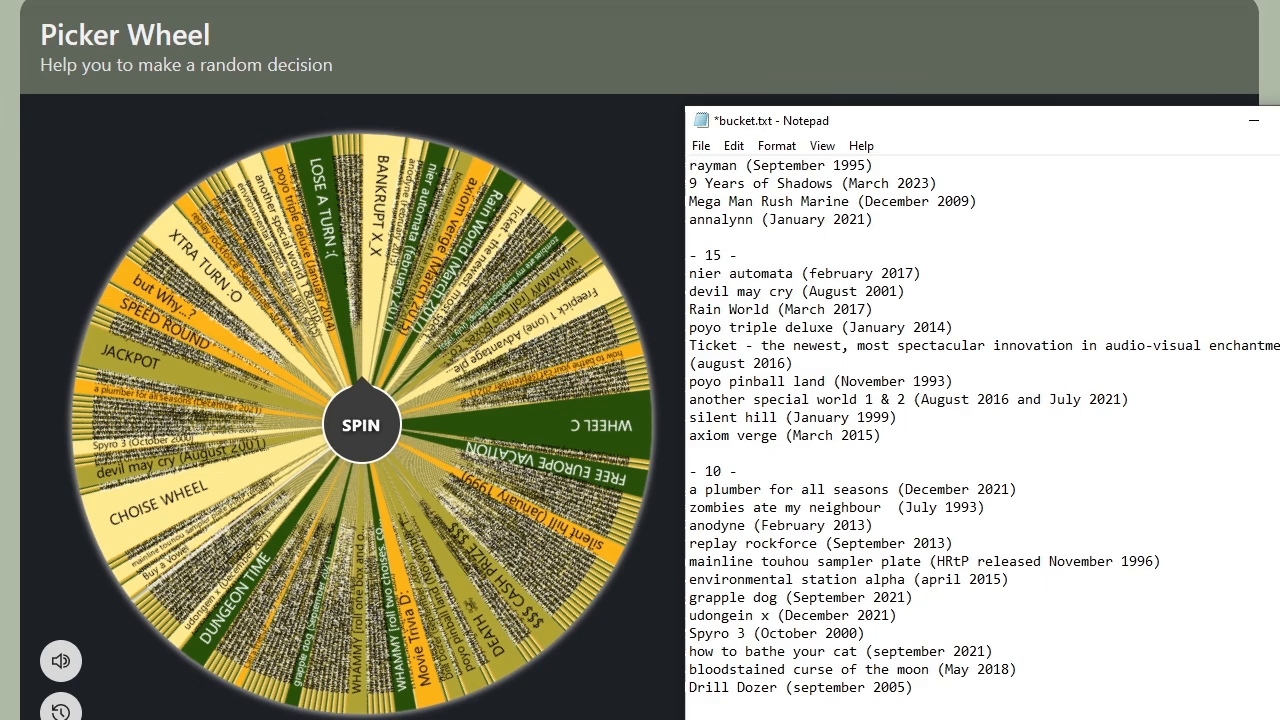
pyautogui.click(873, 219)
pyautogui.write('A')
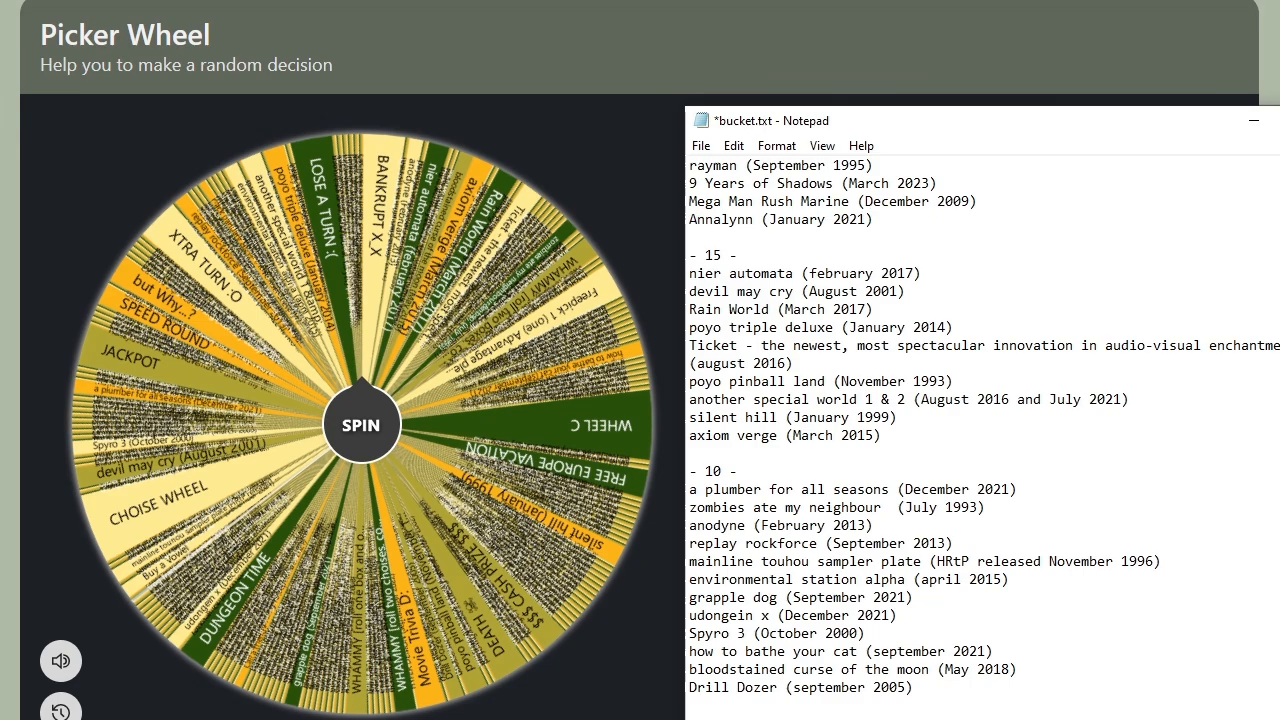
pyautogui.click(692, 165)
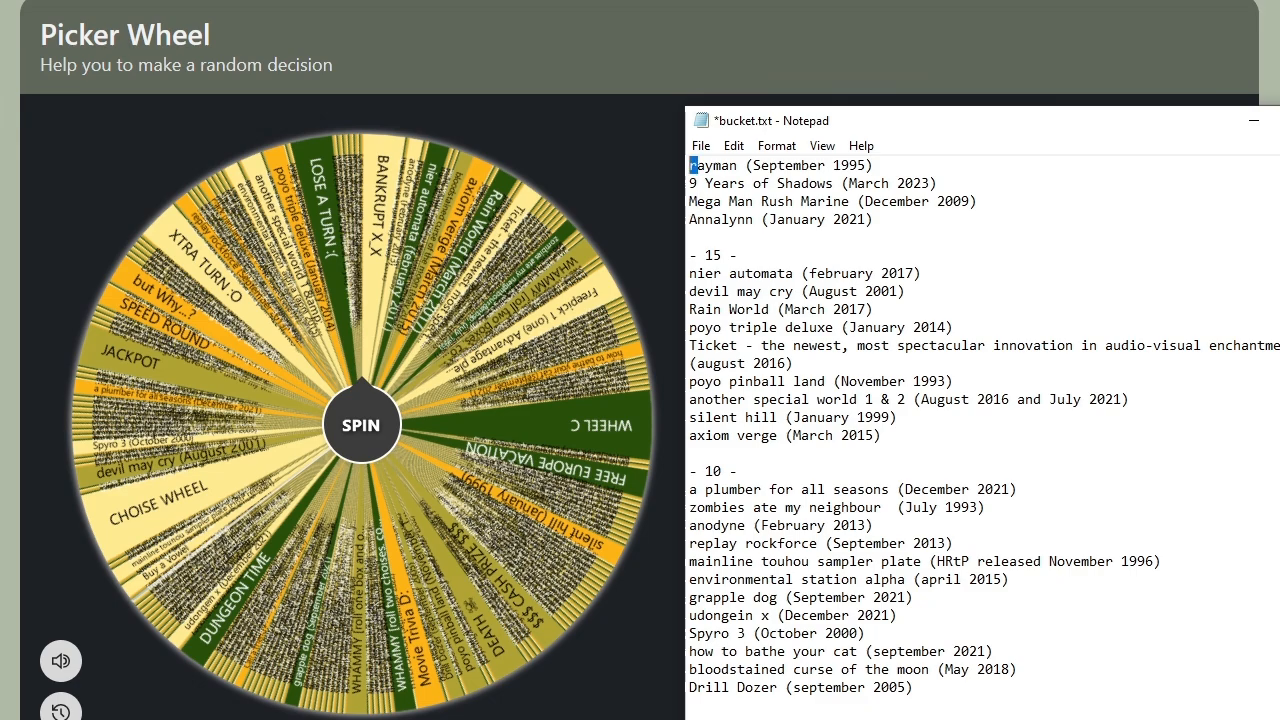